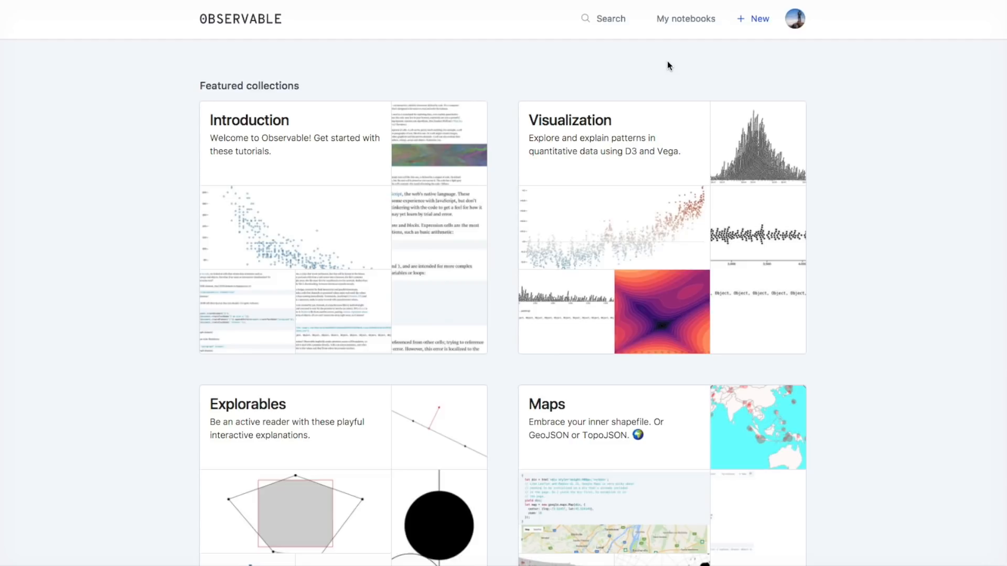
mouse_move(658, 67)
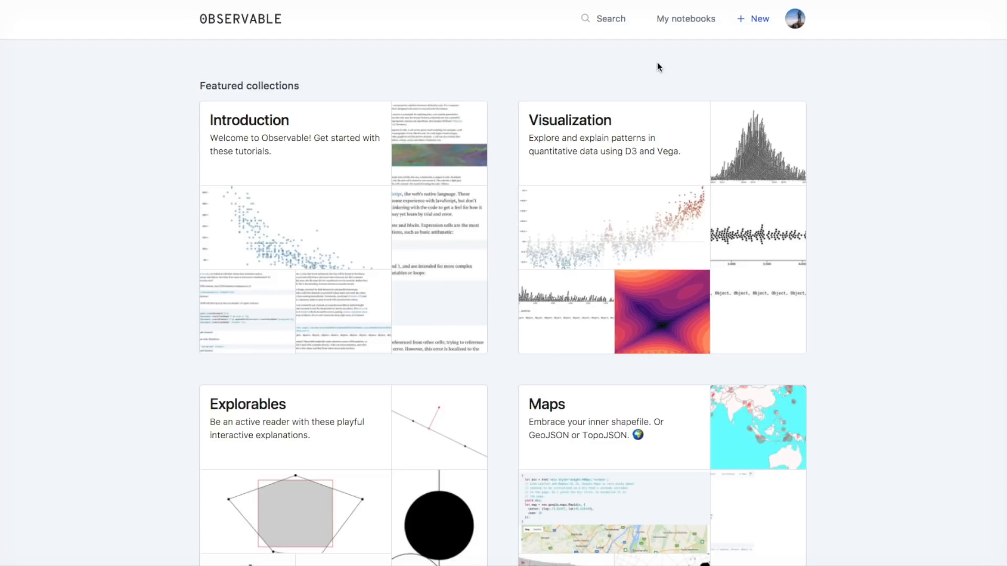
mouse_move(708, 61)
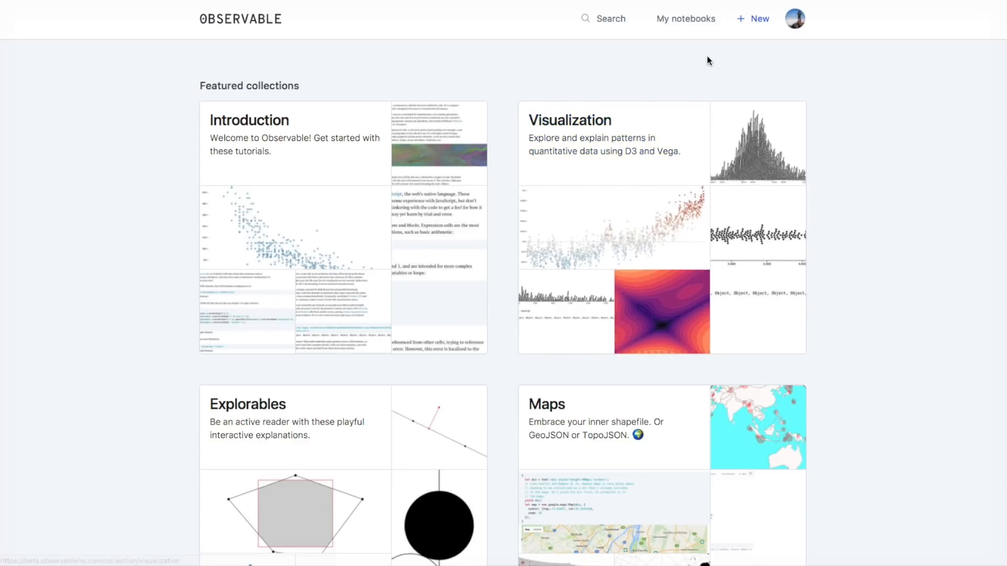
mouse_move(759, 19)
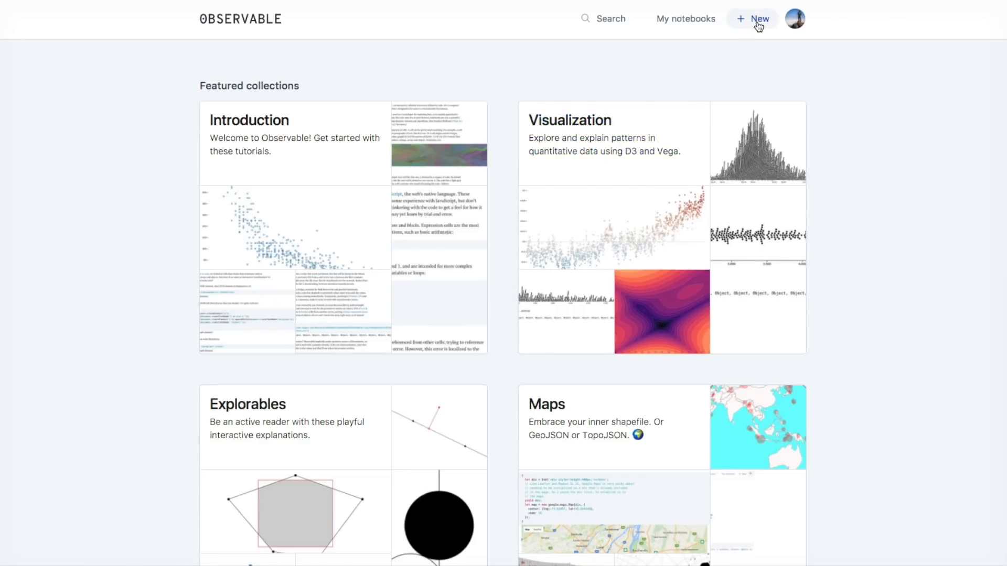
Step: Start a new notebook and title it Earthquakes!
left_click(753, 18)
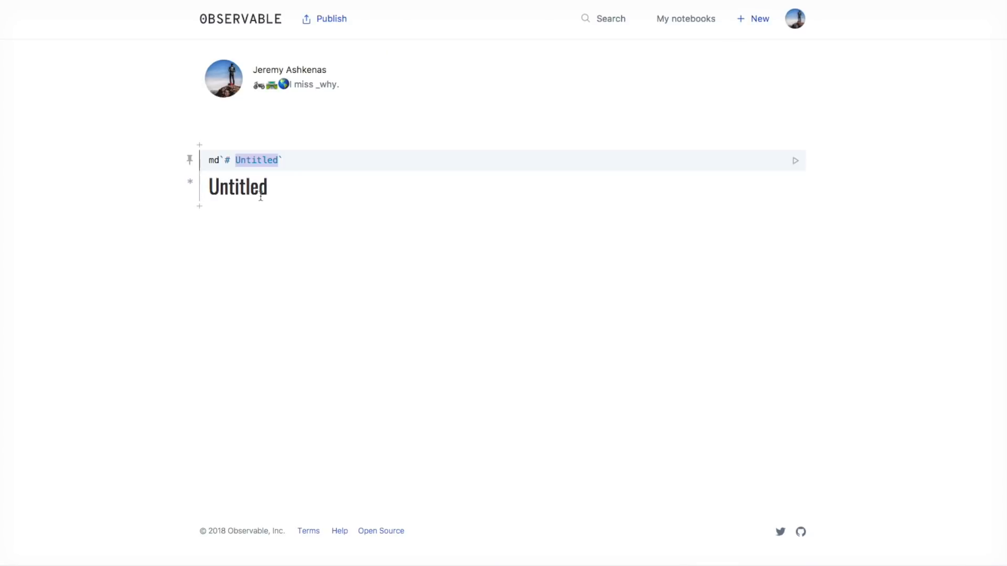
type("Earthquakes")
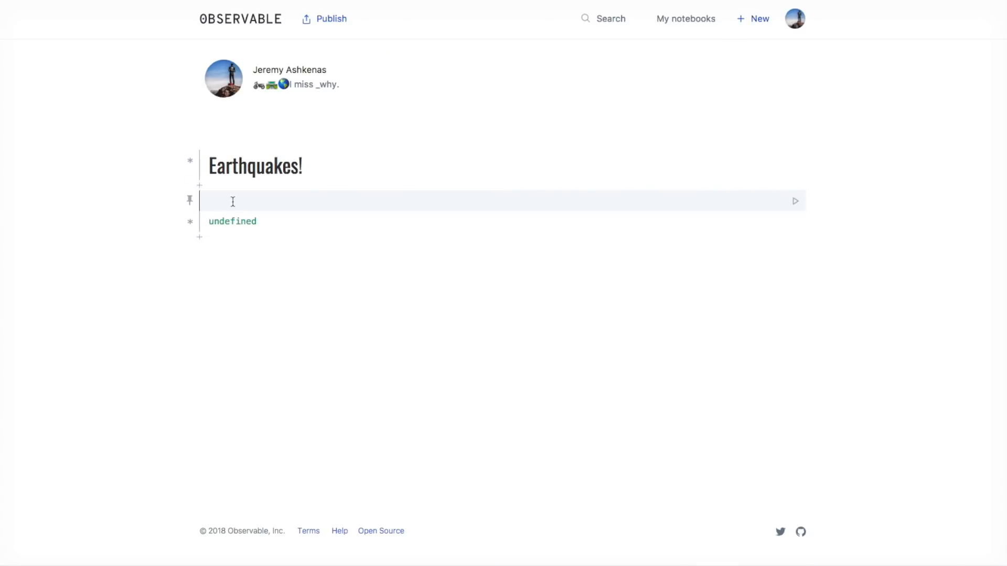
type("url = \"\"")
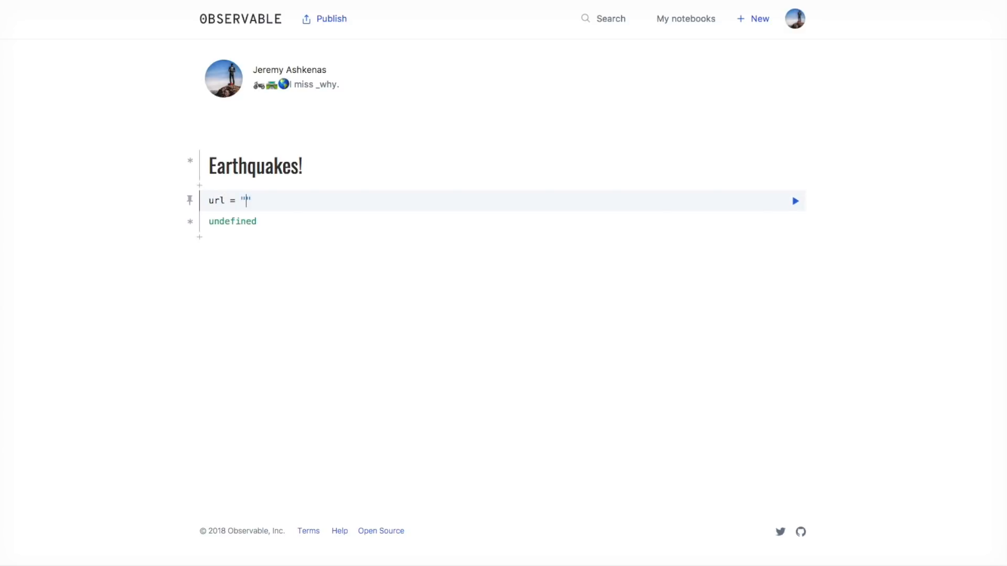
type("https://")
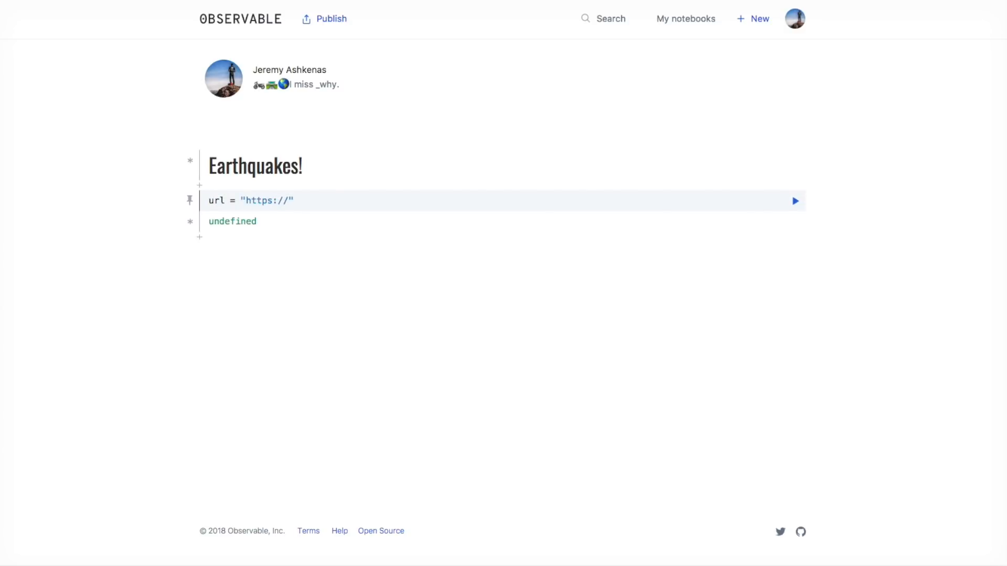
type("earthquake.u")
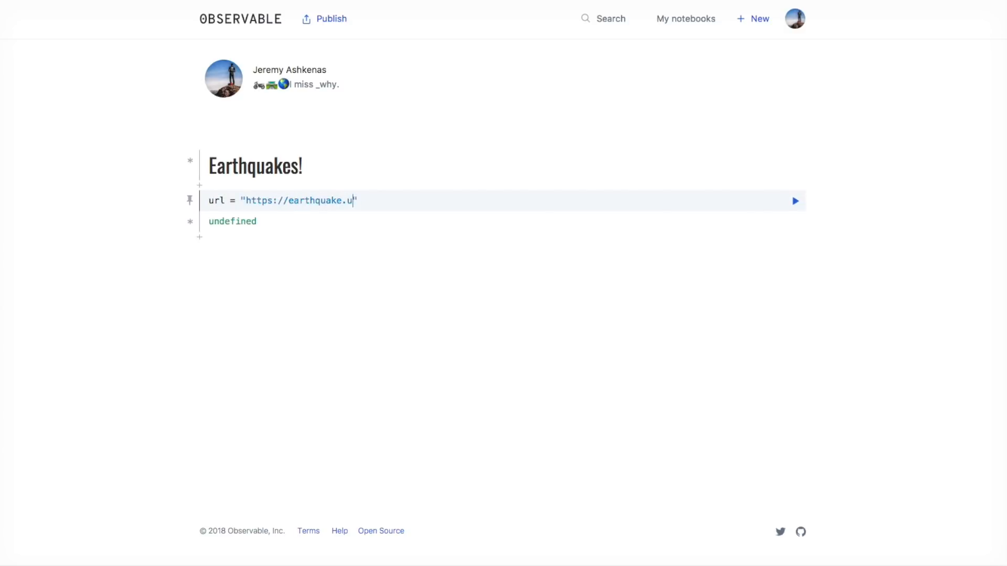
type("sgs.gov/ear")
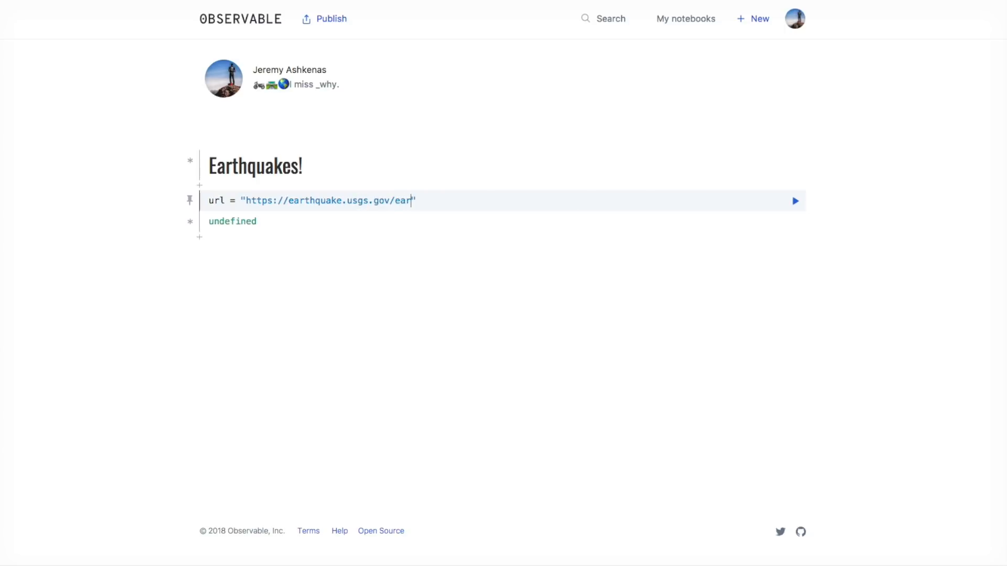
type("thquakes/feed")
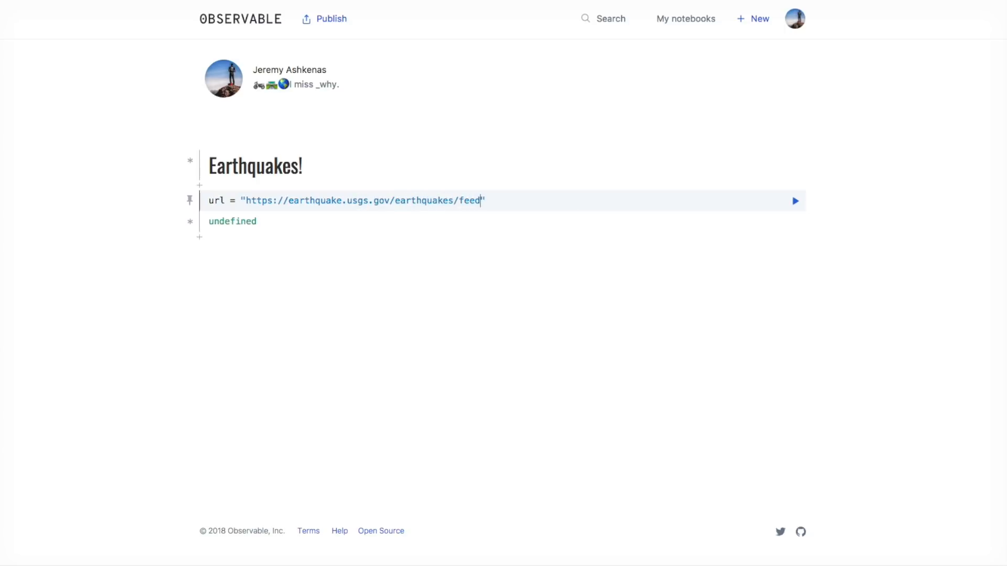
type("/v1.0/su")
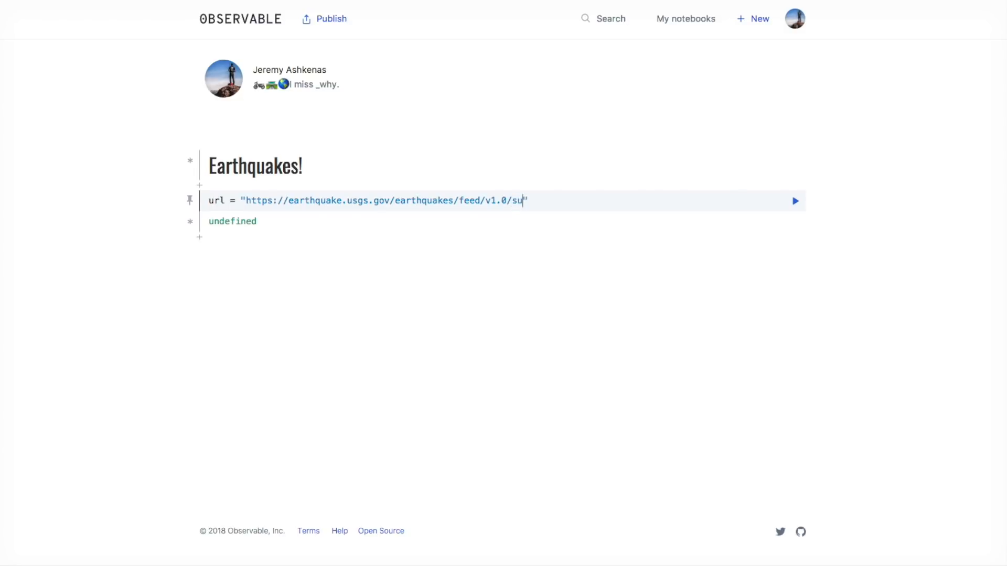
type("mmary/all_week")
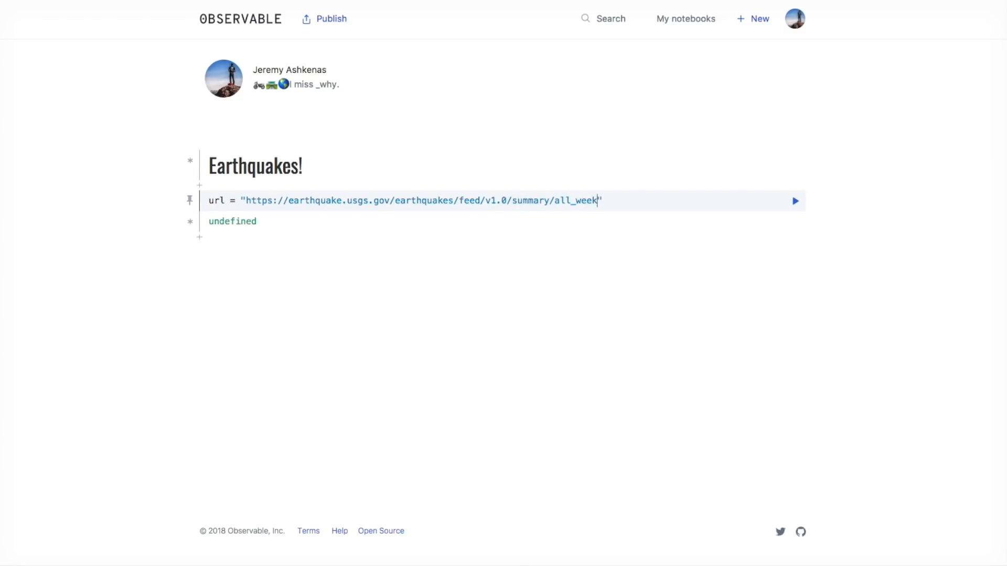
type(".geojson")
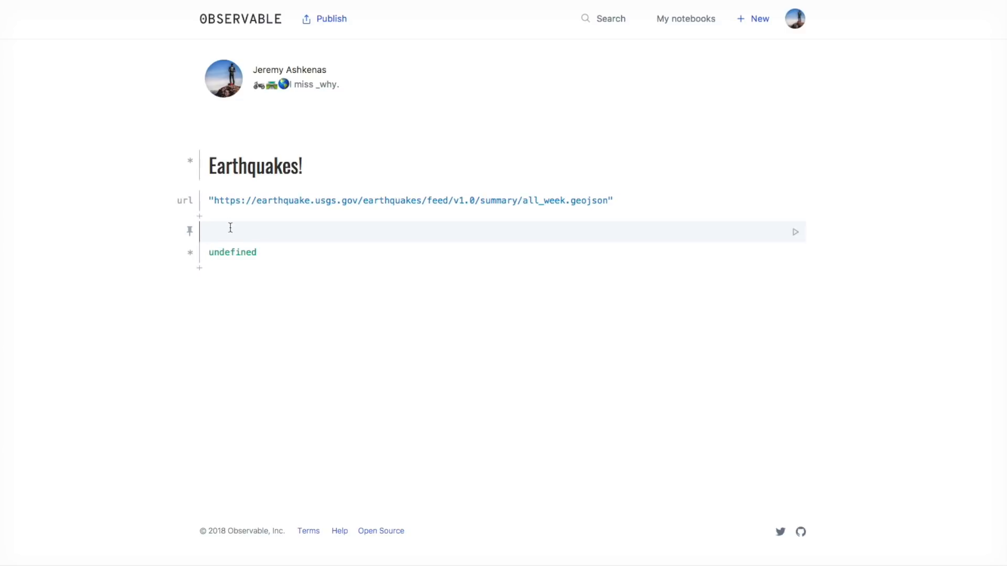
Step: Define quakes = (await fetch(url)).json() to parse the feed as JSON
type("quakes =")
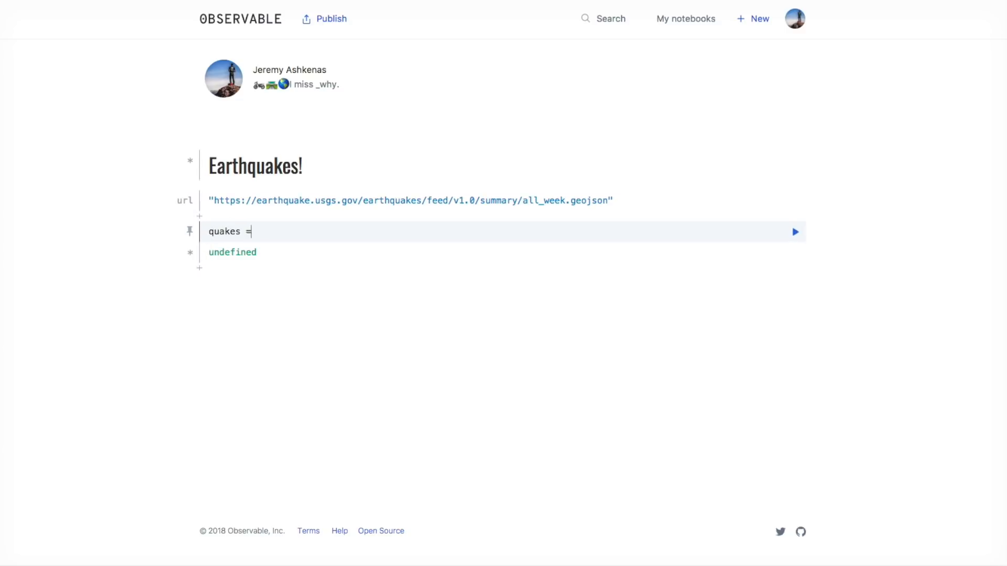
type("fetch(url)")
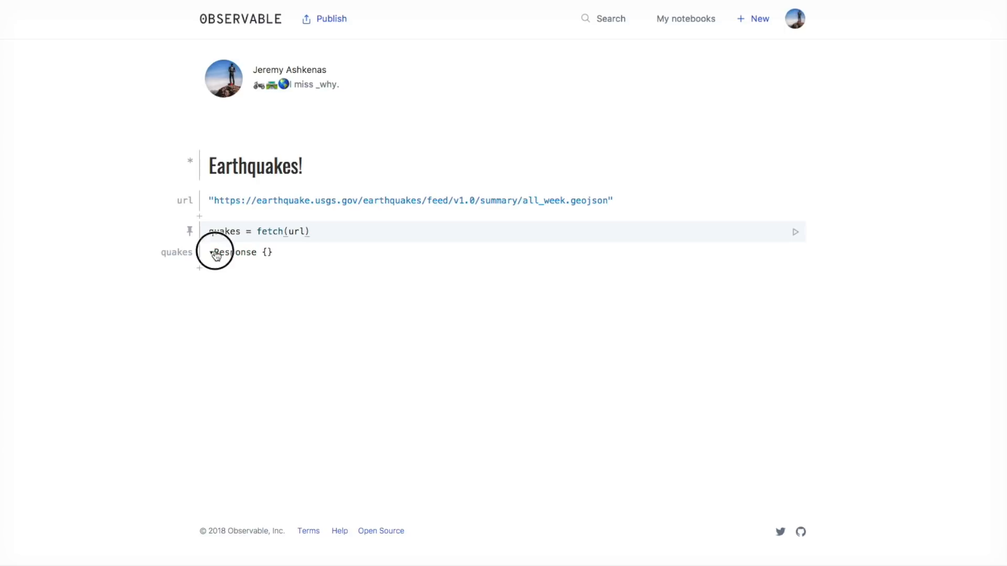
double_click(269, 231)
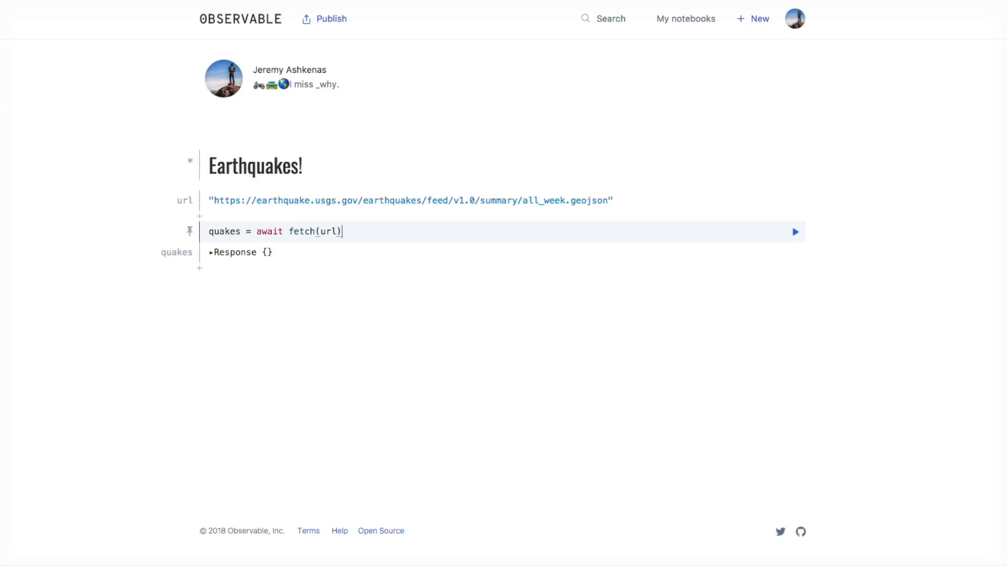
type(").json")
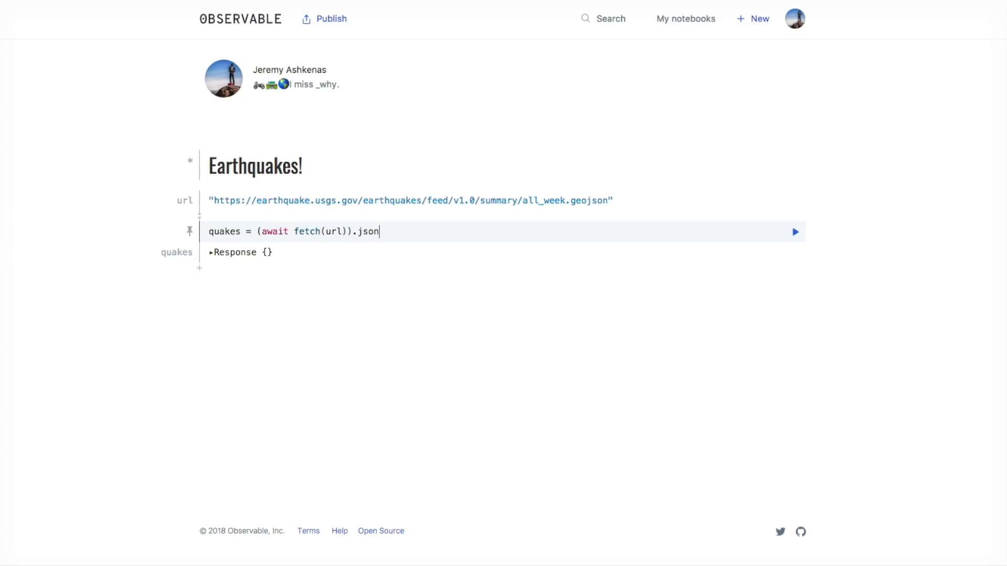
type("()")
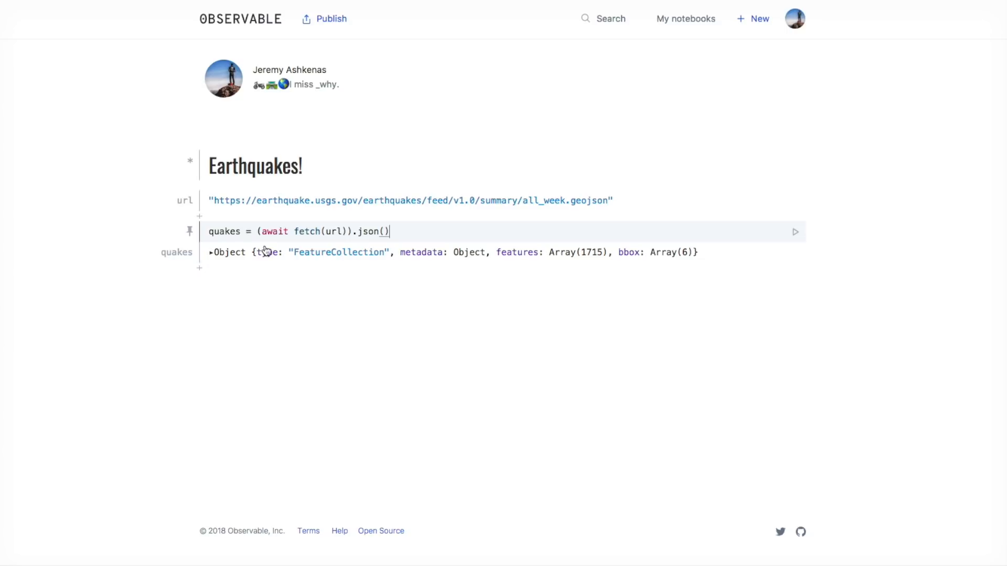
Step: Expand the FeatureCollection to view its 1715 features, then collapse it
left_click(211, 251)
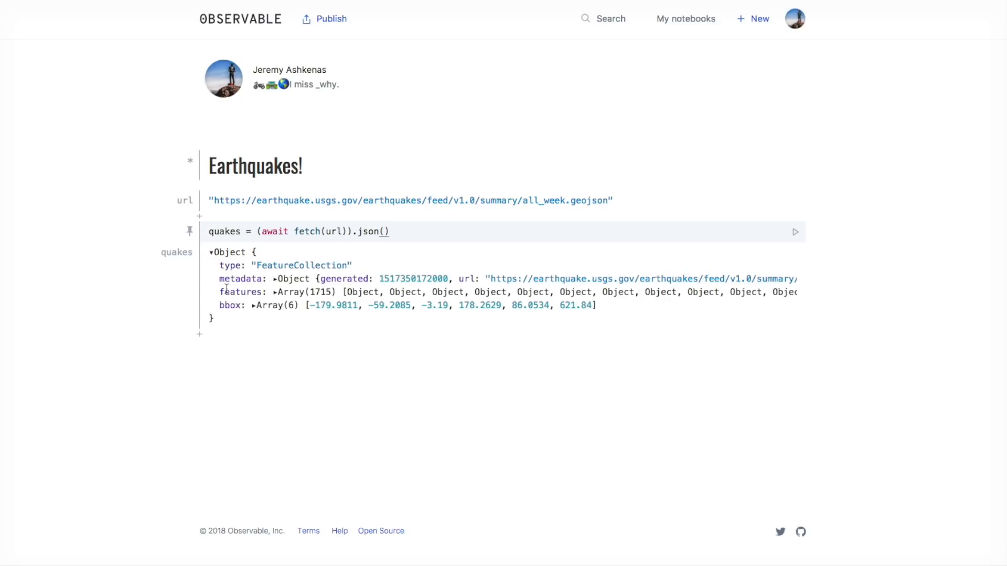
left_click(276, 293)
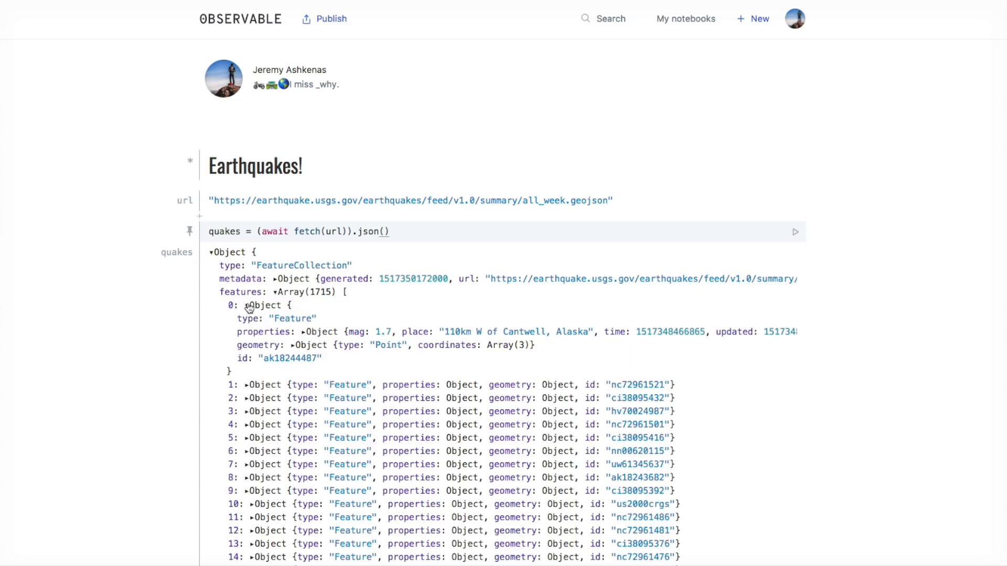
mouse_move(366, 336)
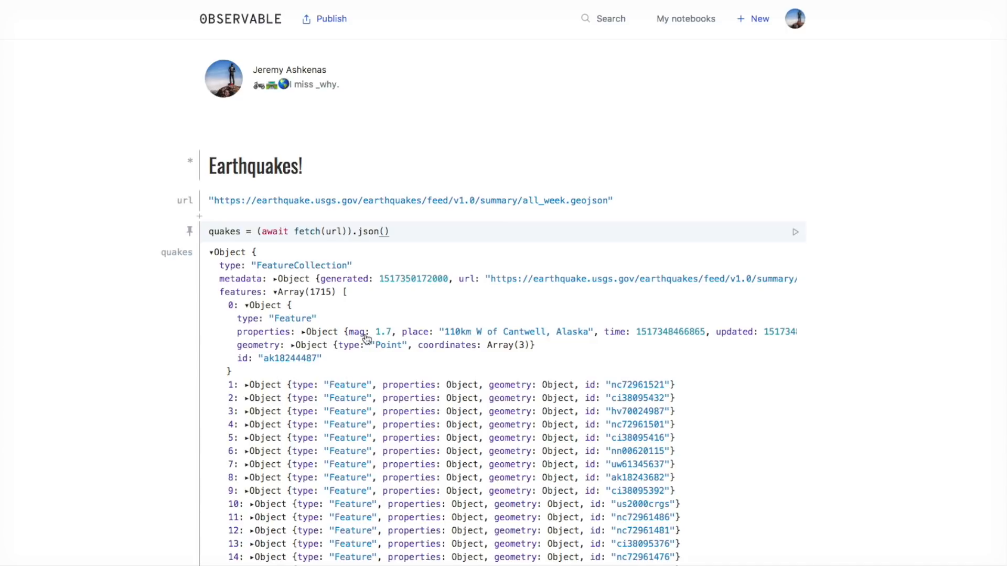
left_click(211, 252)
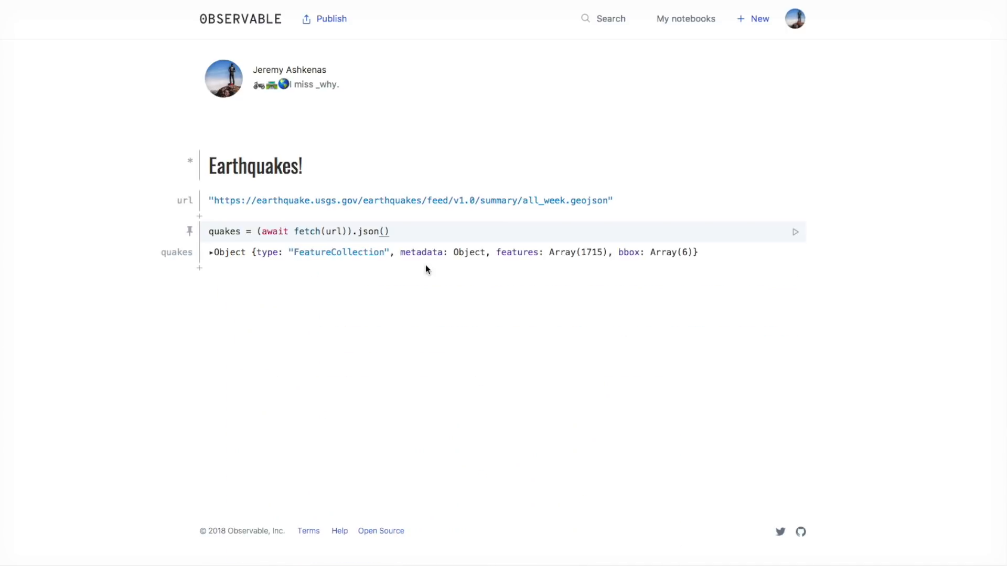
Step: Define exampleQuake = quakes.features[30].properties and add an empty cell below
type("example")
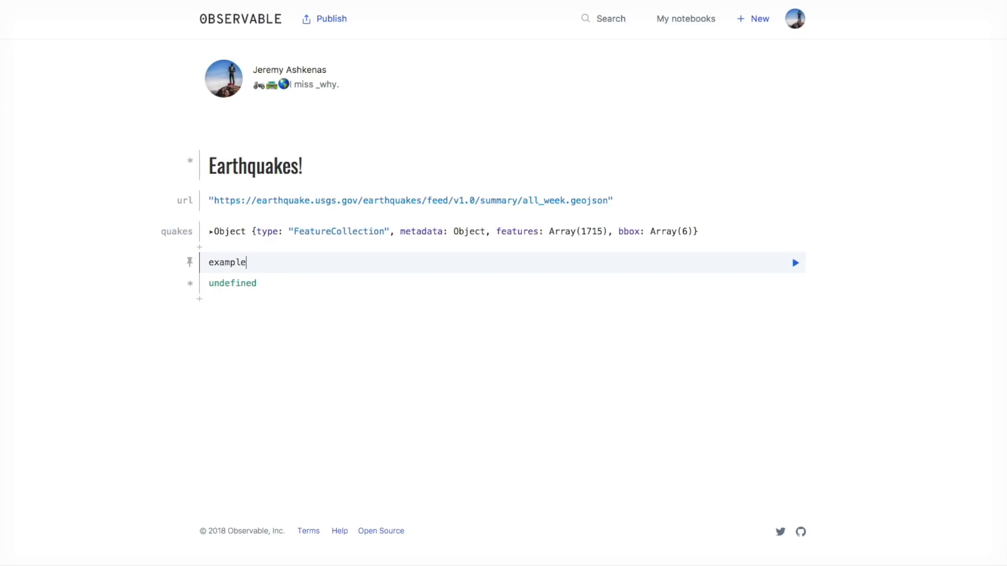
type("Quake = quakes")
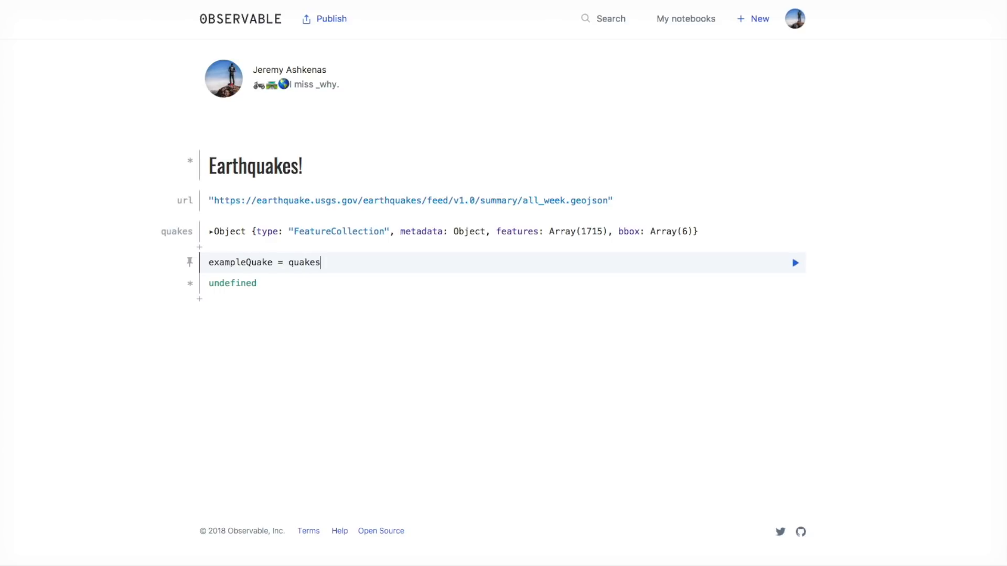
type(".features[")
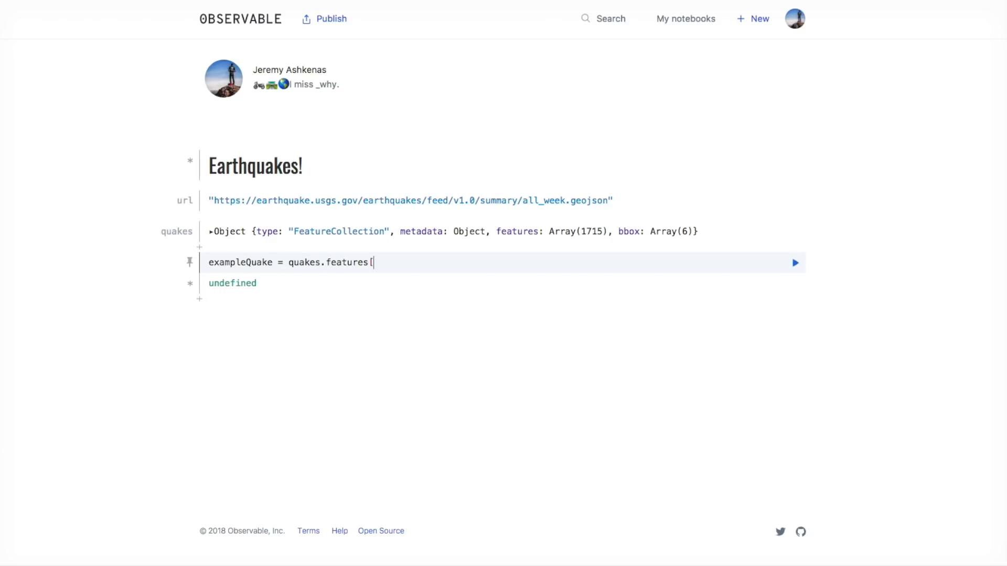
type("30].;roper")
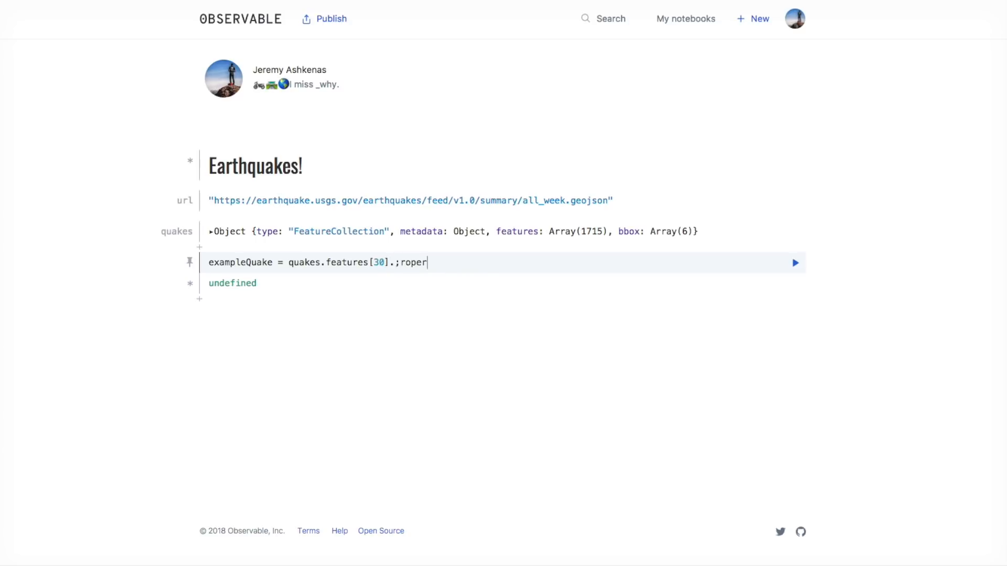
type("propert")
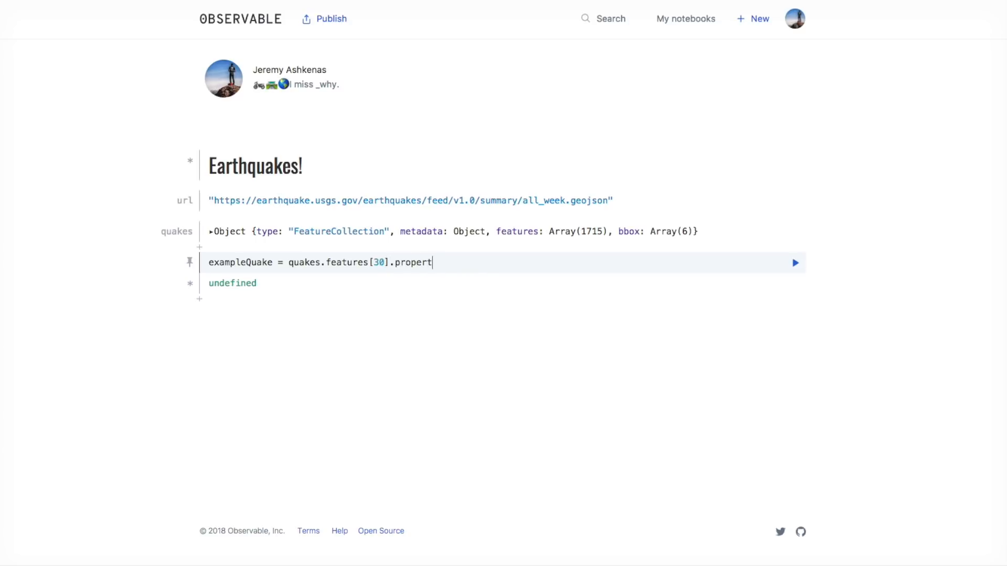
type("ies")
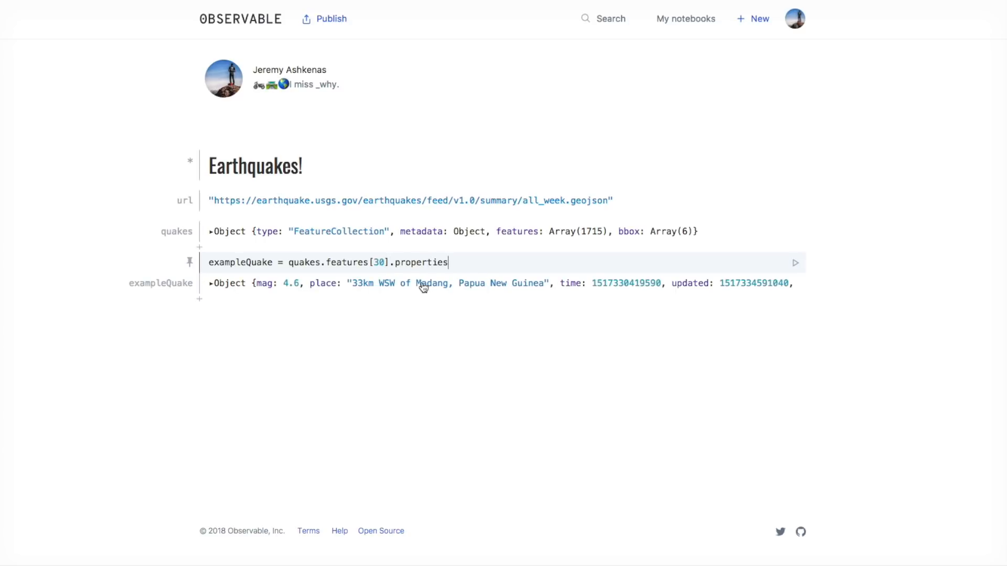
mouse_move(217, 312)
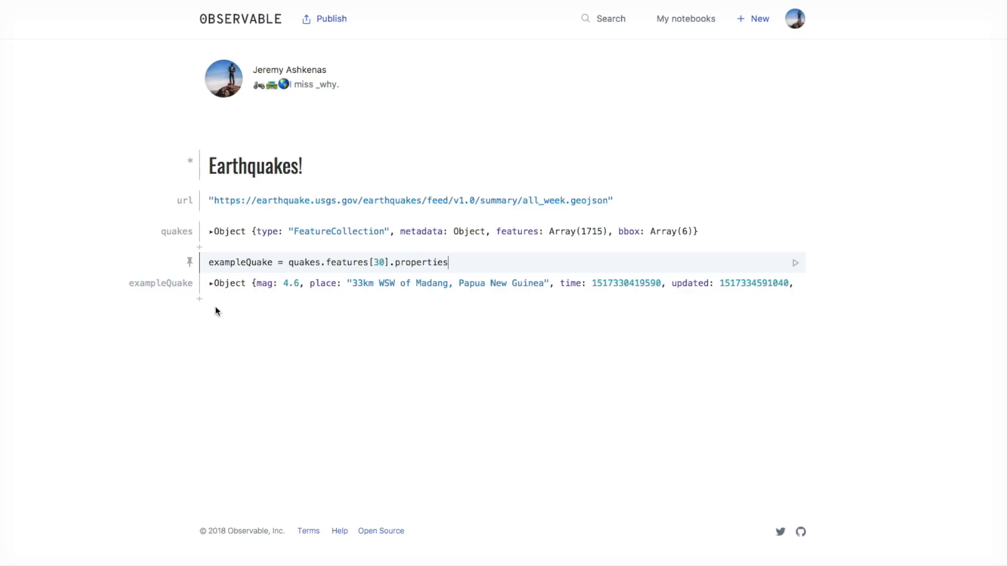
left_click(211, 284)
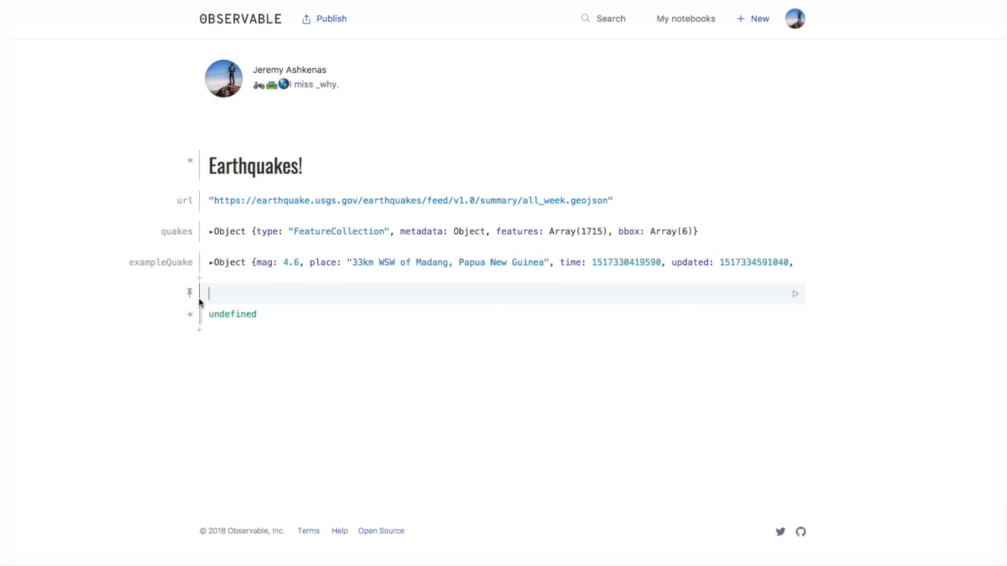
type("qo")
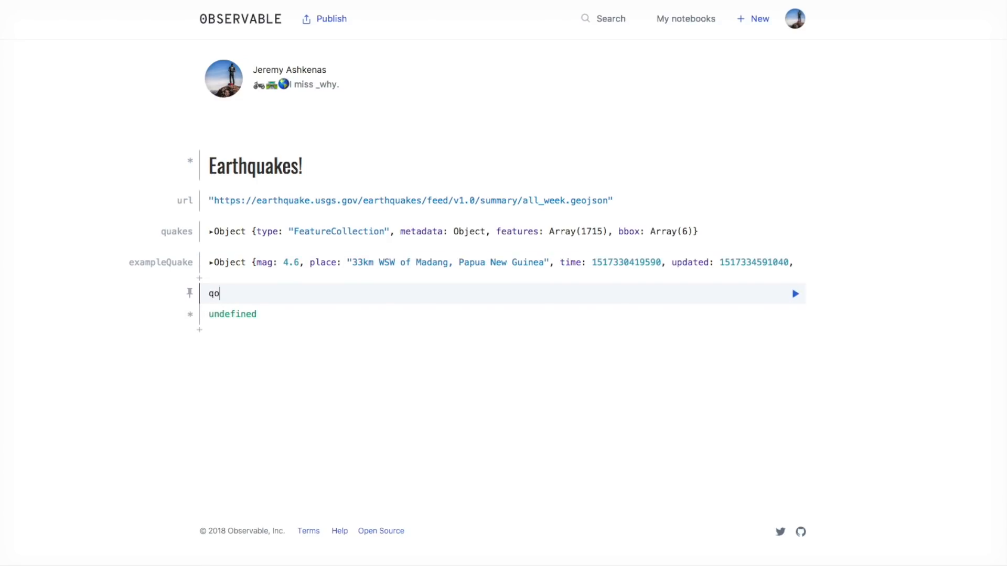
type("world = (await")
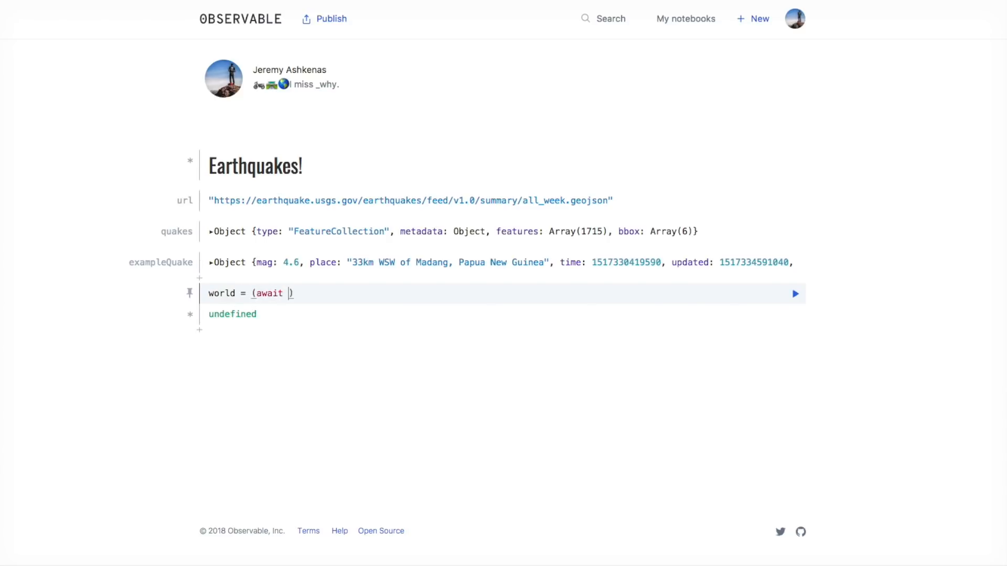
type("fetch(\"\")")
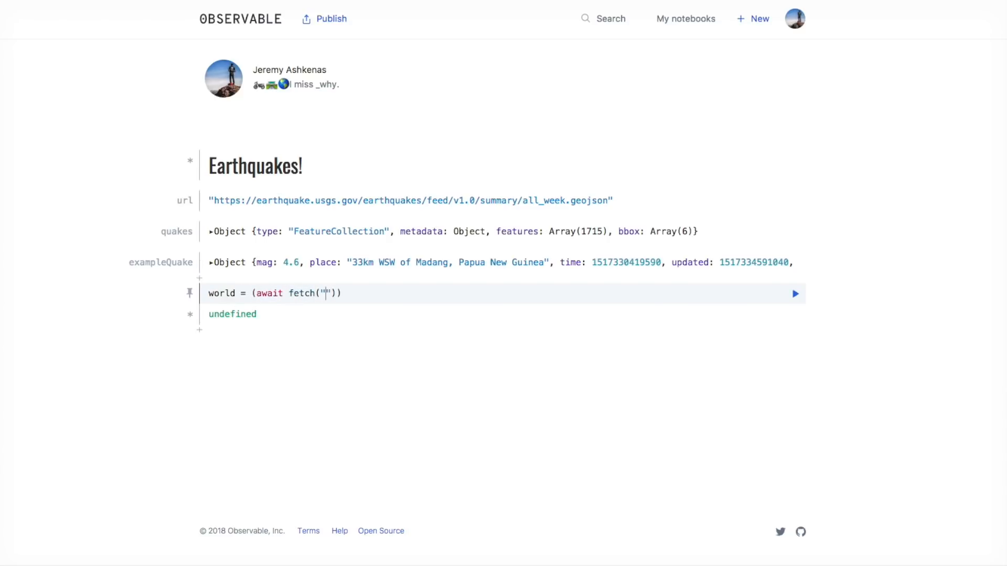
type("https:")
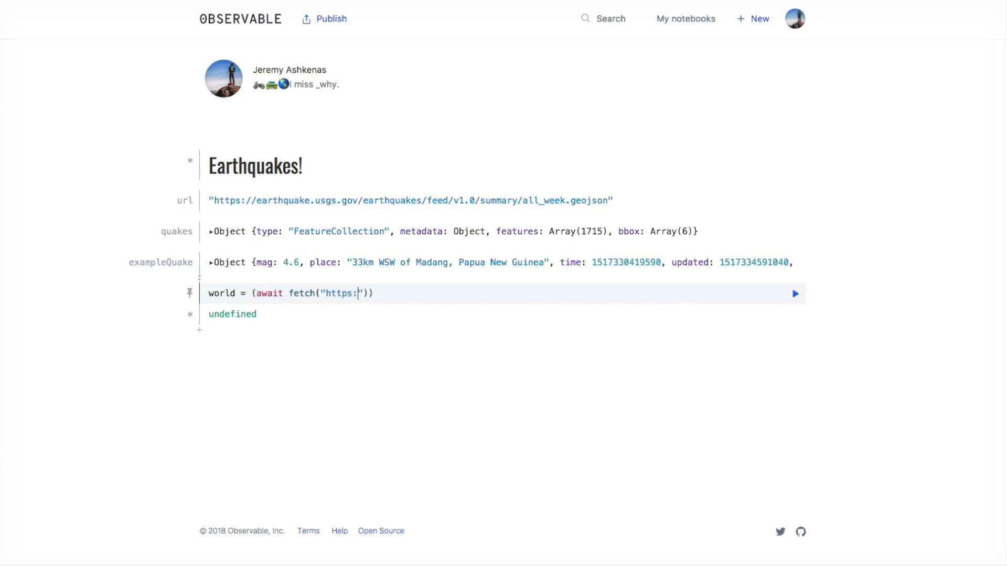
type("//unp")
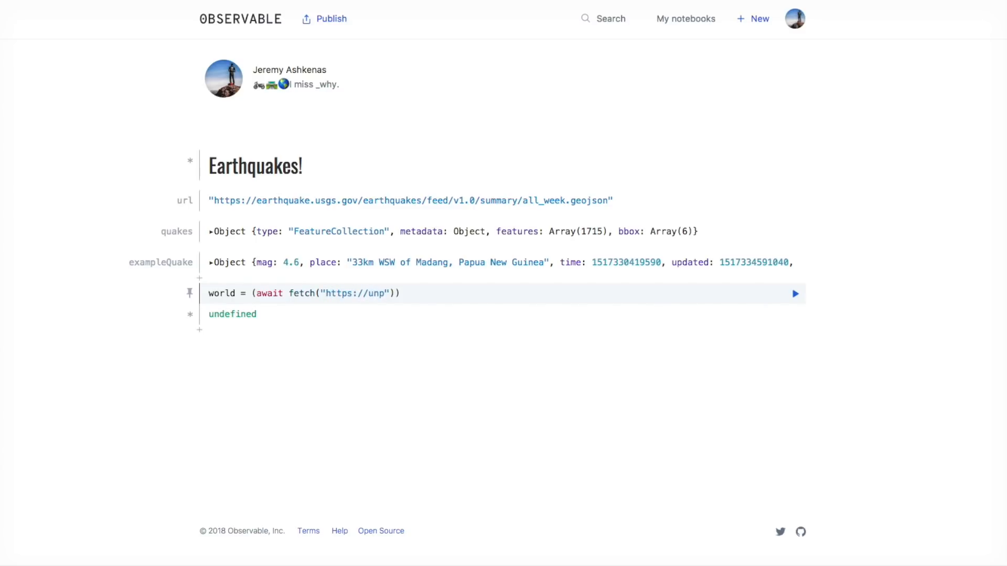
type("kg.com/world_")
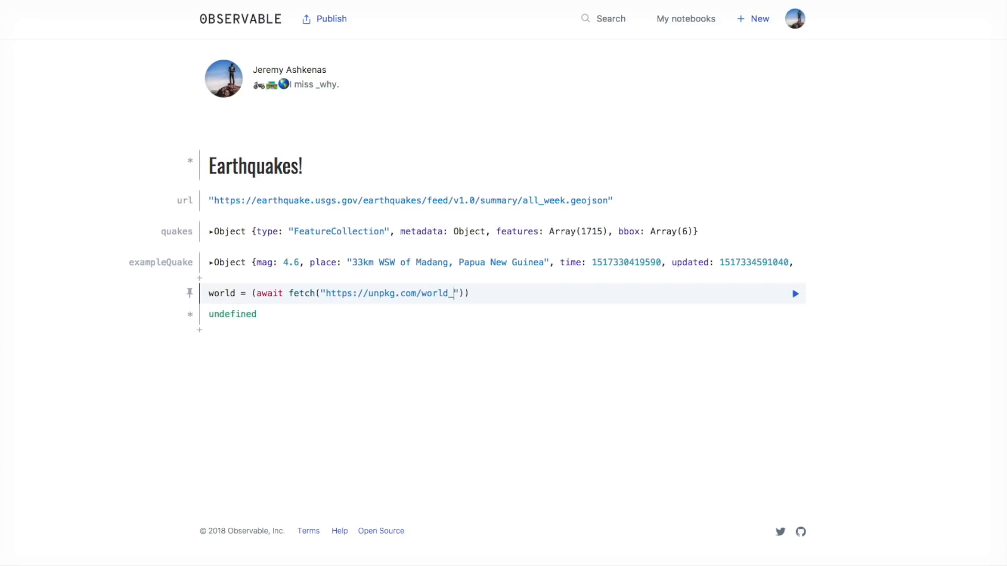
type("atlas@")
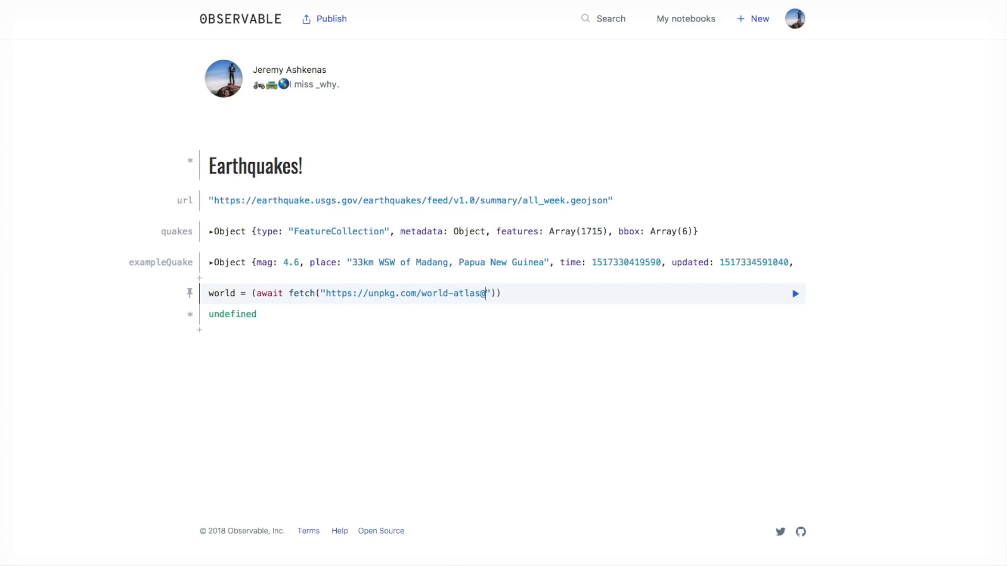
type("1/world/110m.json")
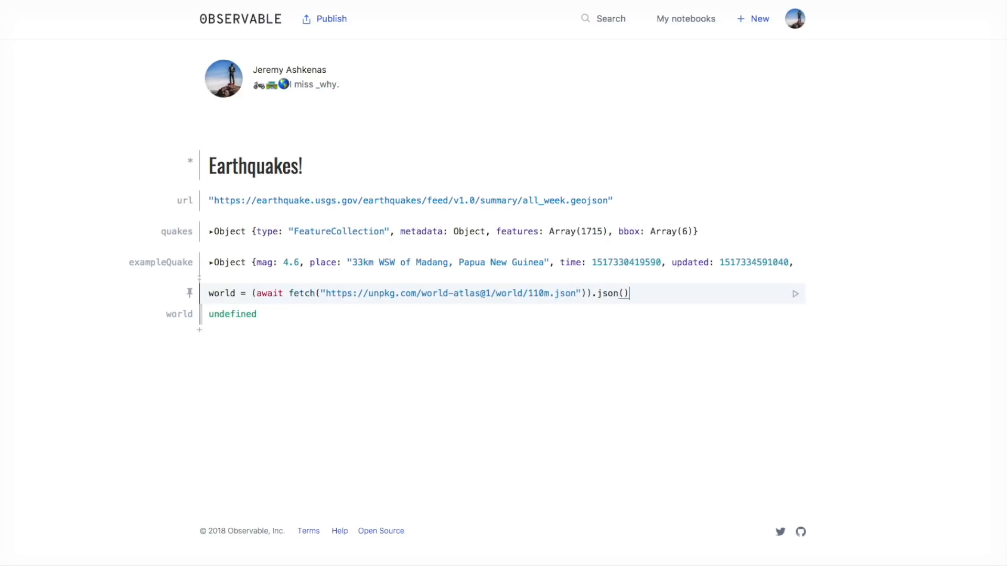
Step: Expand the Topology output to inspect its objects and the countries geometry collection
left_click(795, 294)
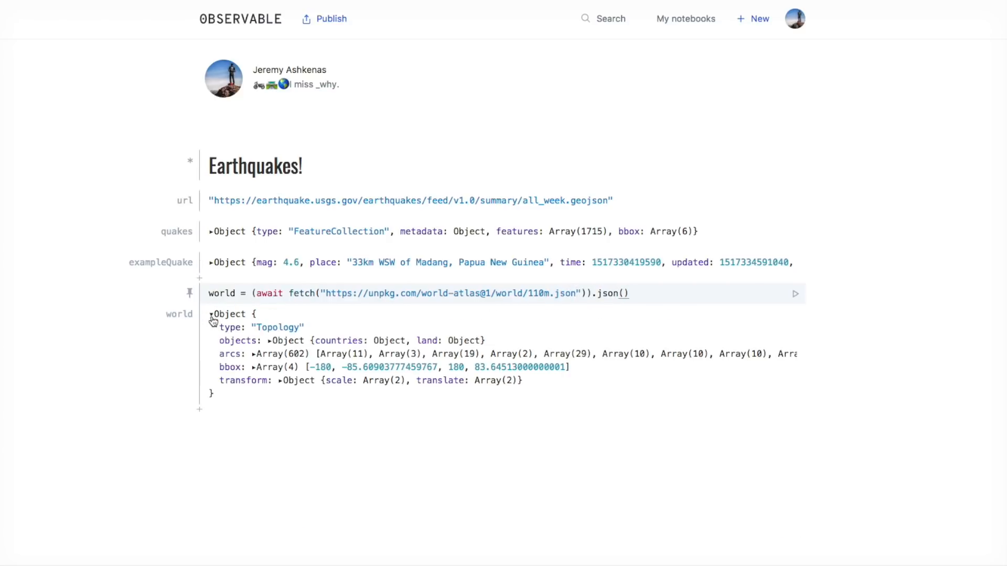
left_click(255, 340)
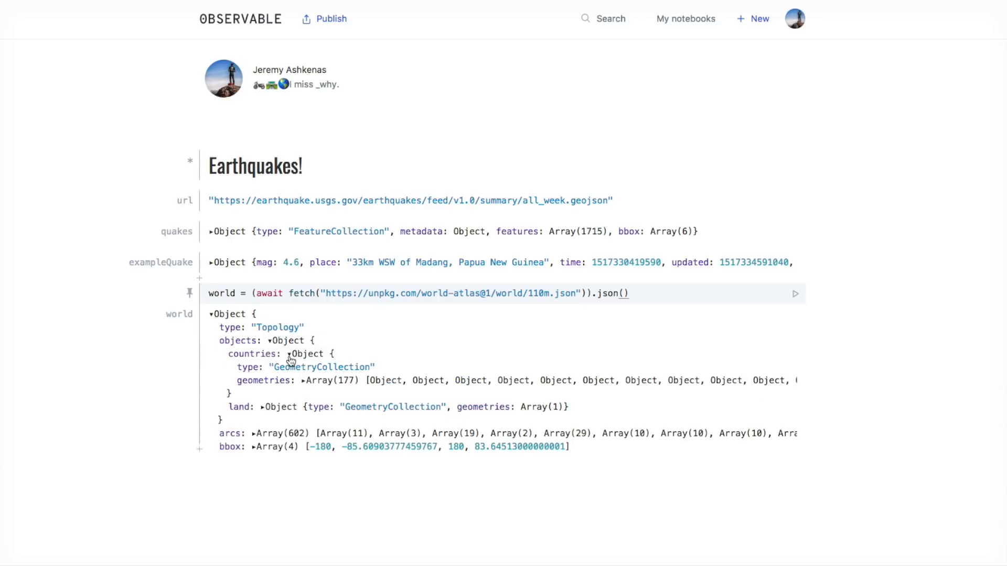
left_click(209, 313)
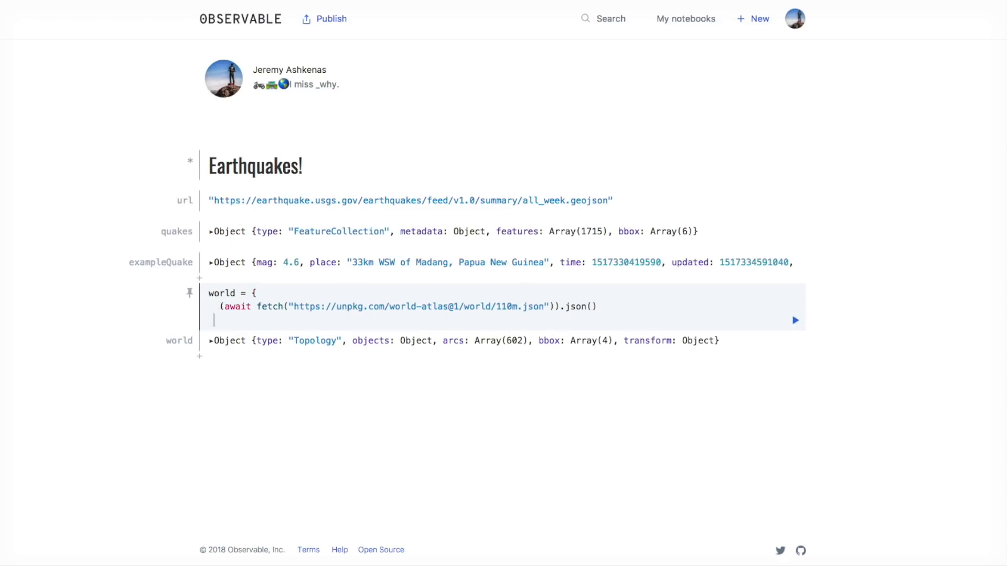
Step: Rewrite world to return topojson.feature(world, world.objects.countries); it errors on undefined topojson
type("}")
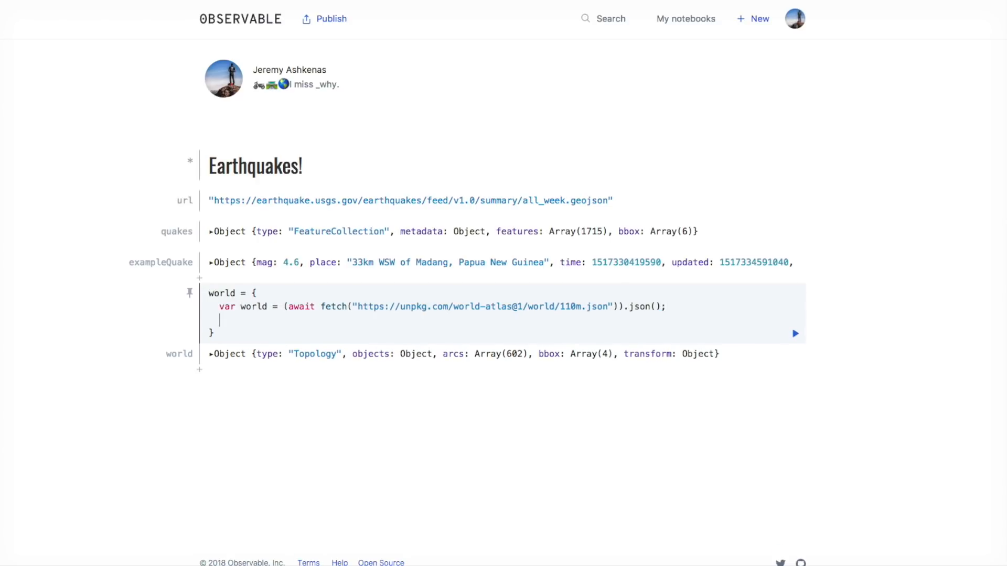
type("return")
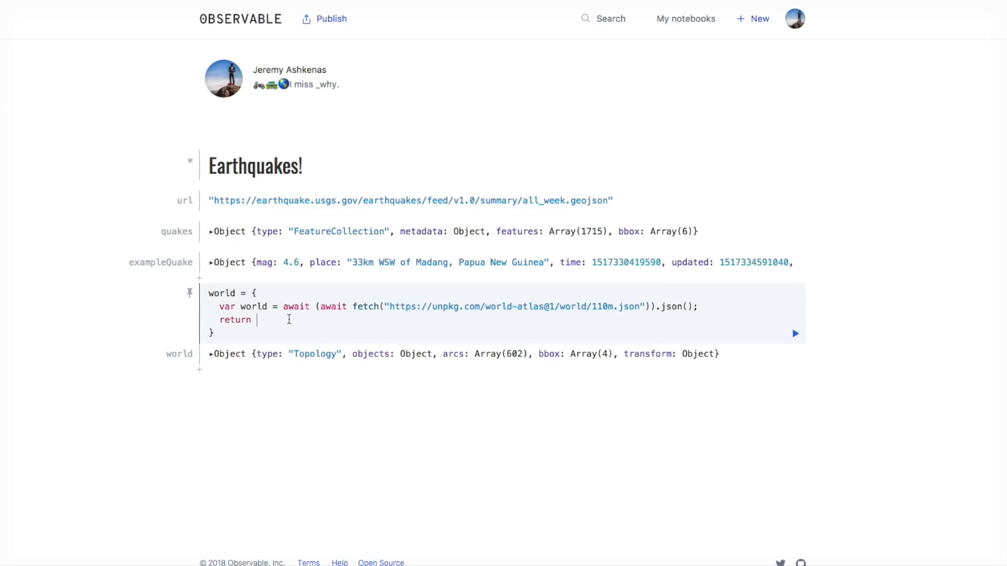
type("to")
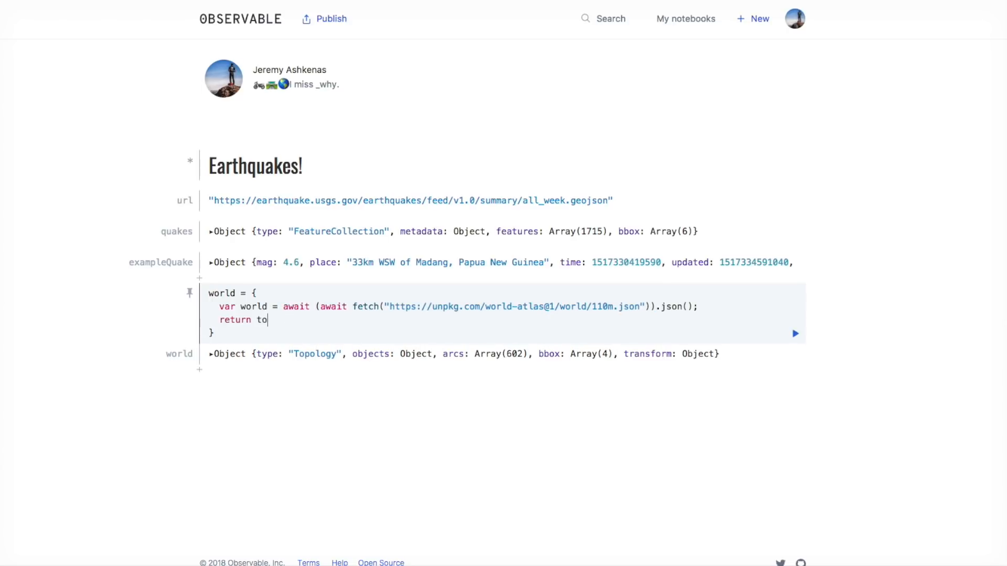
type("pojson.feature()")
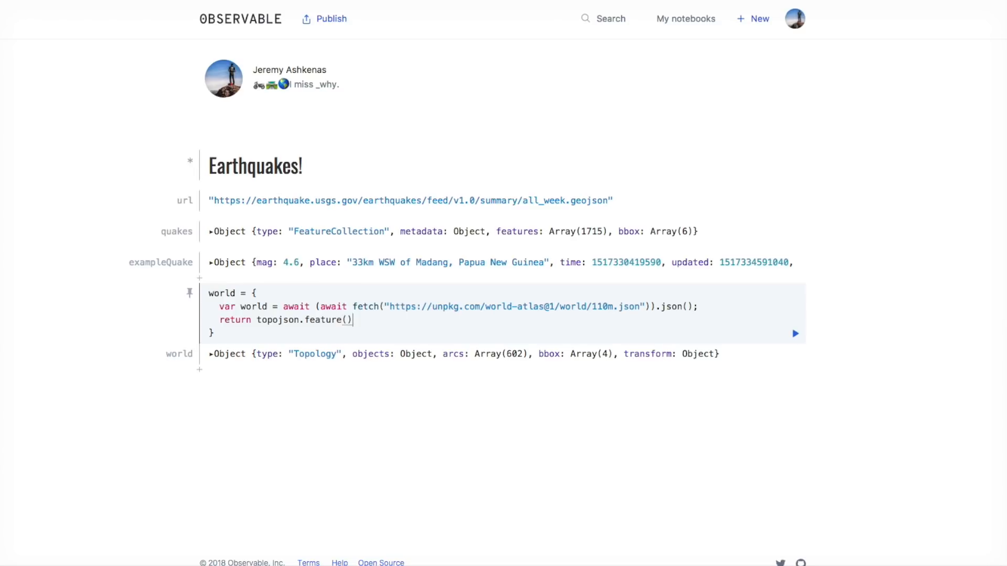
type("world. world")
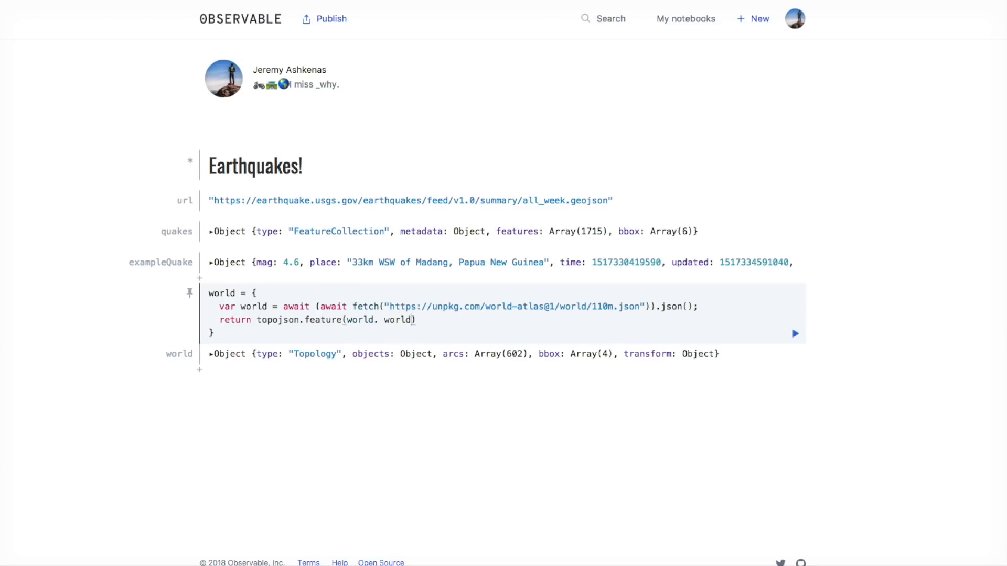
key("Backspace")
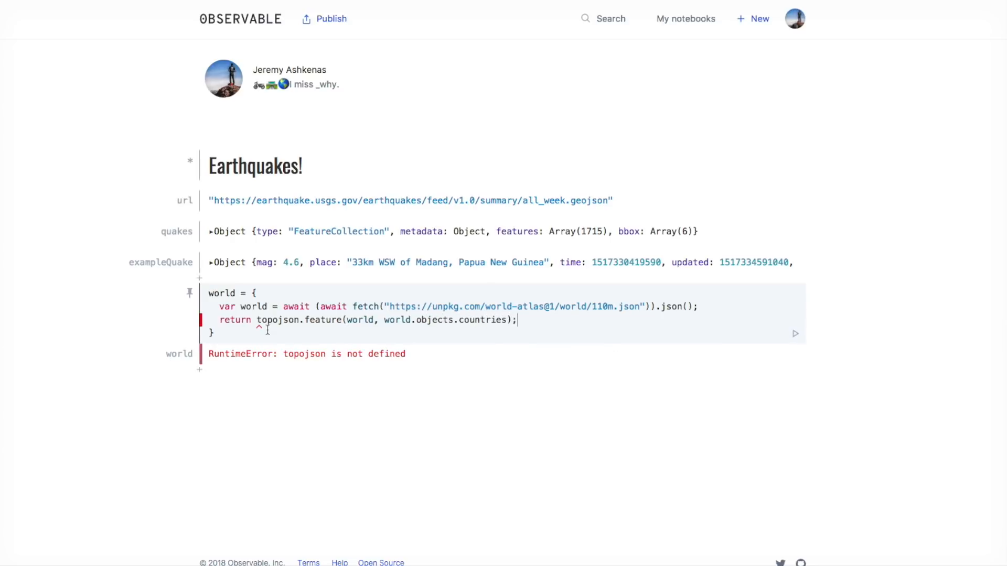
double_click(277, 320)
type("t")
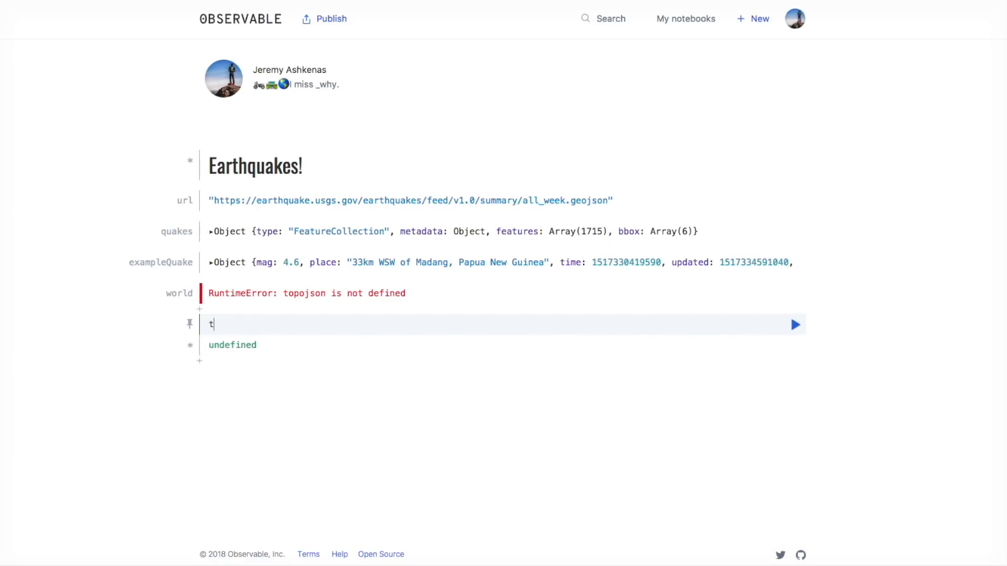
Step: Define topojson = require('topojson'), run it, and add an empty cell below
type("opojson =")
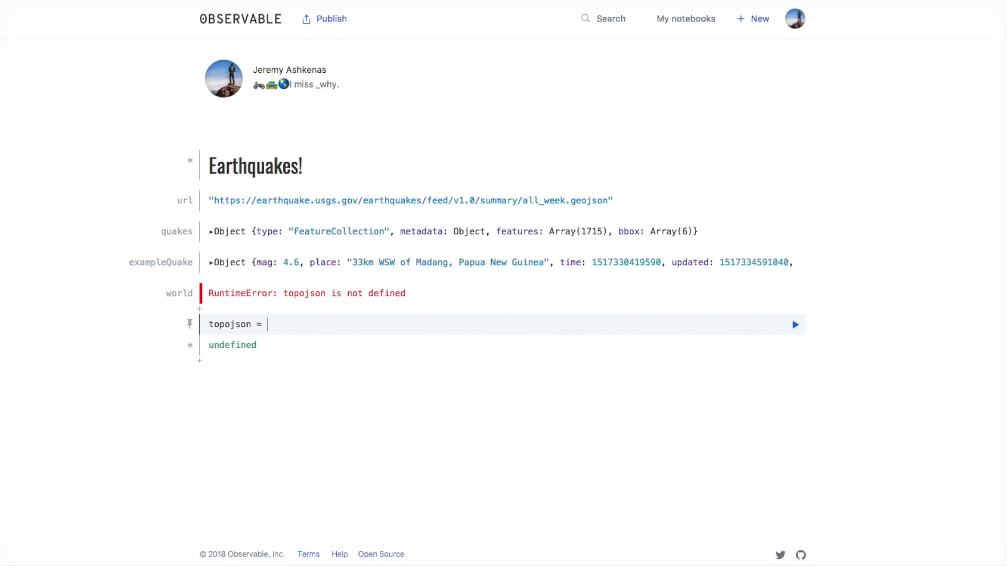
type("req")
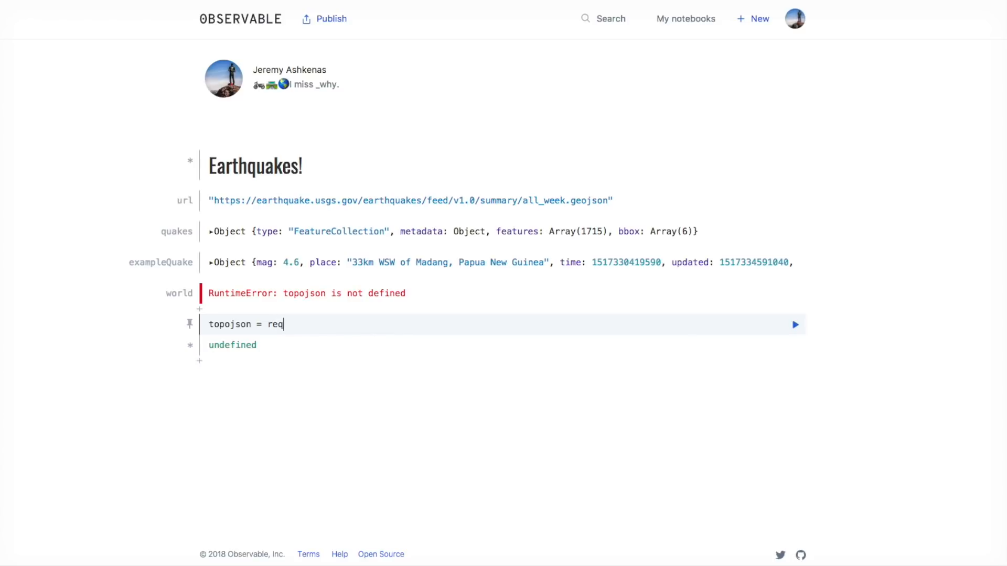
type("uire('topo")
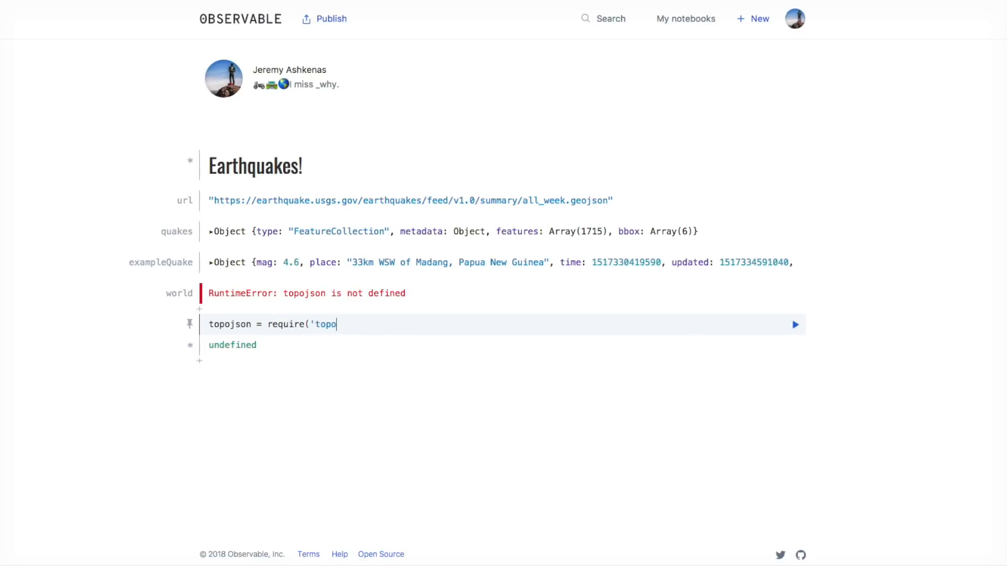
type("json')")
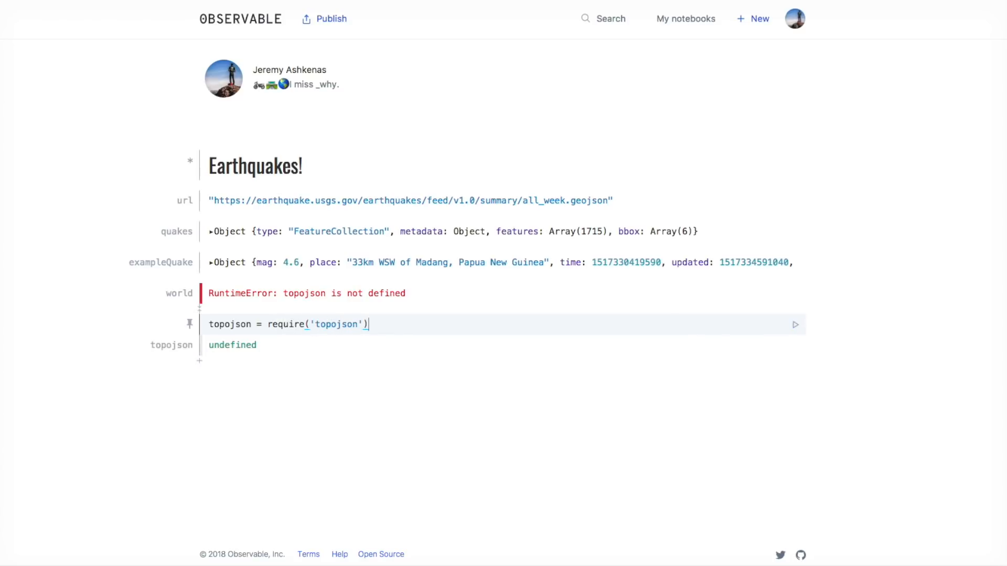
left_click(796, 324)
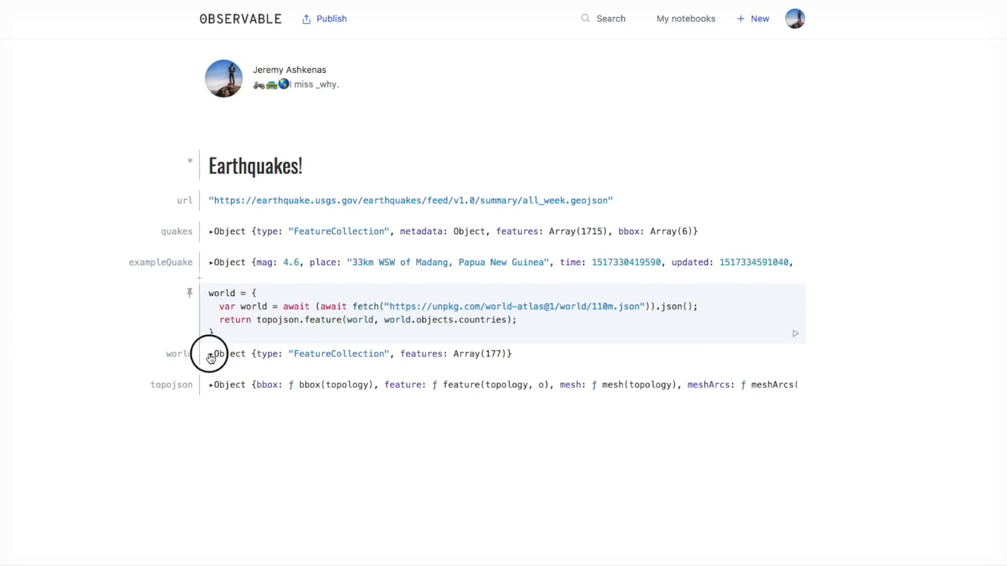
mouse_move(202, 405)
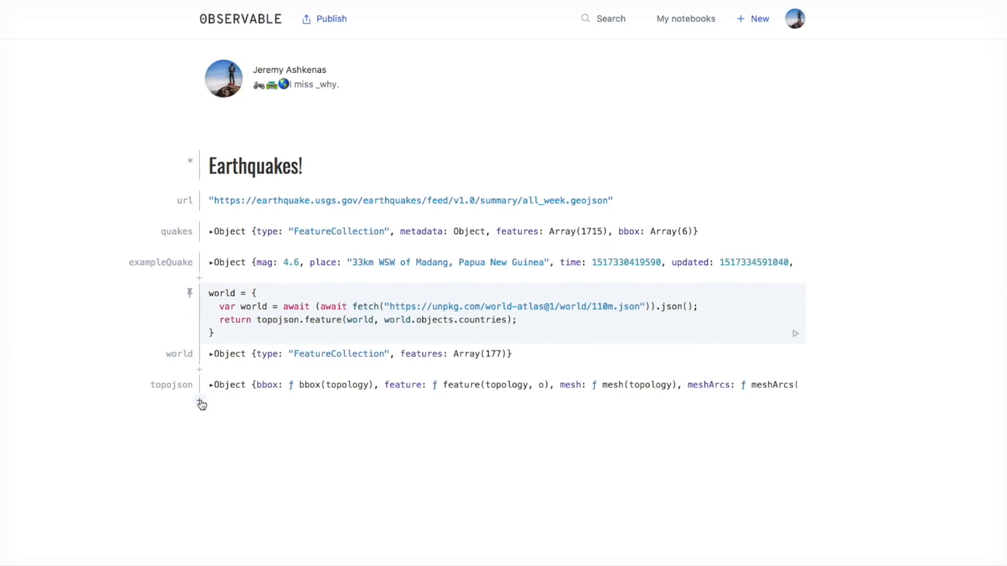
left_click(199, 404)
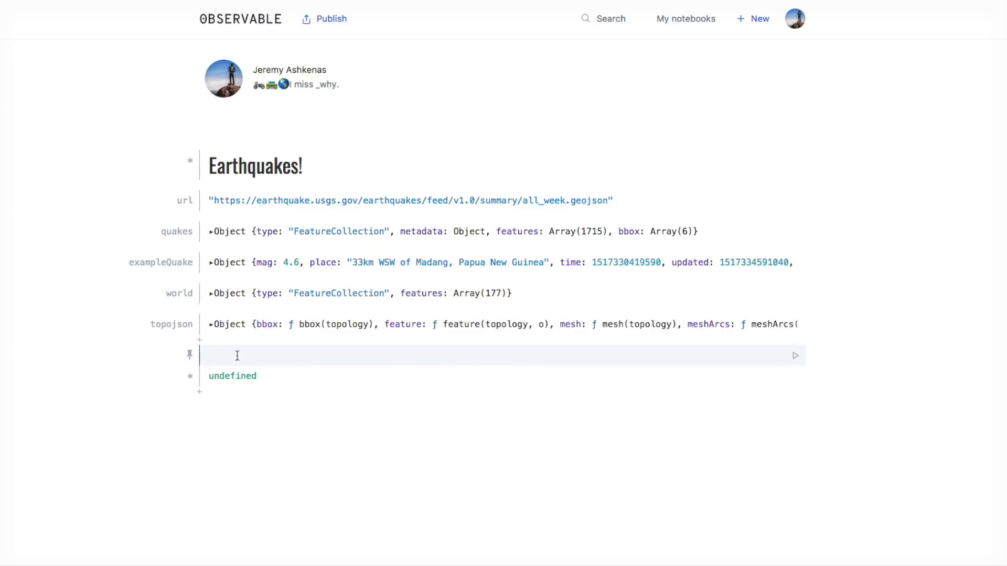
Step: Define d3 = require('d3') and run it
type("d")
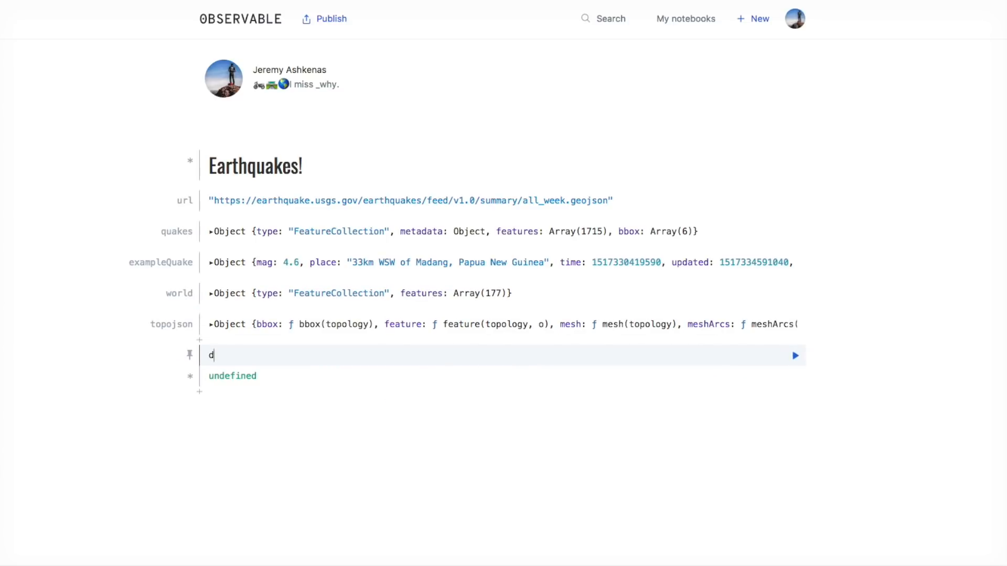
type("3 = require('d3")
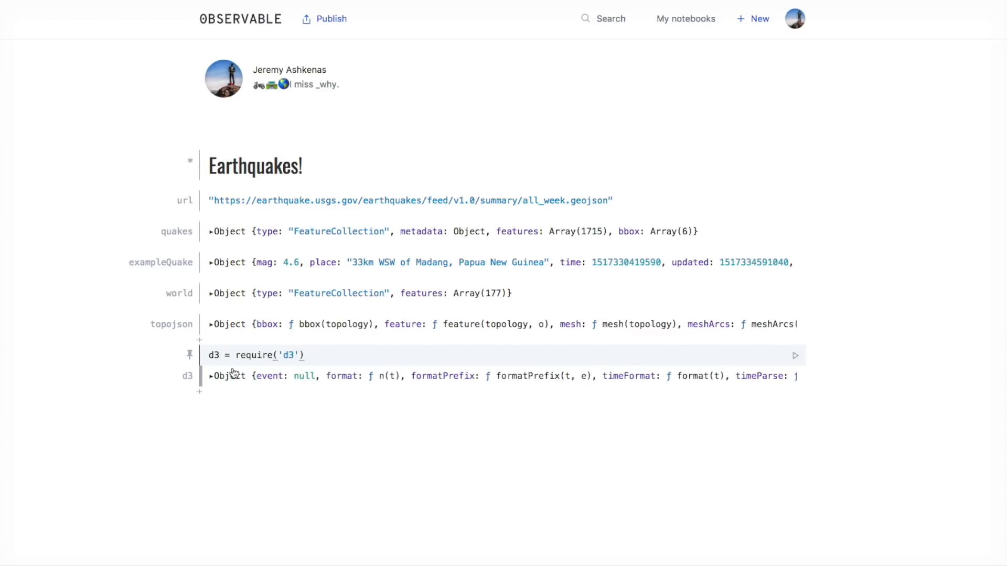
mouse_move(200, 395)
type("s")
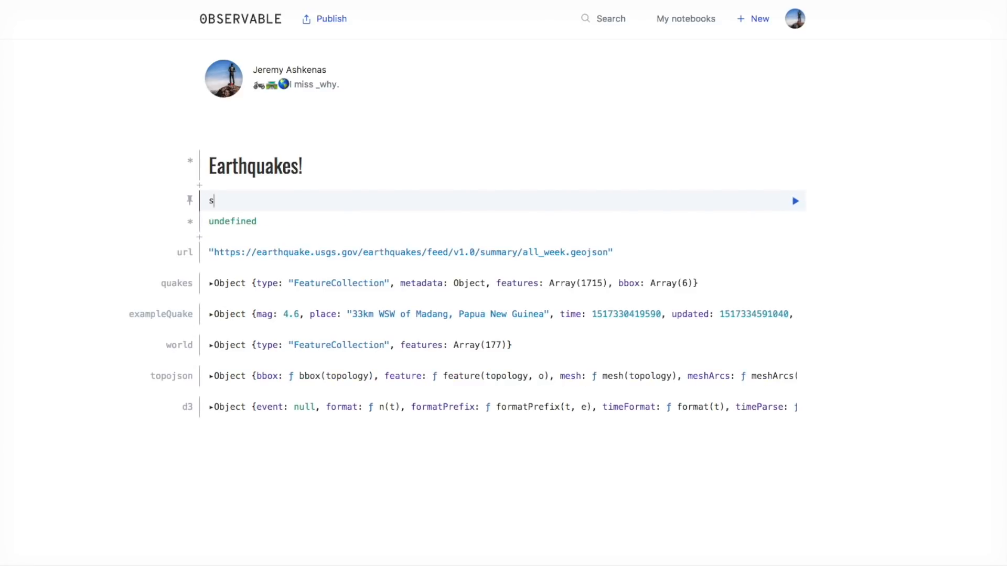
Step: Define s = 500 and a globe cell with var c = DOM.context2d(s, s)
type("= 500")
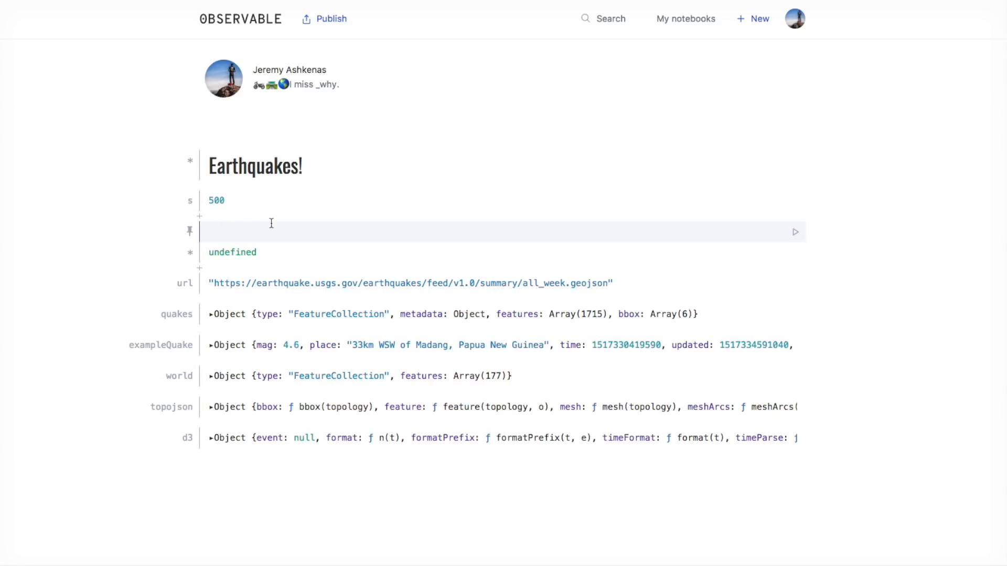
type("globe = {")
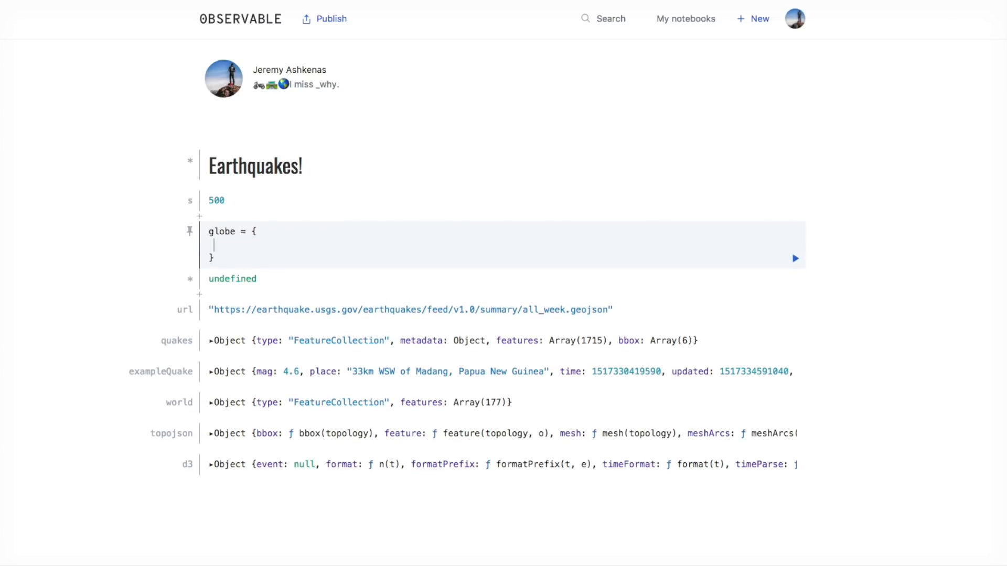
type("cons")
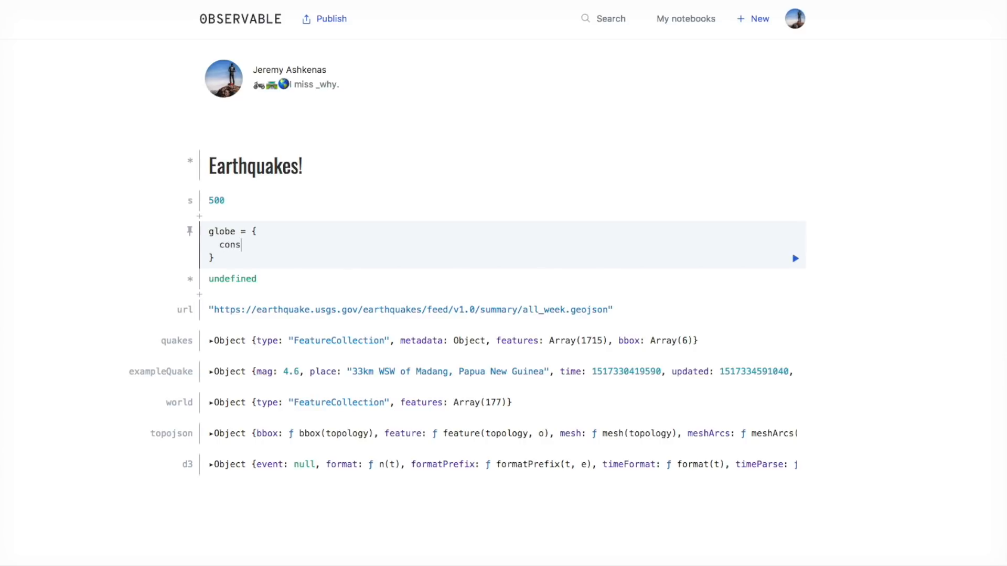
type("var c")
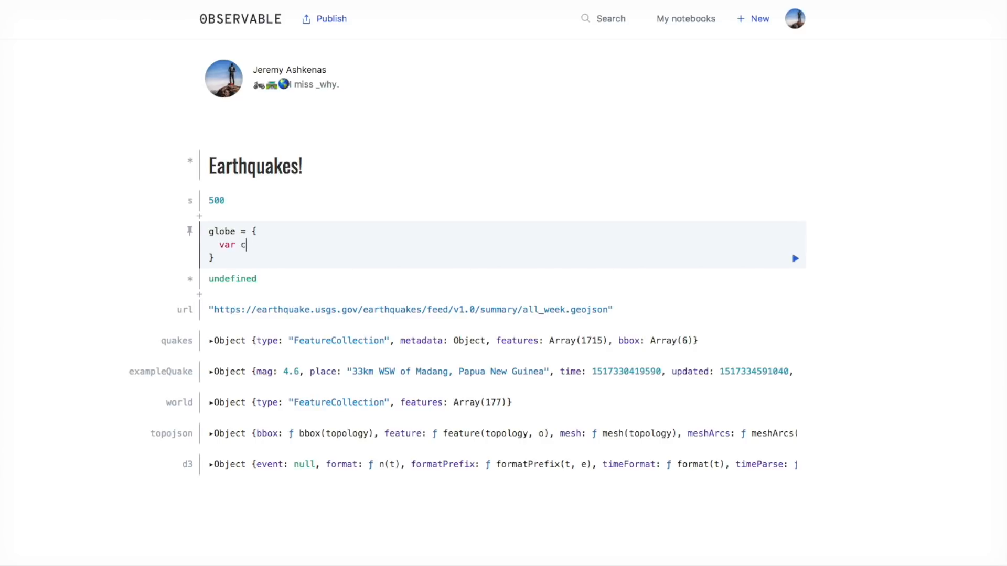
type("=")
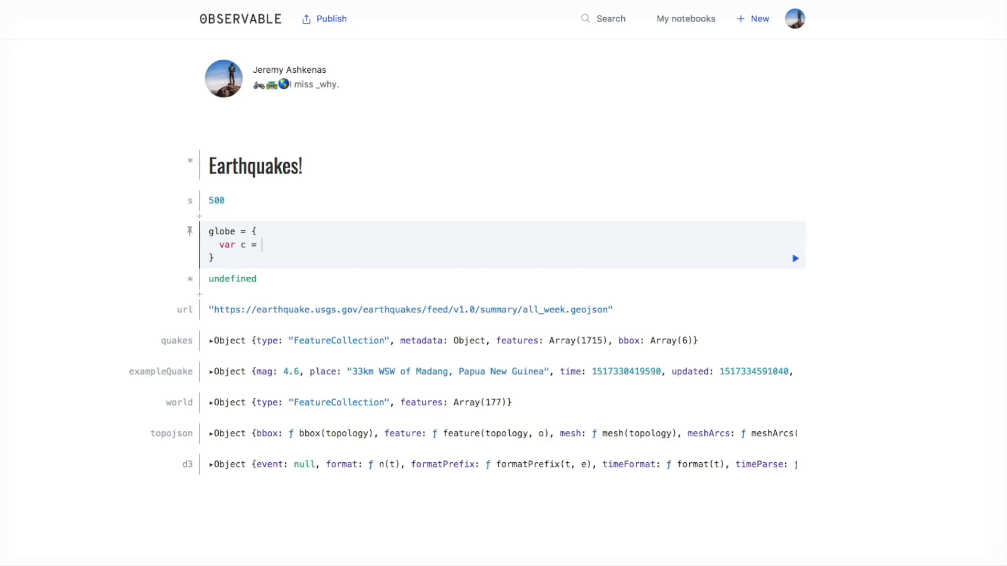
type("DOM.context")
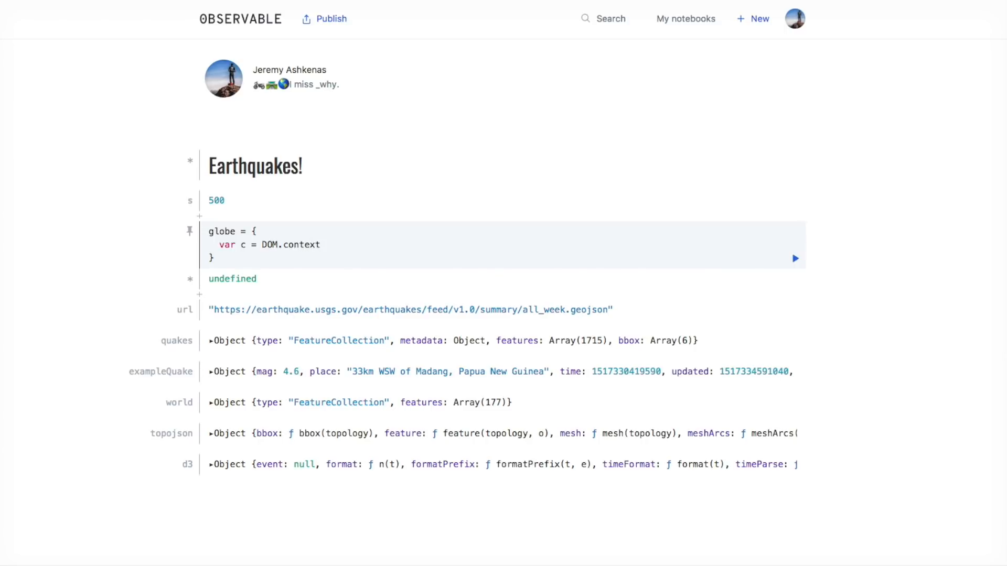
type("2d(s")
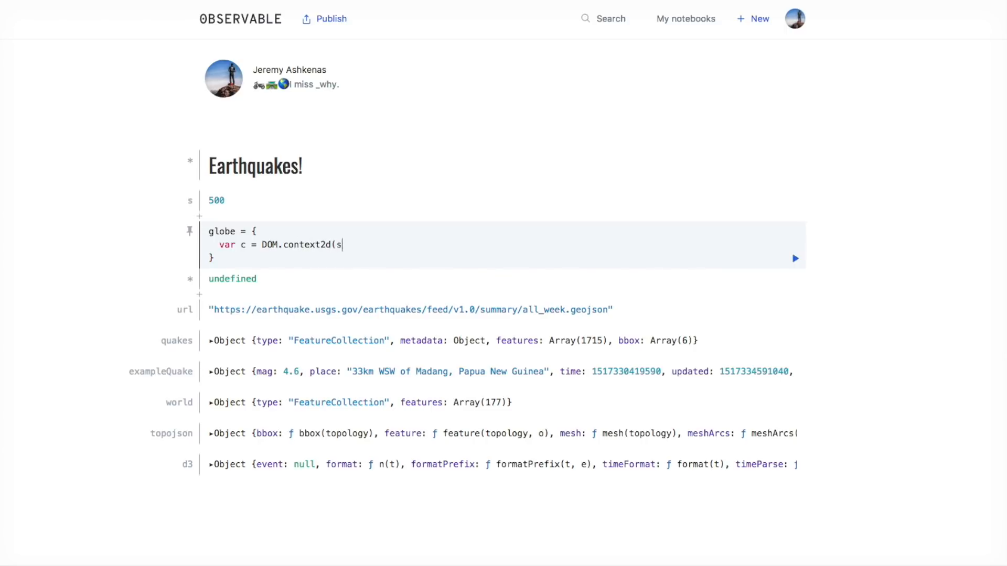
type(", s);")
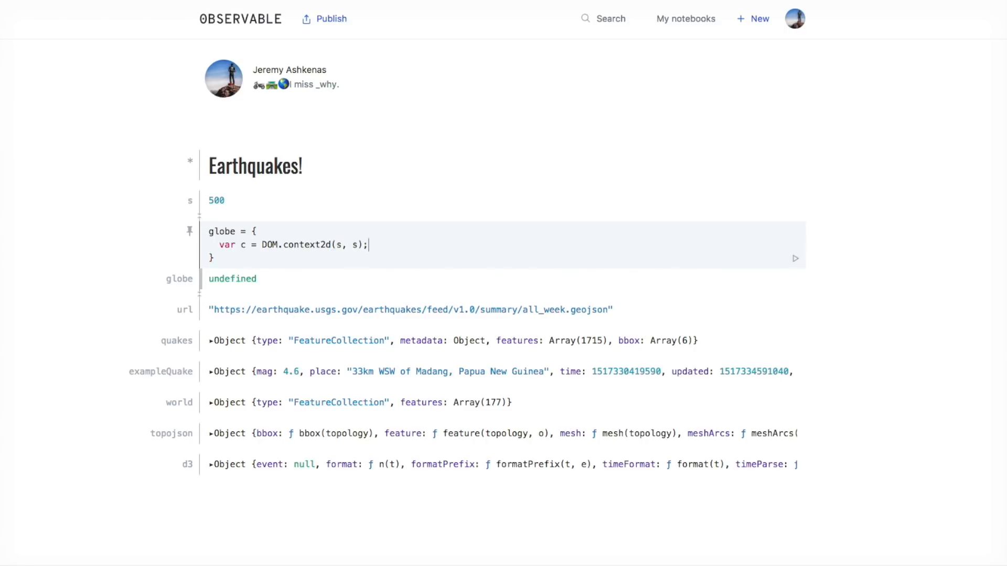
Step: Add var canvas = c.canvas and return it so an empty canvas renders
key("Return")
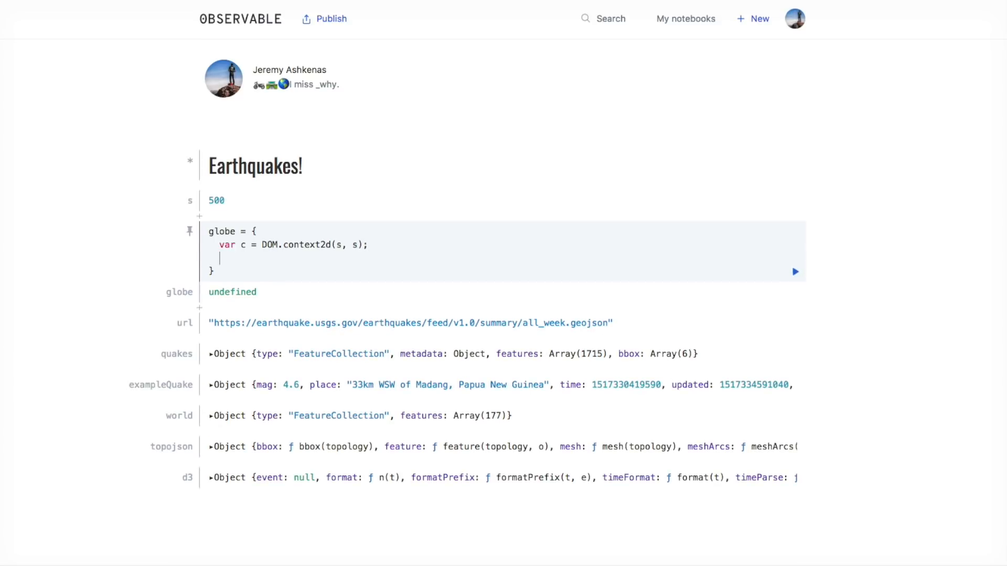
type("var canvas =")
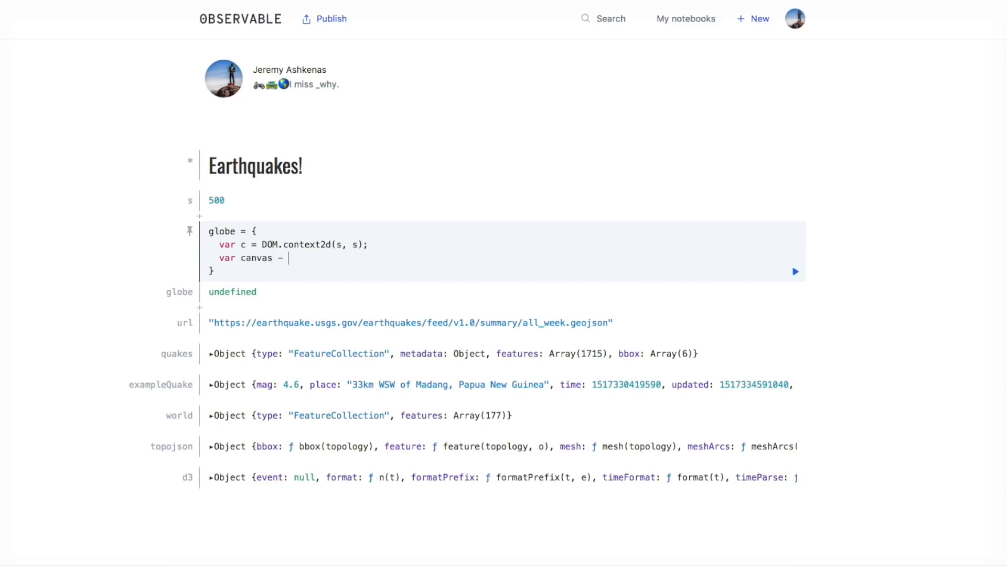
type("c.canvas;")
type("return canvas;")
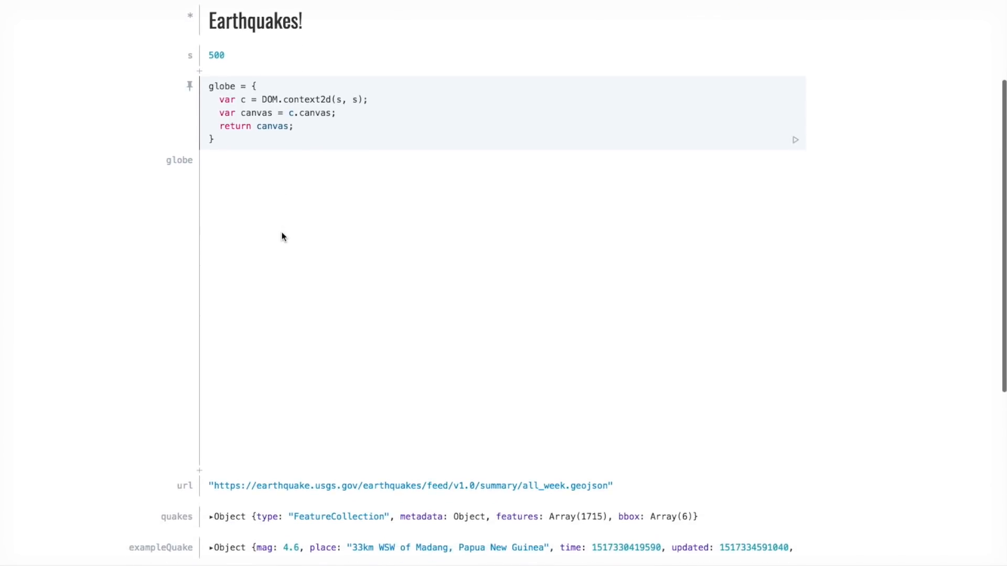
Step: Change the s cell from 500 to 400
left_click(216, 56)
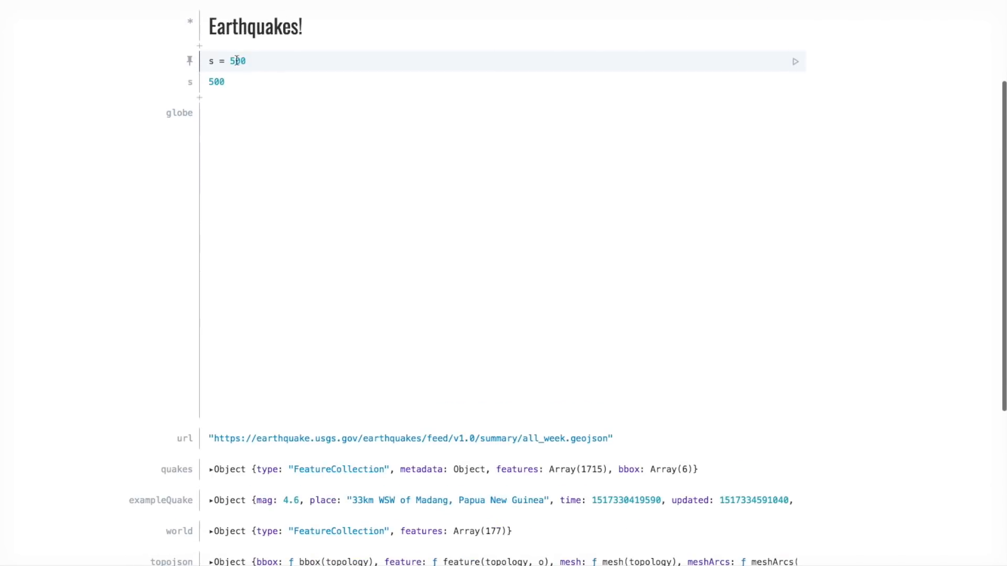
type("400")
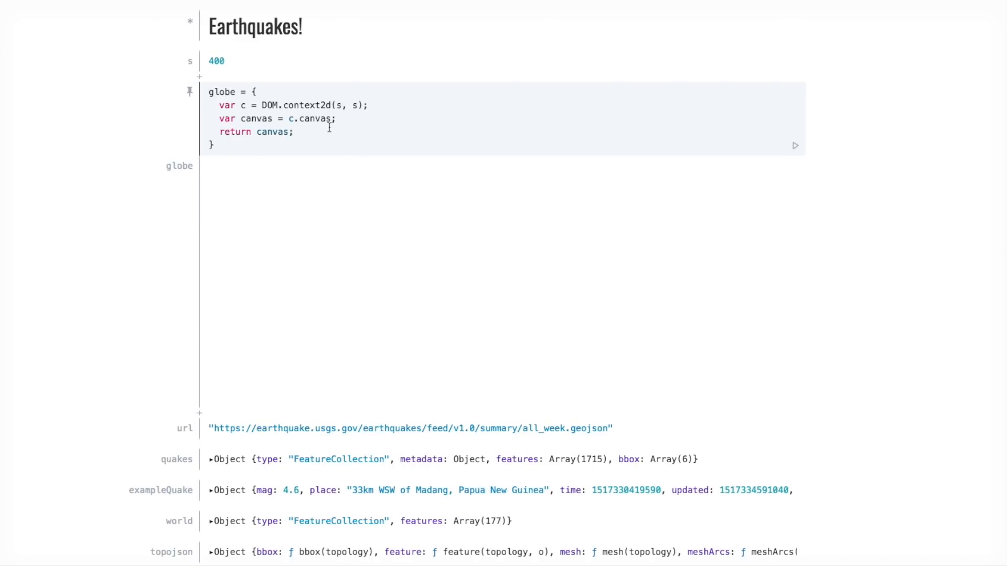
mouse_move(319, 137)
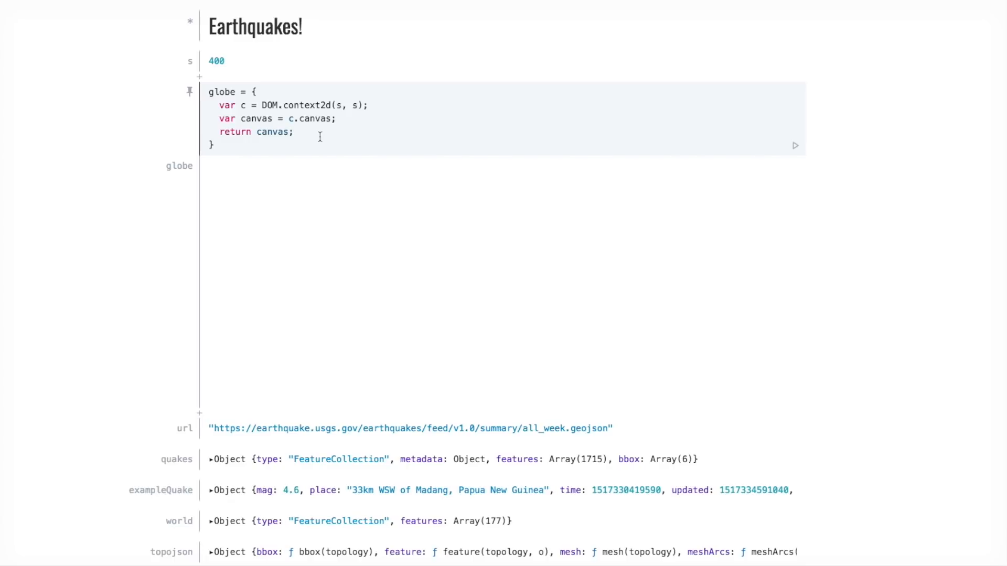
Step: Add a // Draw the seas. block setting lineWidth 1.5 and fillStyle "aliceblue"
key("Enter")
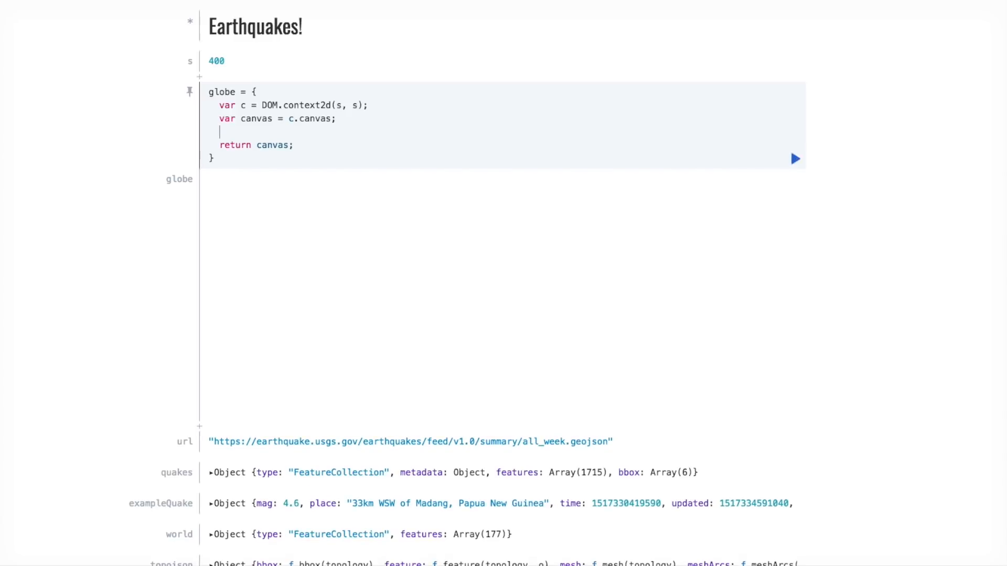
type("// Draw")
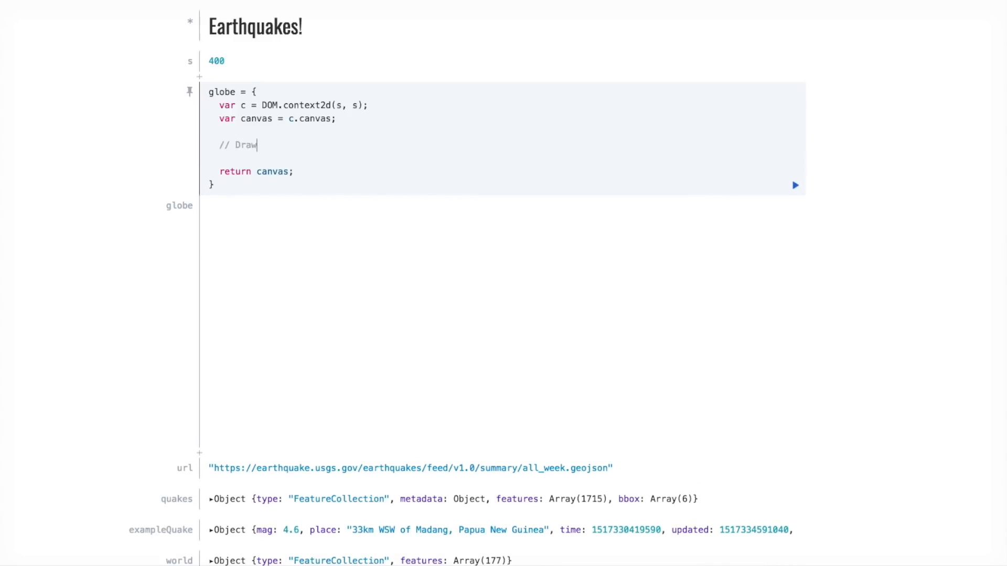
type("the seas.")
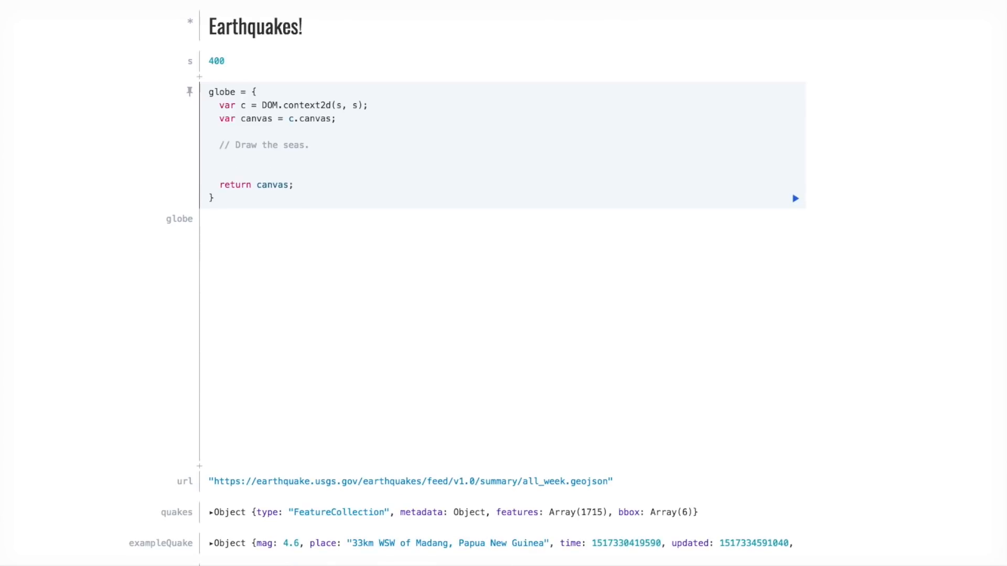
type("c.lineW")
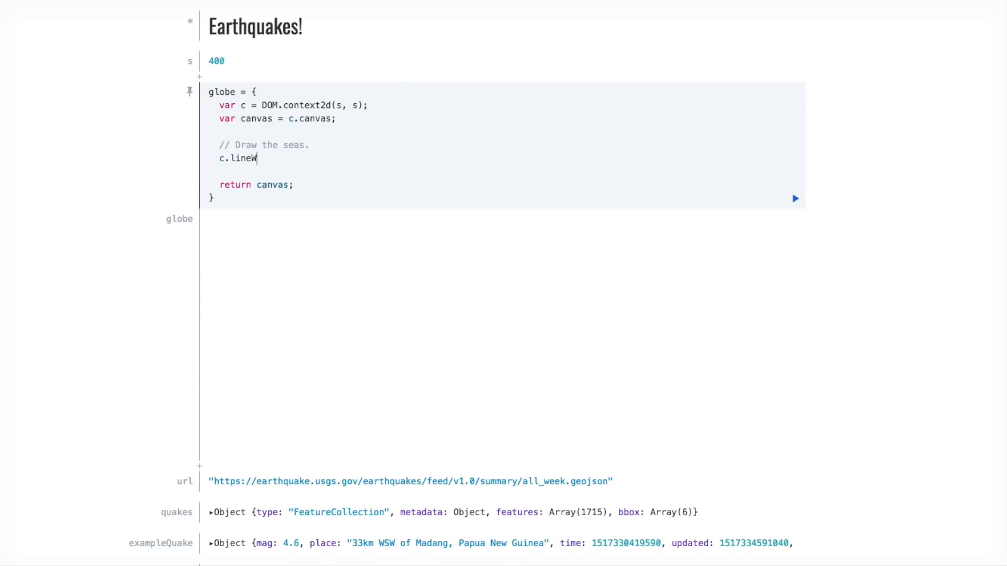
type("idth = 1.5;")
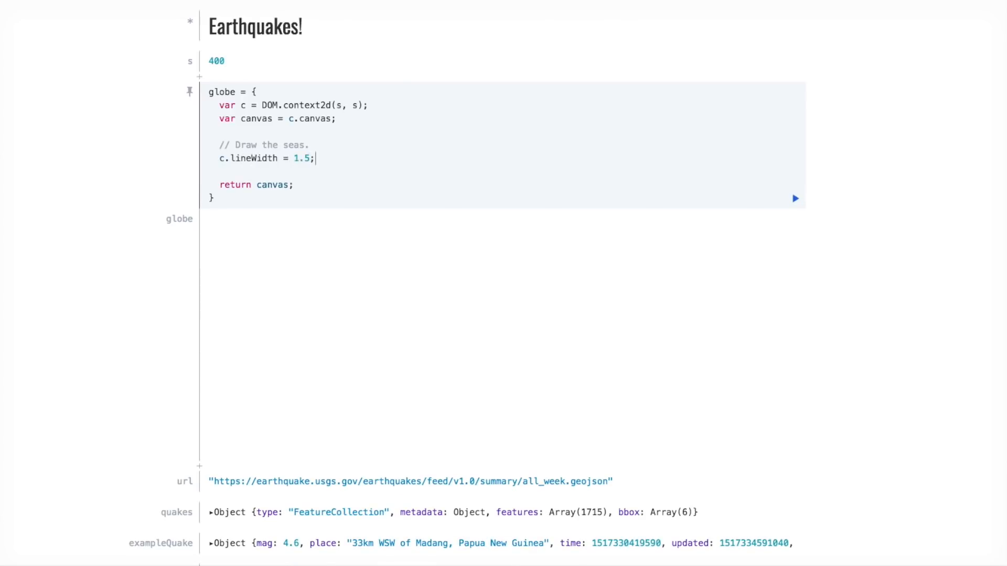
key("Return")
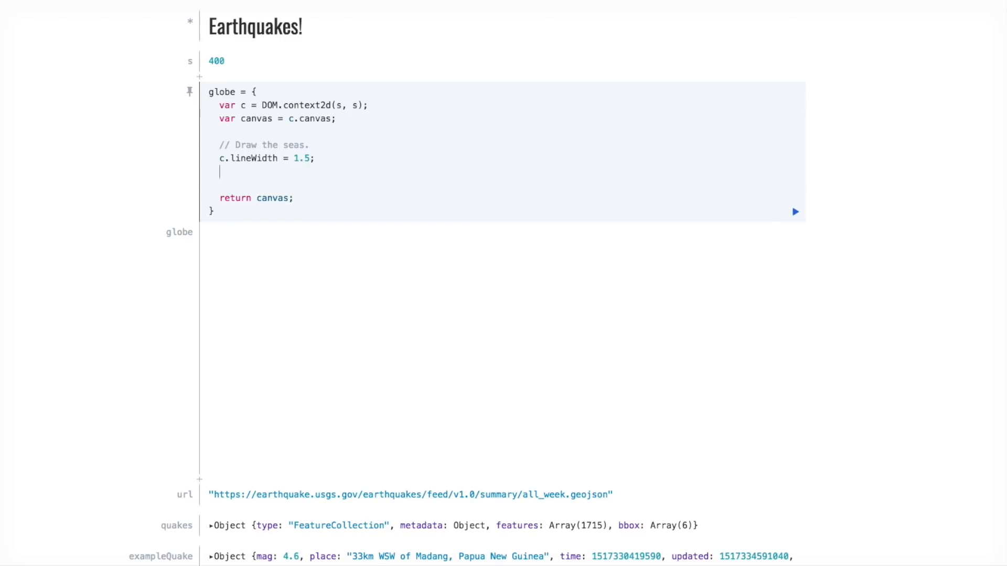
type("c.fillStyle =")
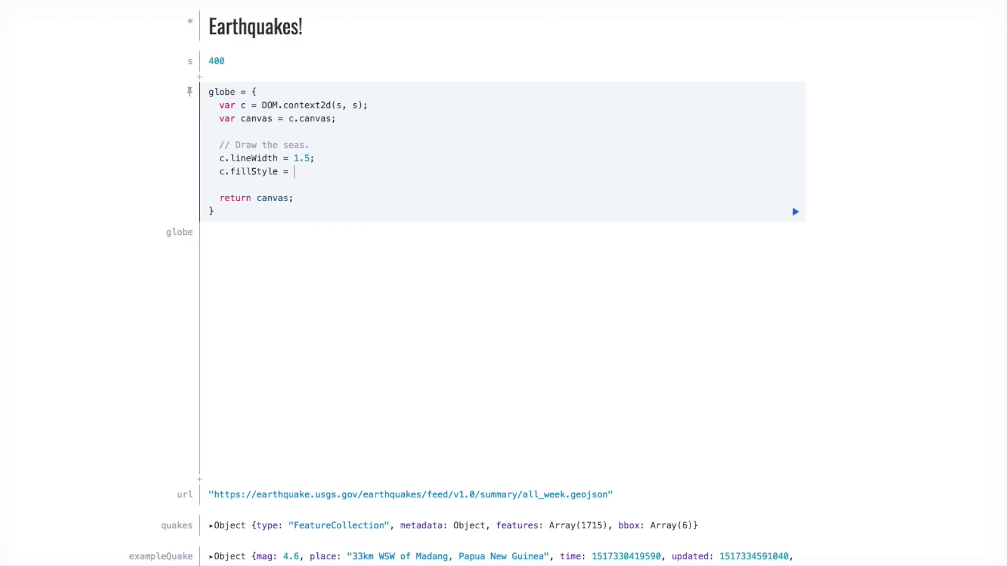
type("\"aliceblue\";")
type("c.")
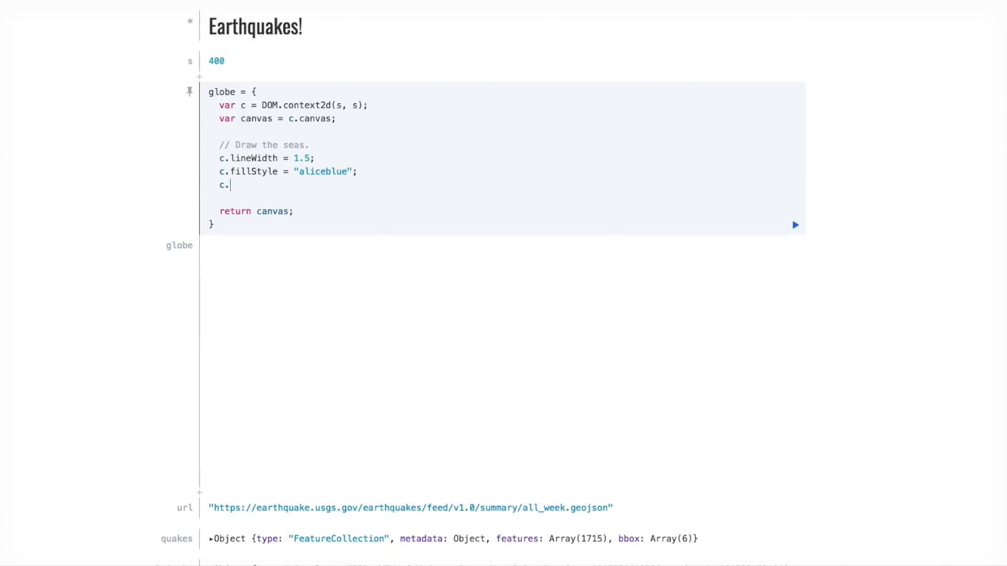
Step: Draw the sea circle with beginPath, arc(s/2, s/2, radius, 0, 2*Math.PI), fill and stroke
type("beginPath()")
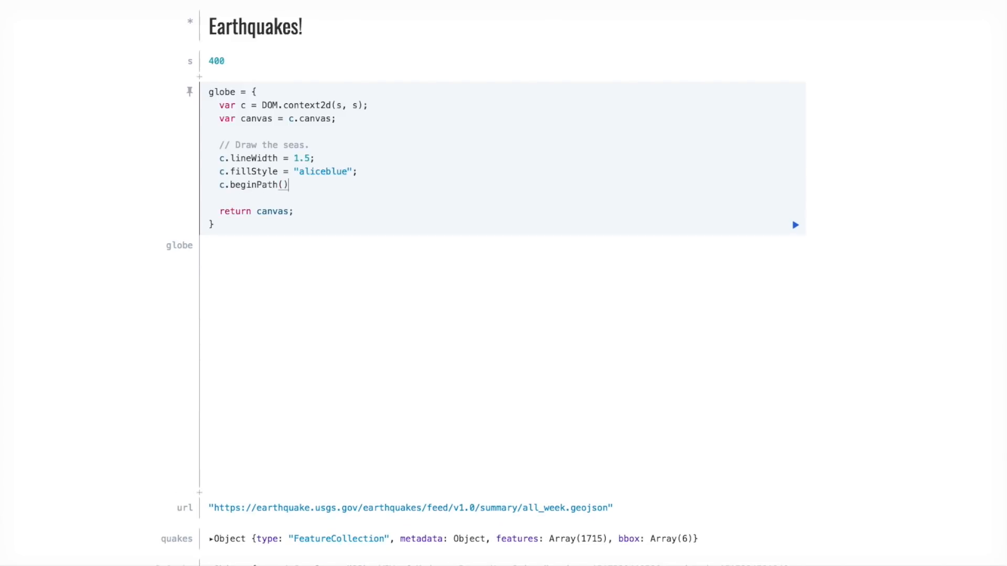
type(", c.arc")
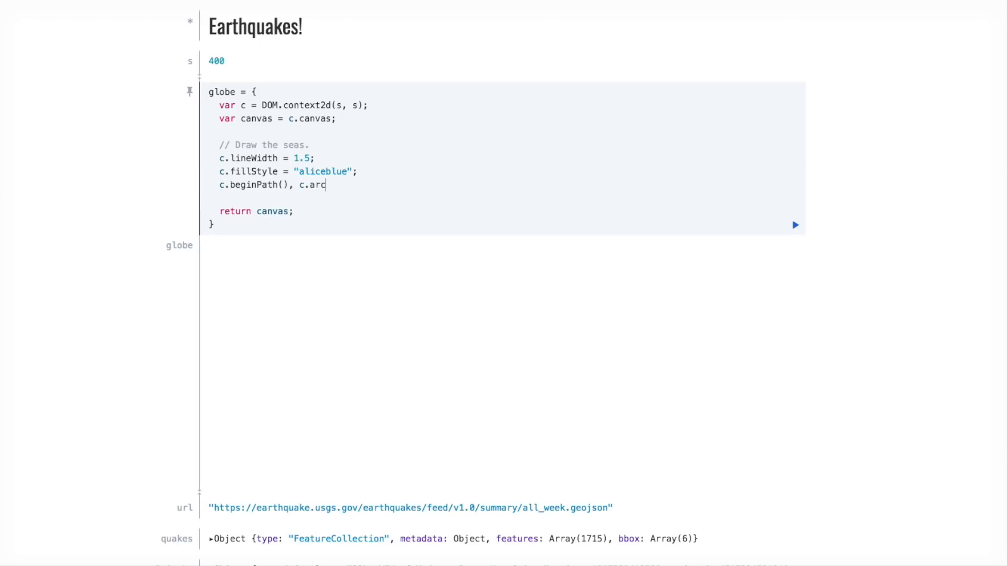
type("(s / 2, s / 2, radius")
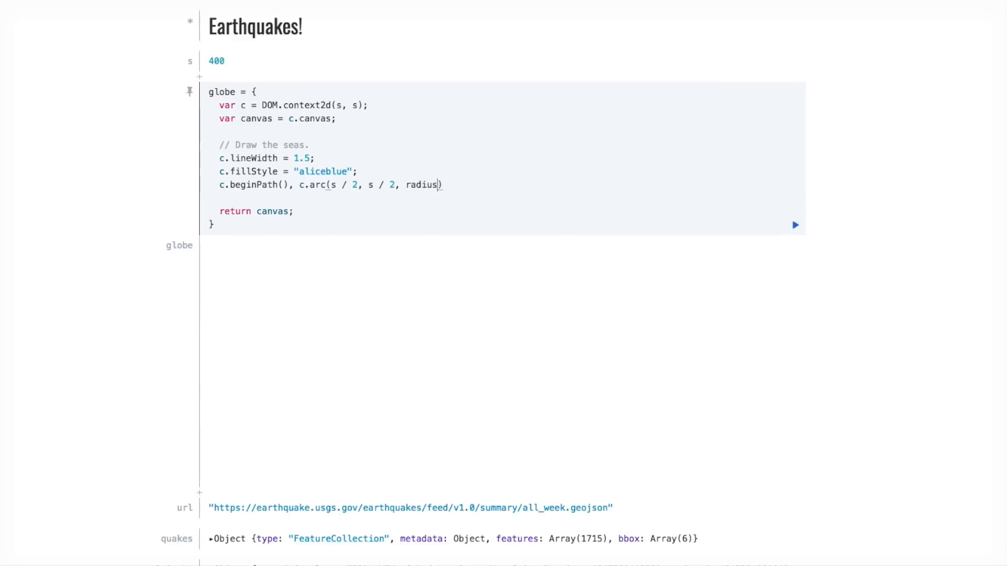
type(", 0, 2")
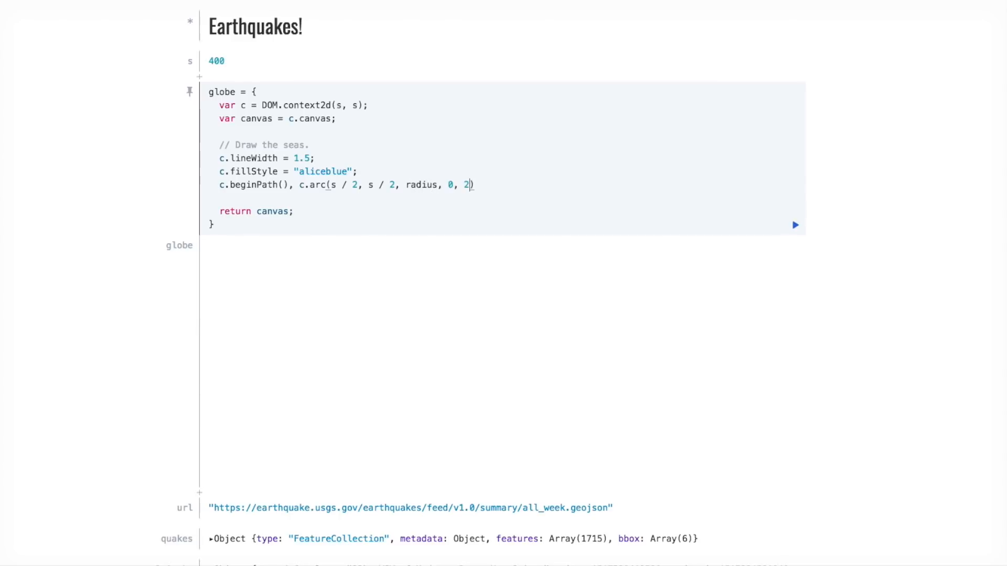
type("* Math.PI")
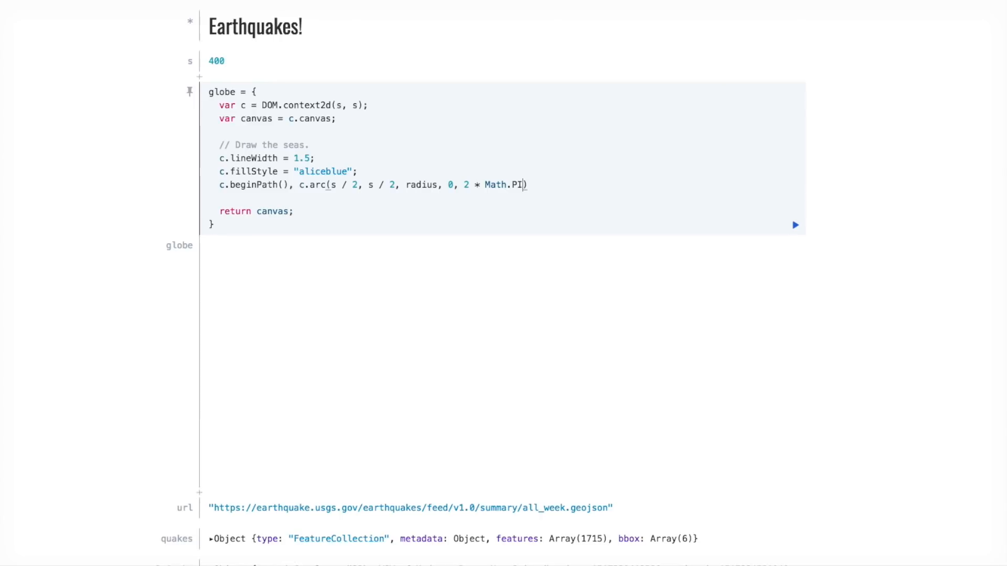
type(", c.fil")
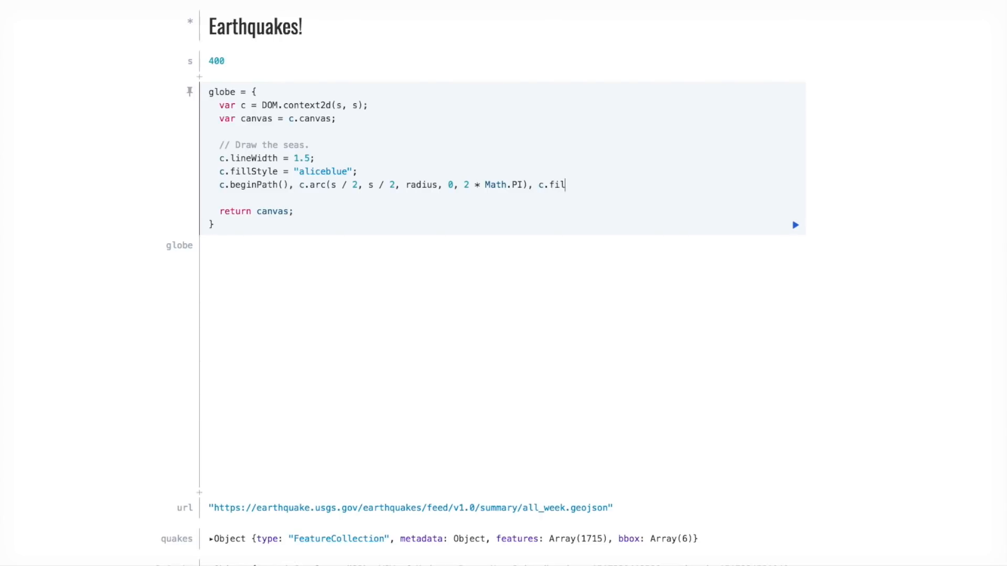
type("l(), c.s")
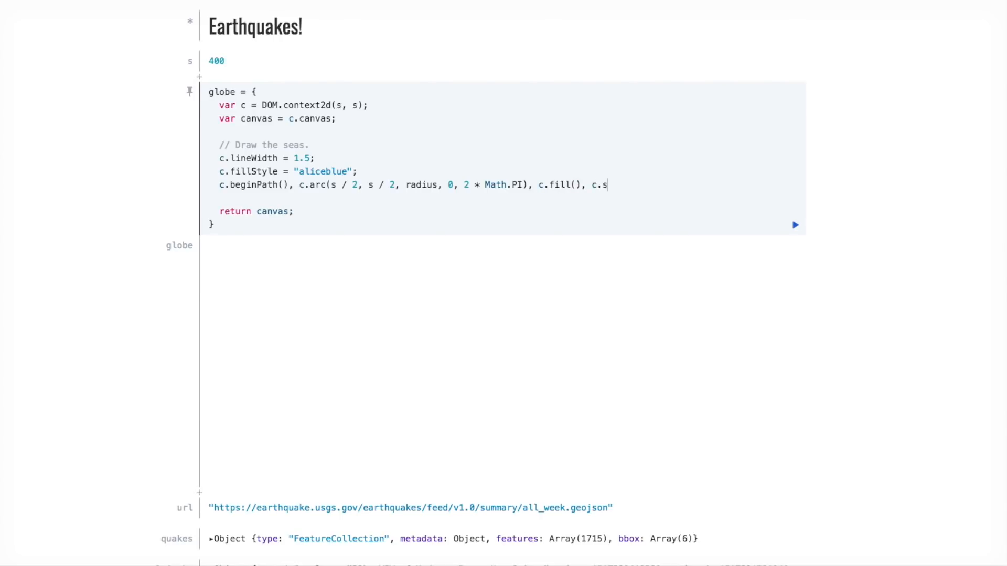
type("troke();")
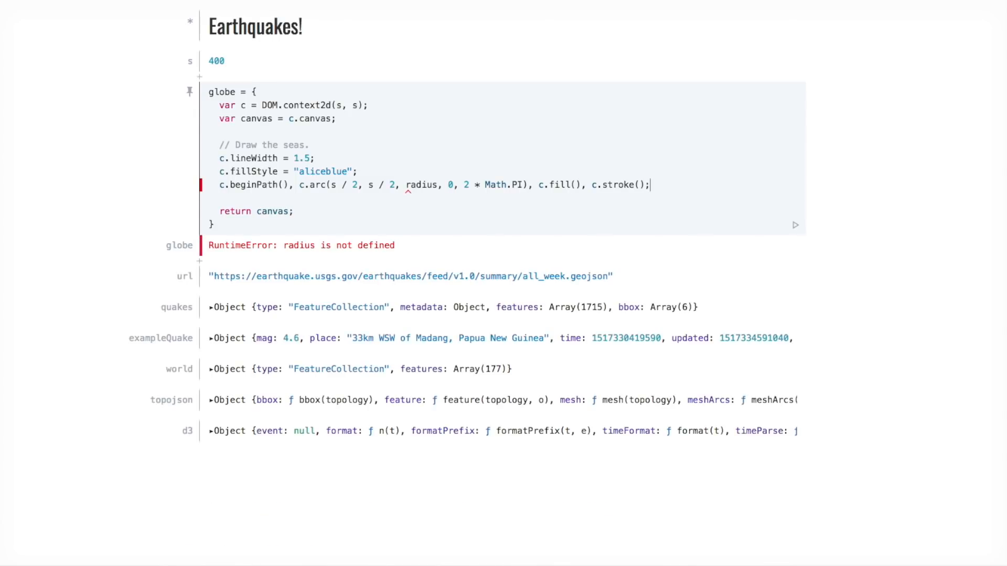
mouse_move(202, 77)
type("radius")
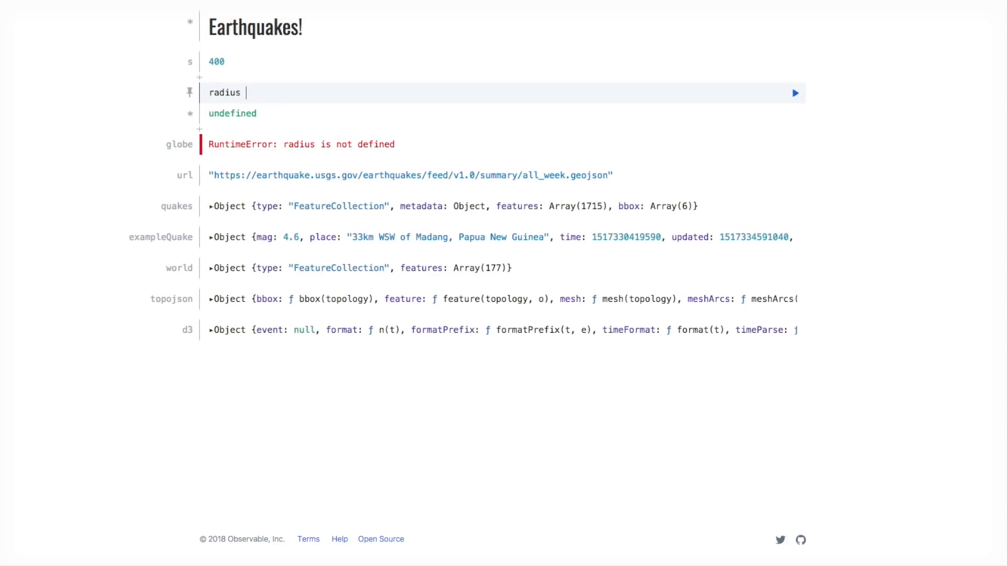
Step: Define radius = s / 2 and move down to the globe cell to continue editing it
type("= s / 2")
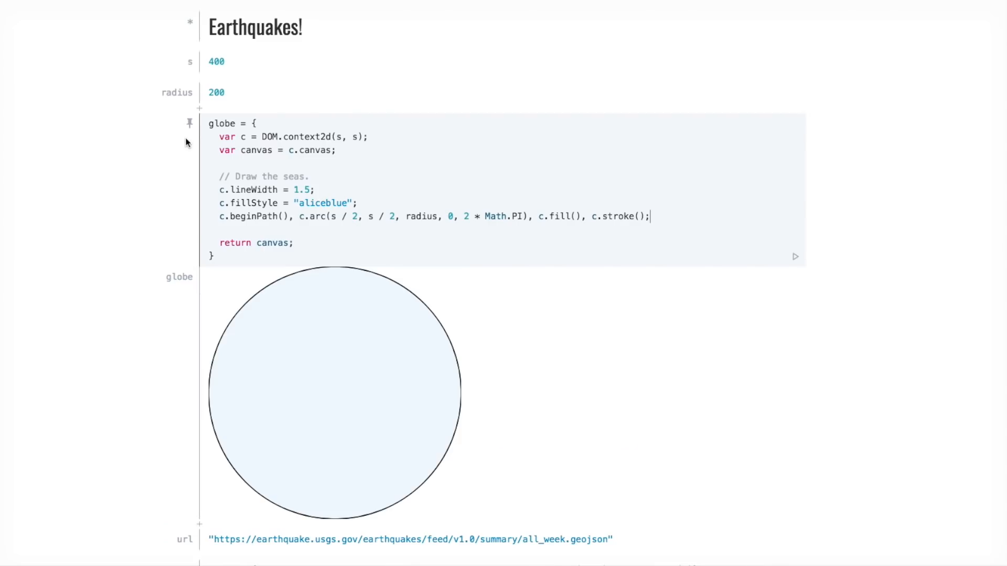
scroll("down", 3)
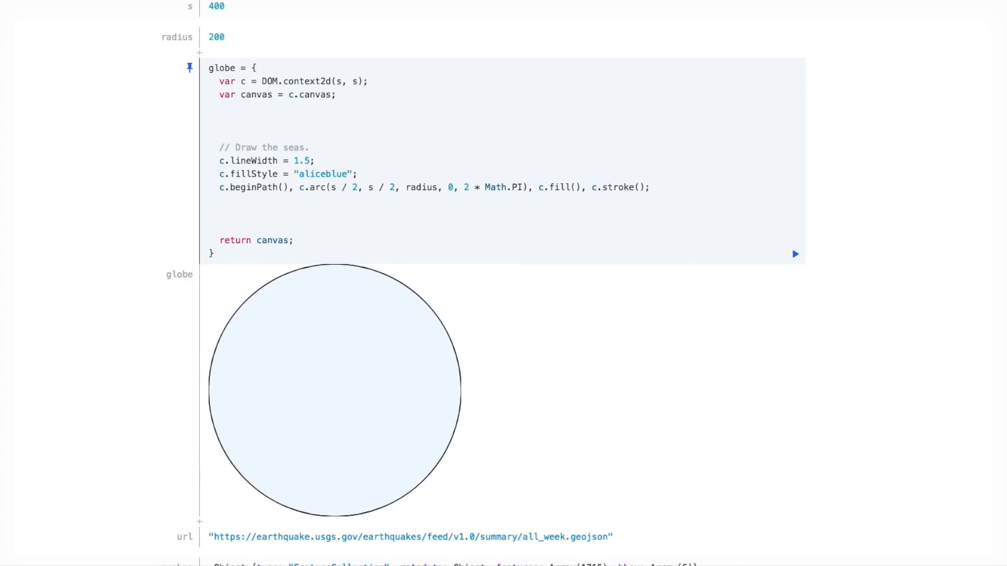
Step: Define an orthographic projection scaled by radius and translated to [s / 2, s / 2]
type("var projection")
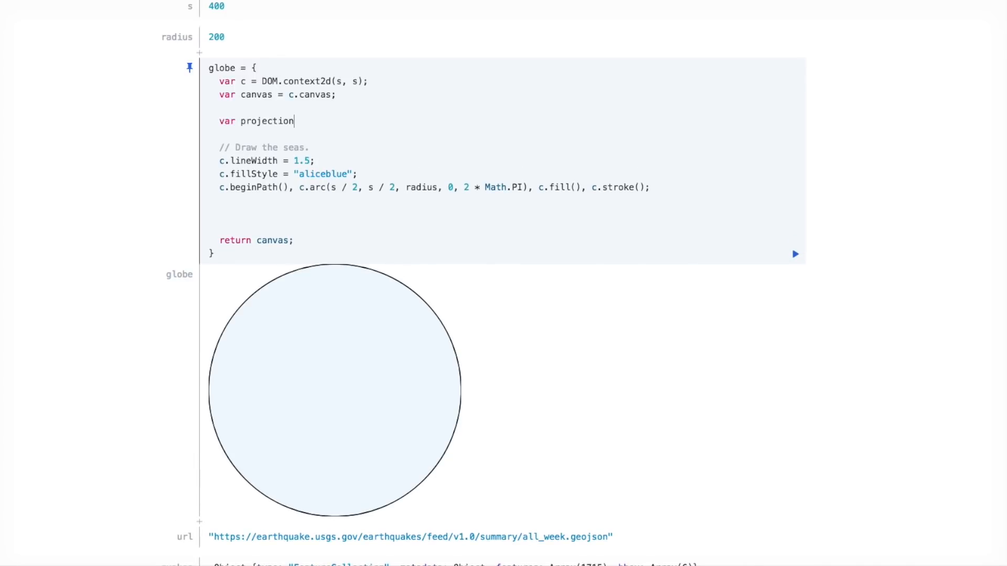
type("= d3.geo")
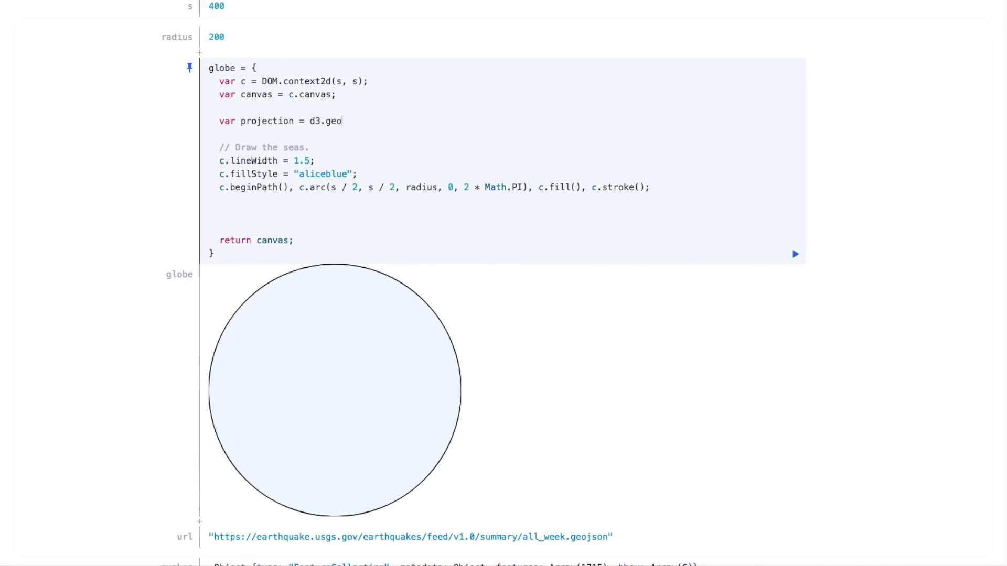
type("Orthographic")
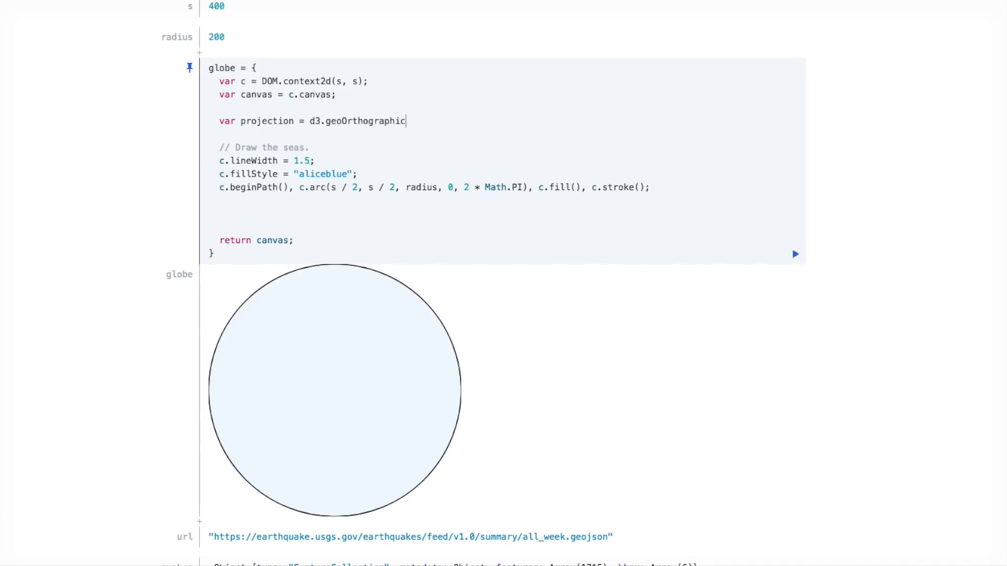
type("().scale")
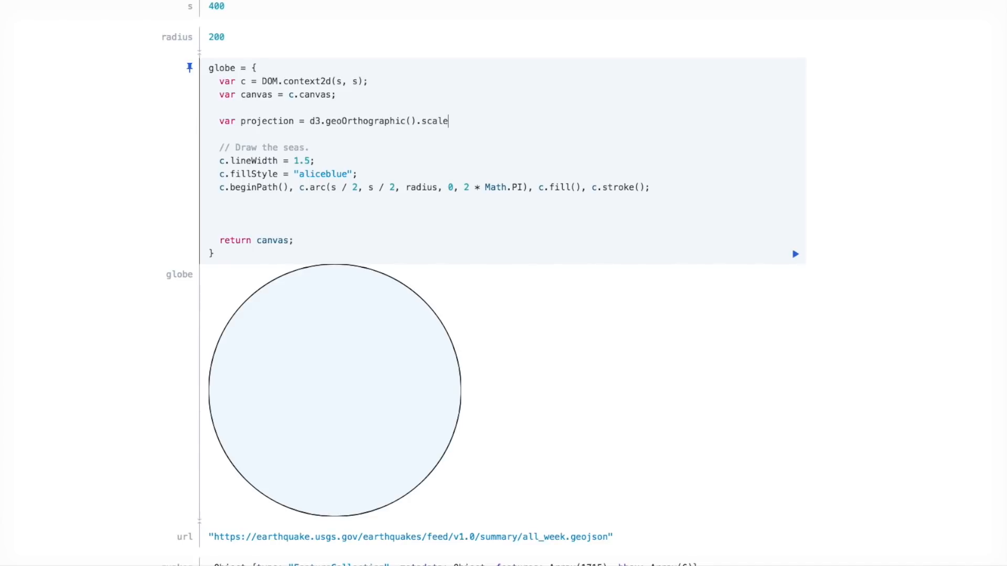
type("(radius)")
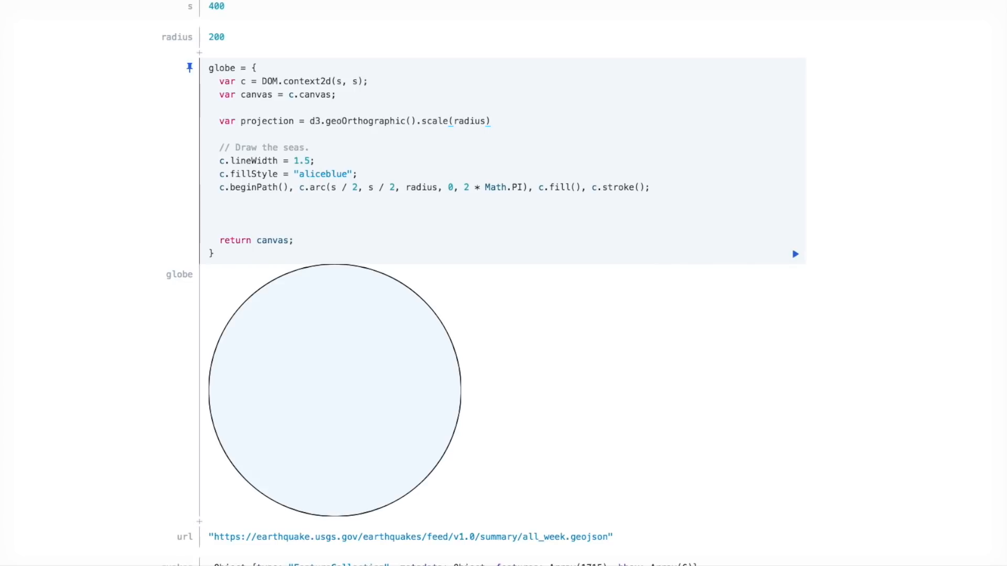
type(".transla")
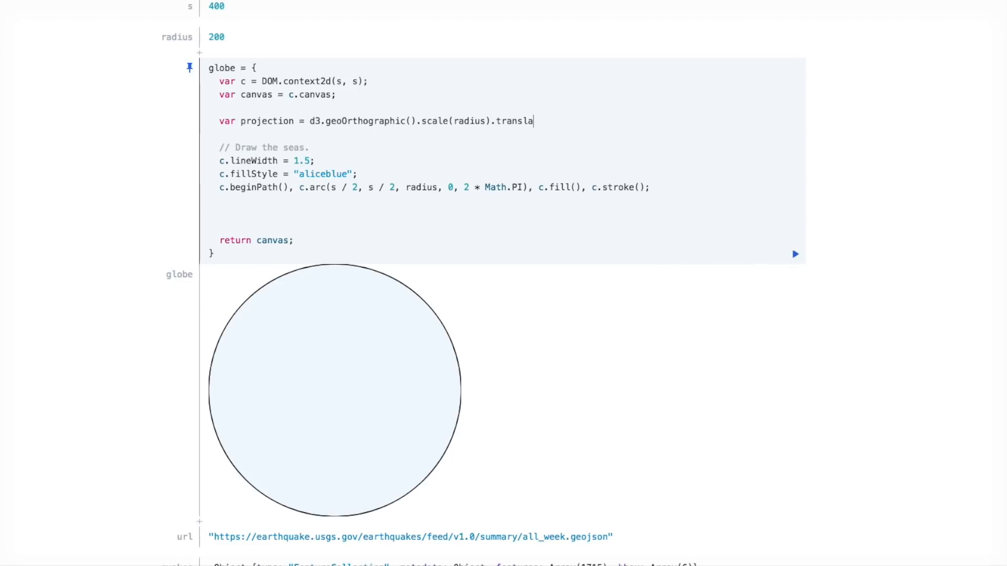
type("te()")
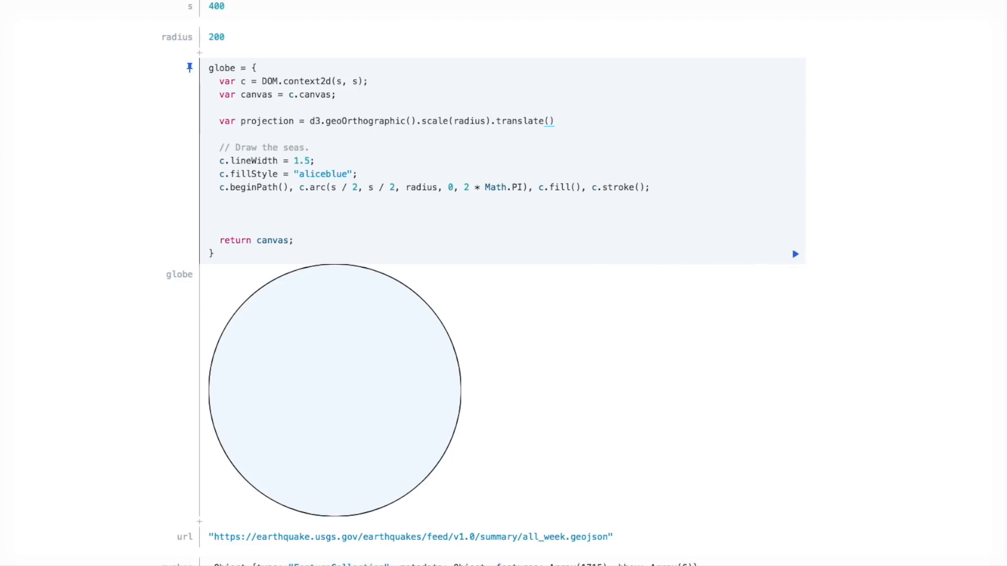
type("s / 2, ]")
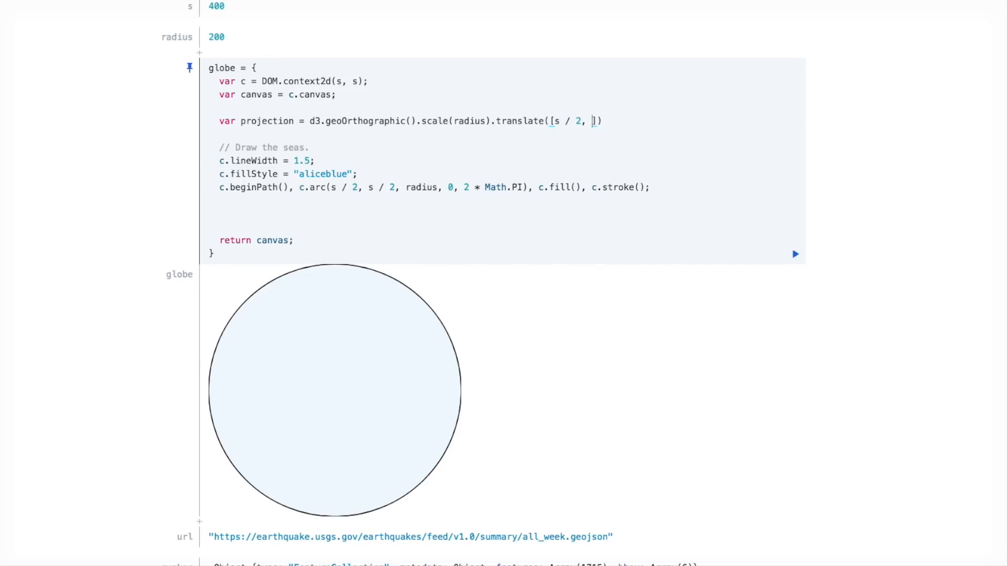
type("s / 2]);")
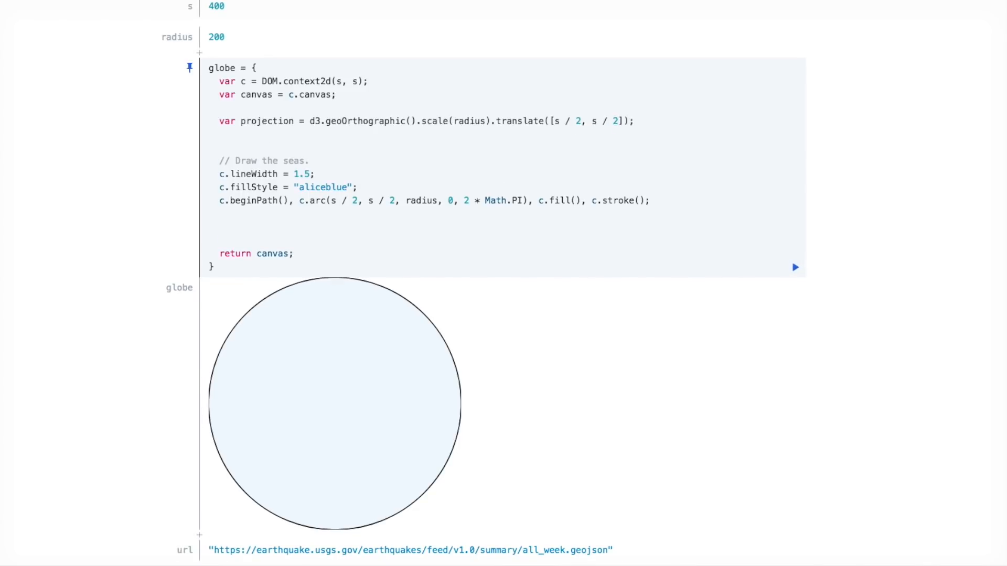
Step: Add var path = d3.geoPath bound to the projection and the canvas context c
type("var path")
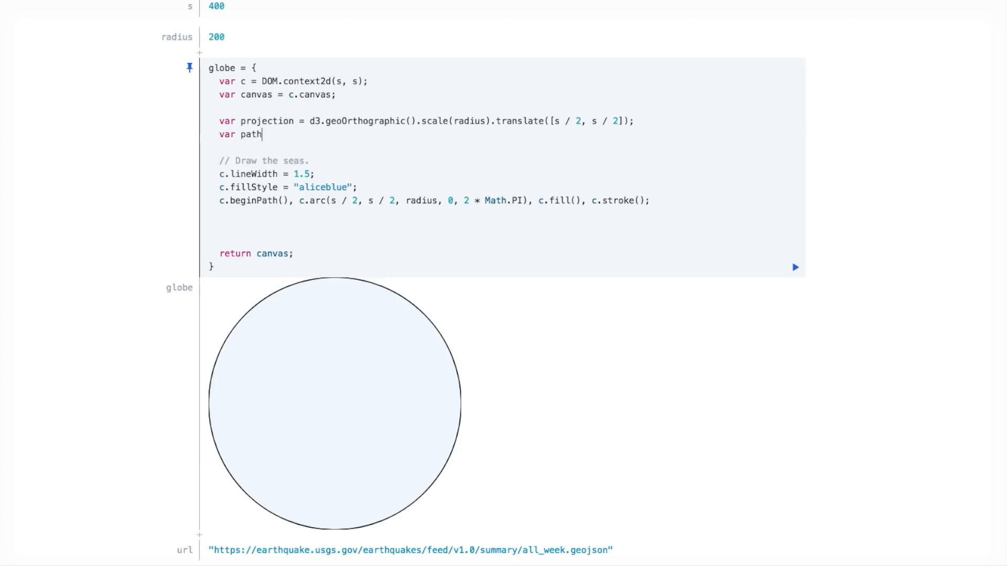
type("= d3")
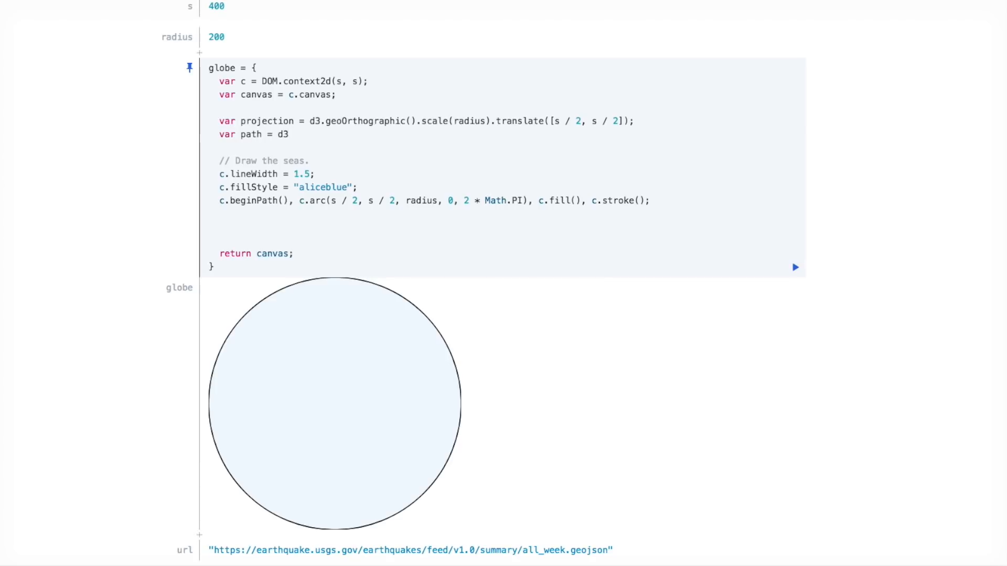
type(".geoPath()")
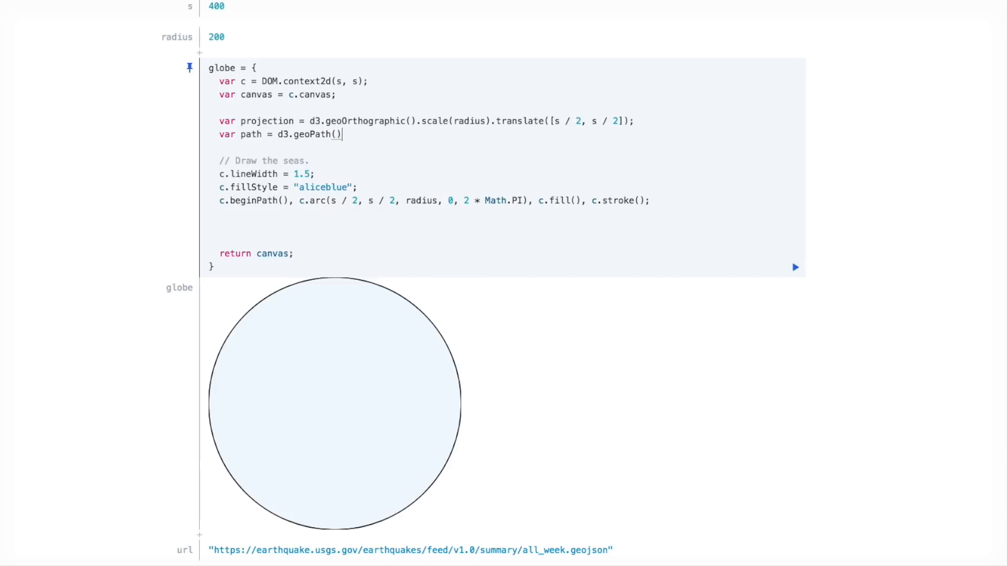
type("projection, c")
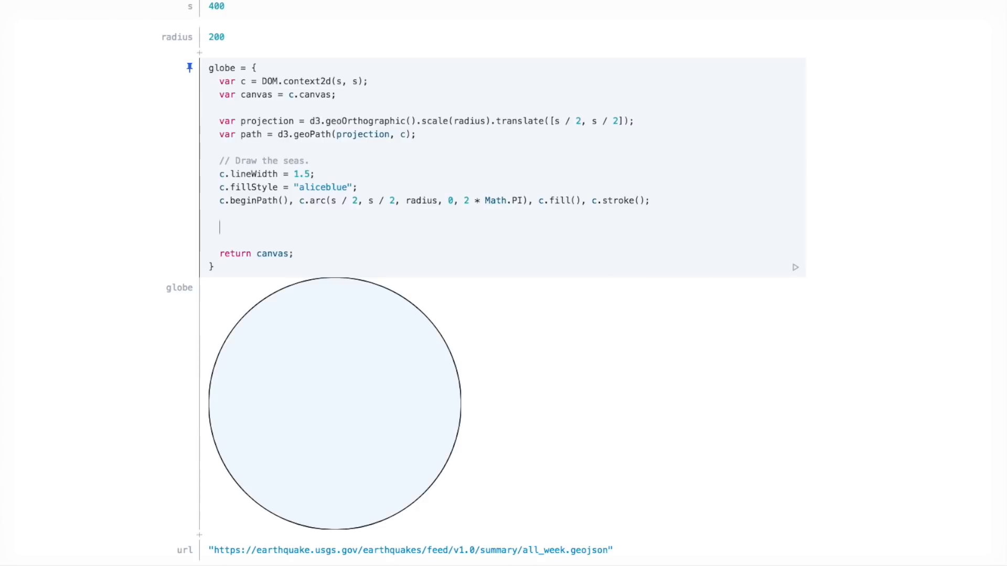
Step: Add a '// Draw the land' block: lineWidth 0.35, fillStyle mintcream, beginPath, path(world), fill and stroke
type("// Draw the land")
type("c")
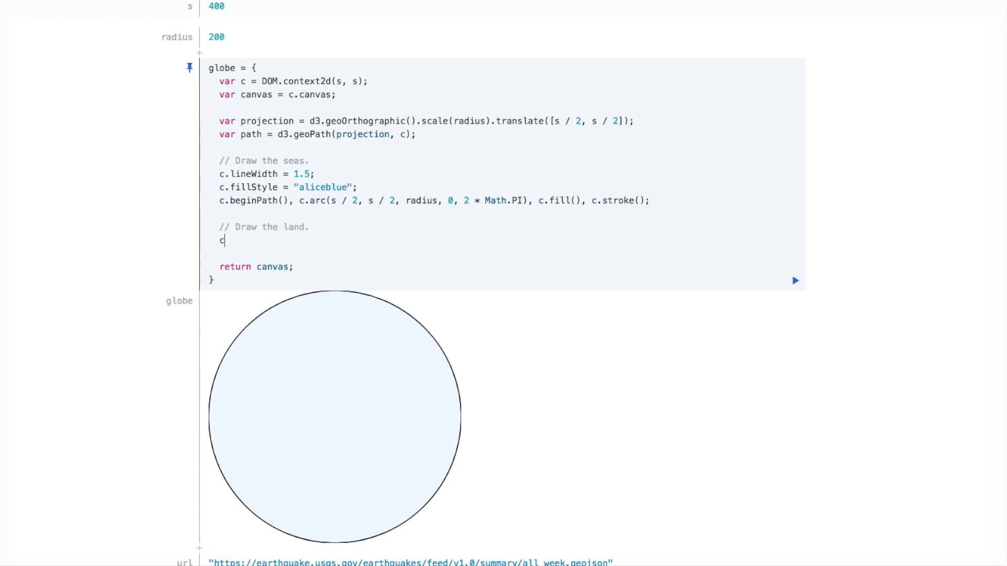
type(".lineWidth =")
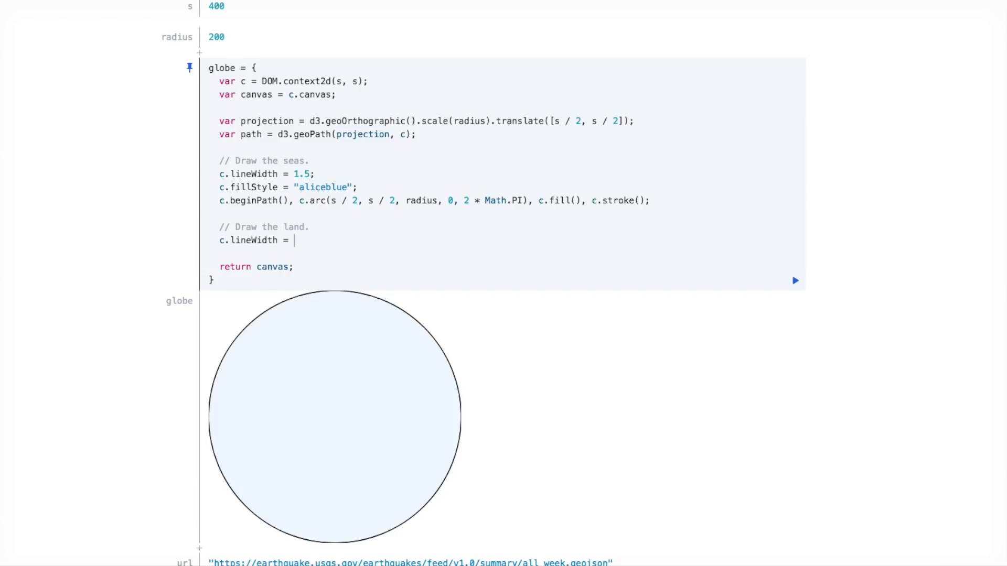
type("0.35;")
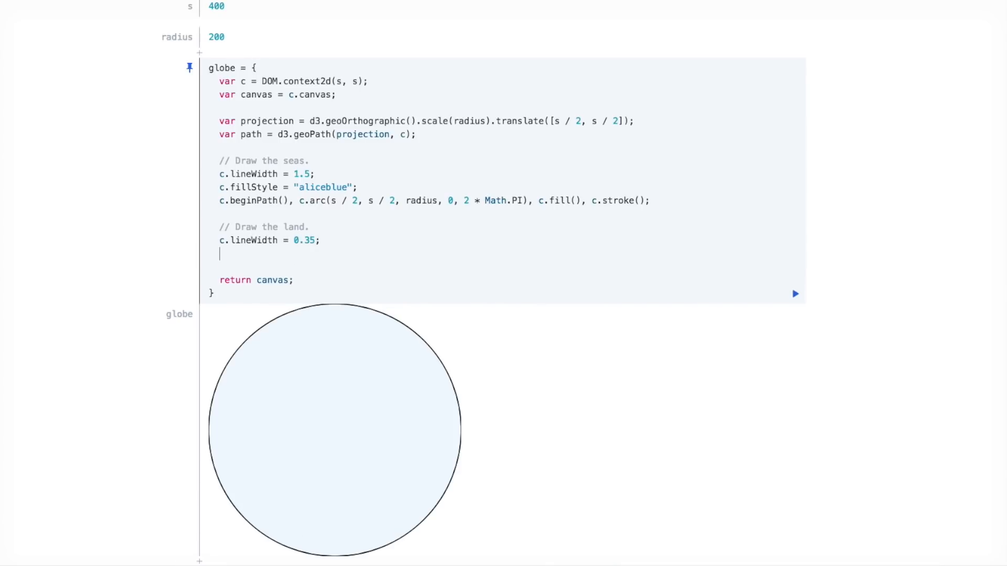
type("c.fillSti")
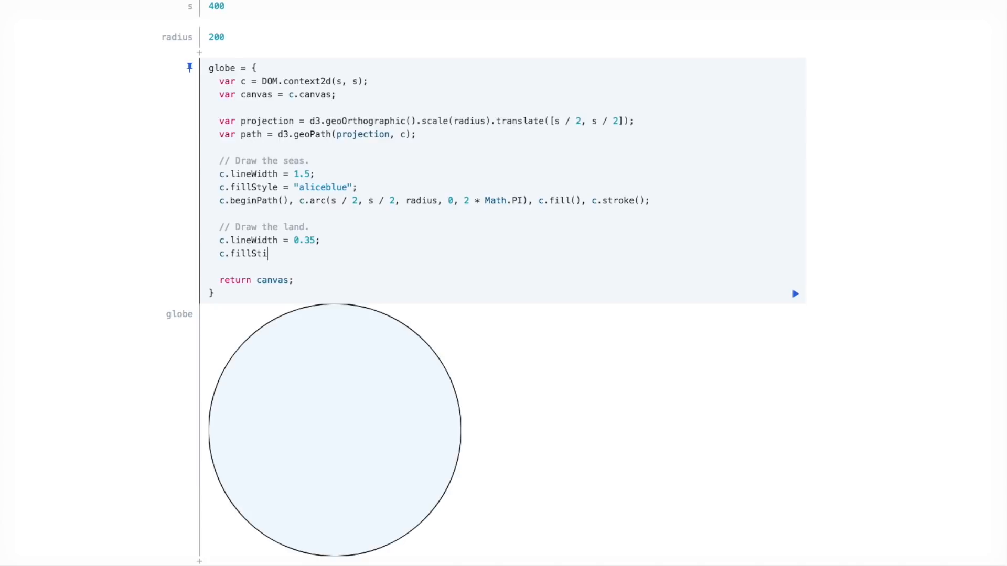
type("le =")
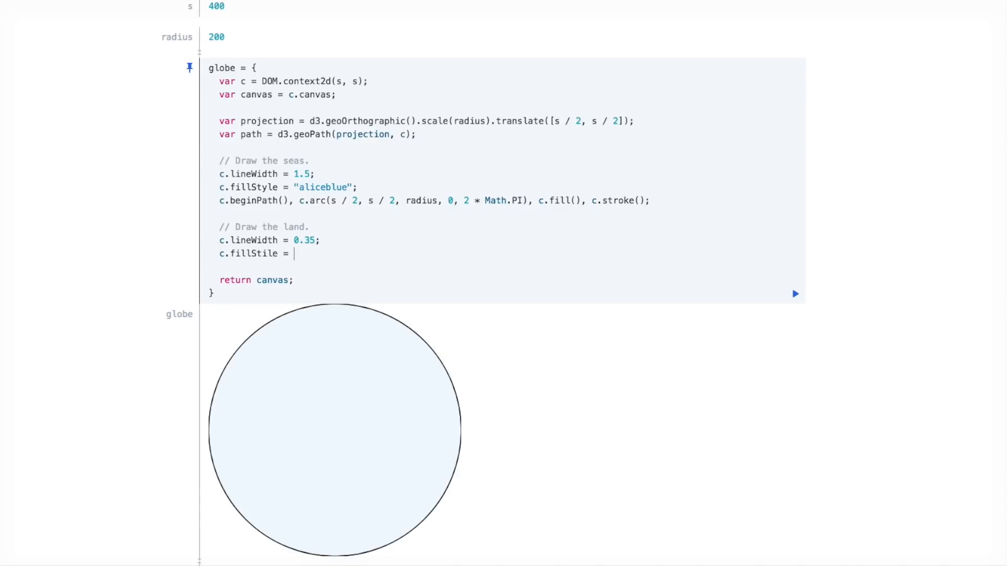
type("\"mintcream")
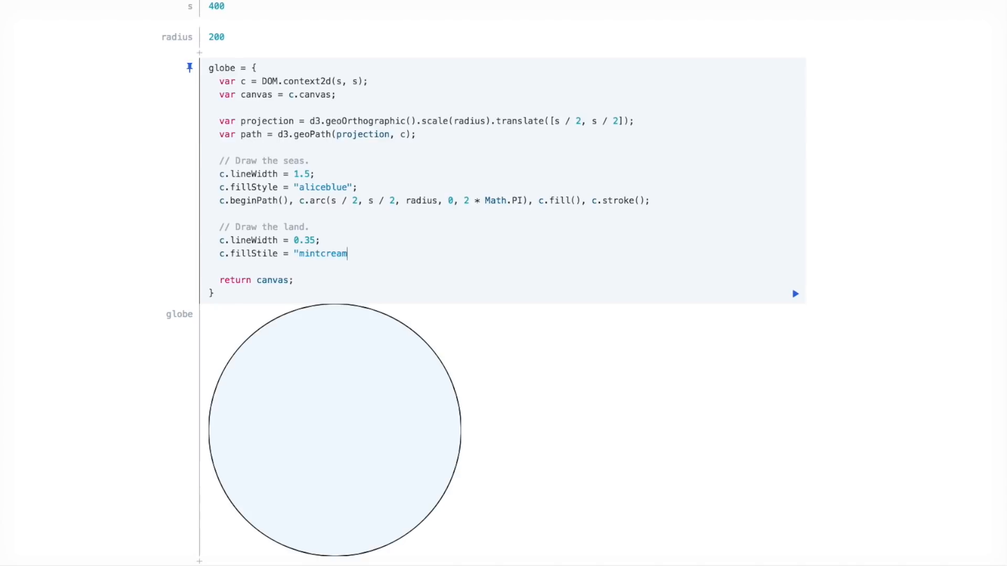
type("\";")
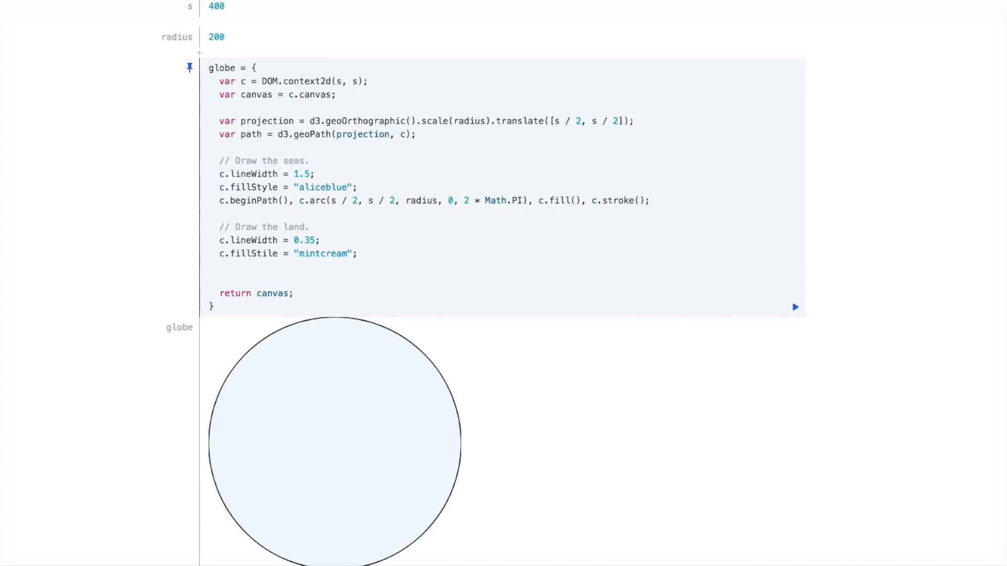
type("c.beginPath(), path(world)")
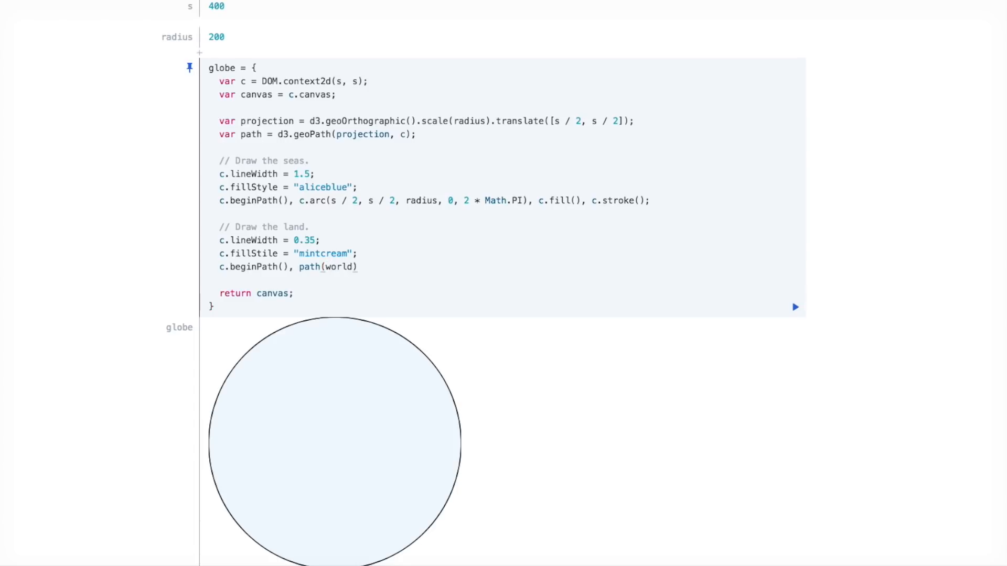
type(", c.fi")
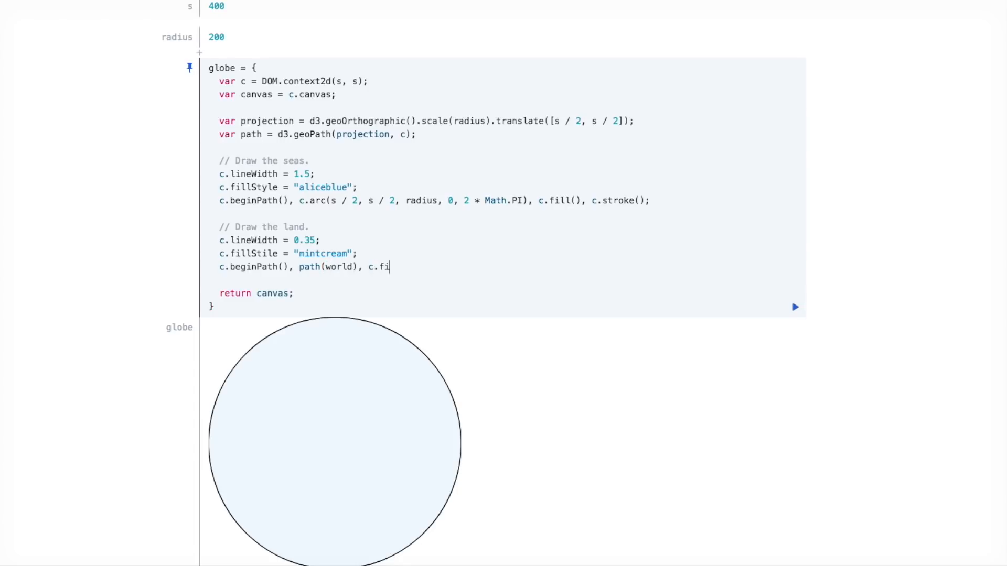
type("ll(), c.stroke();")
left_click(289, 254)
type("y")
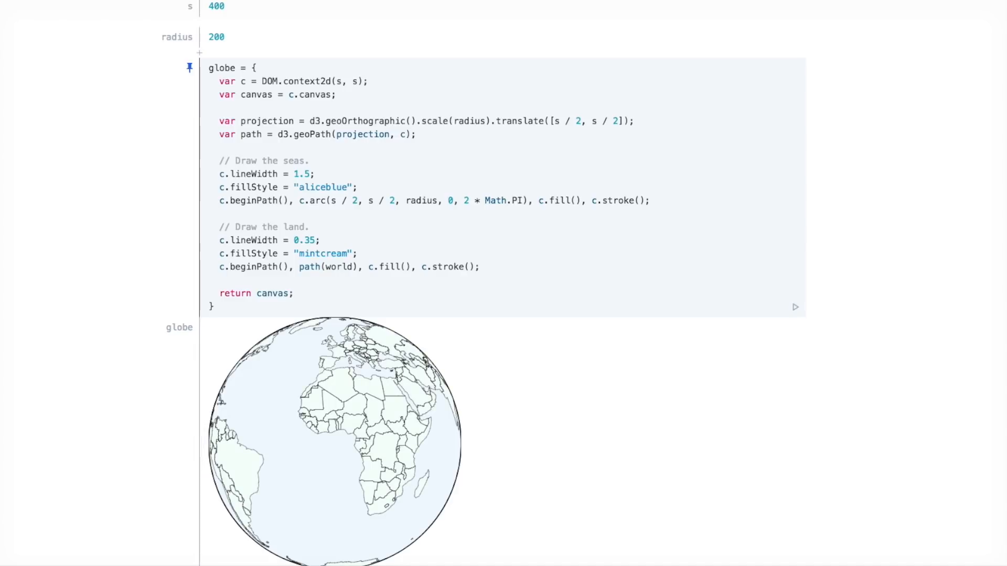
Step: Scroll through the notebook to review the globe before adding a cell below it
scroll("down", 3)
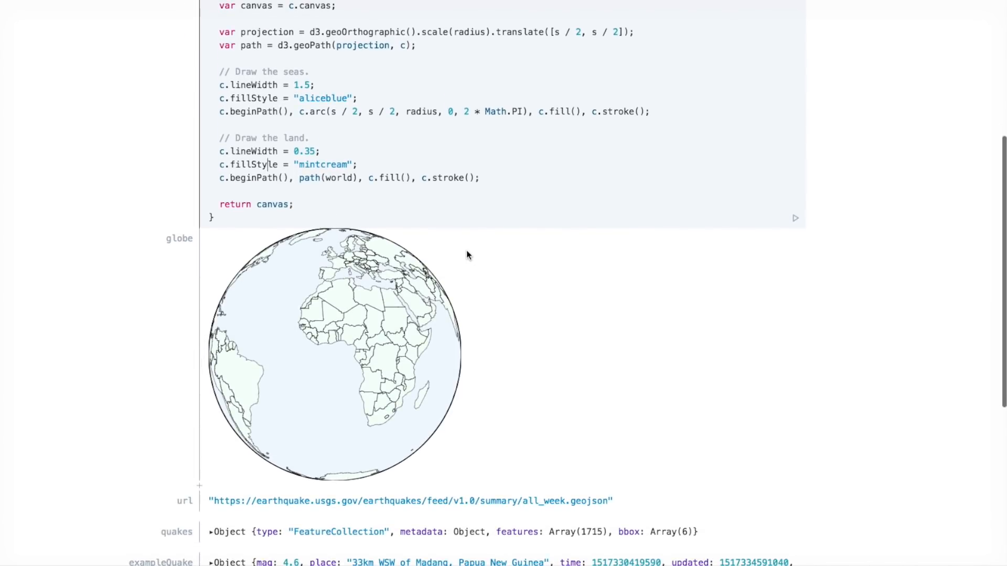
mouse_move(410, 224)
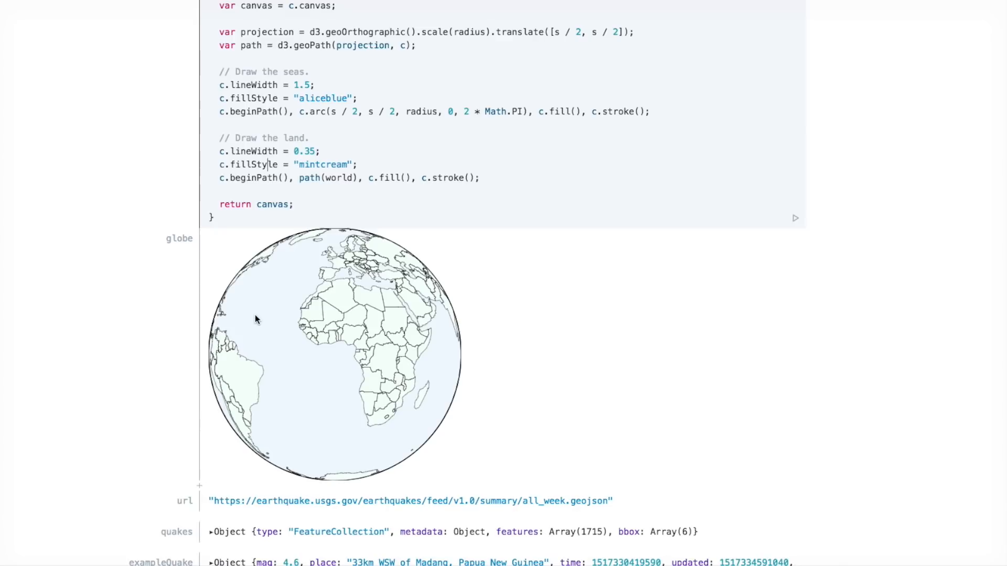
scroll("up", 3)
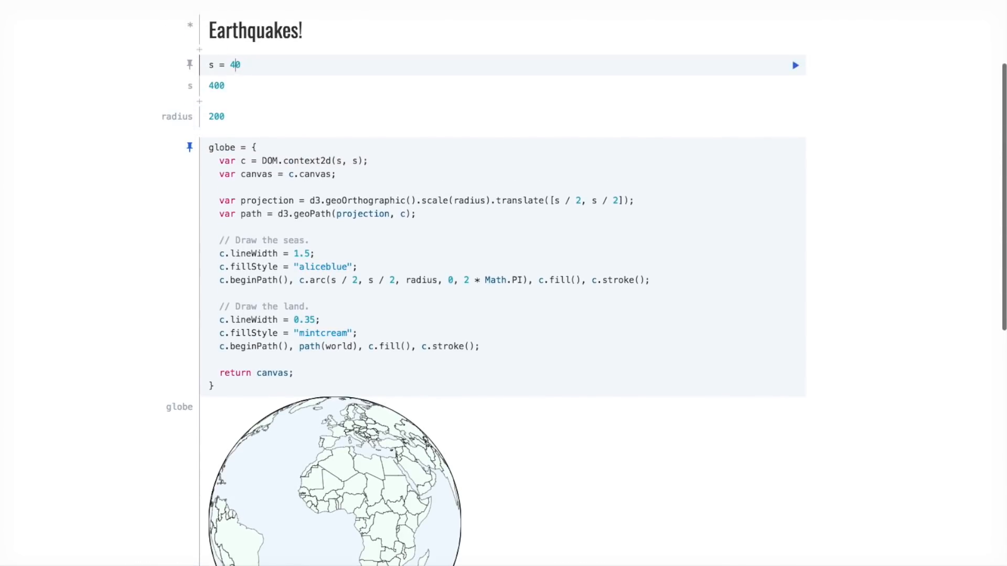
scroll("down", 3)
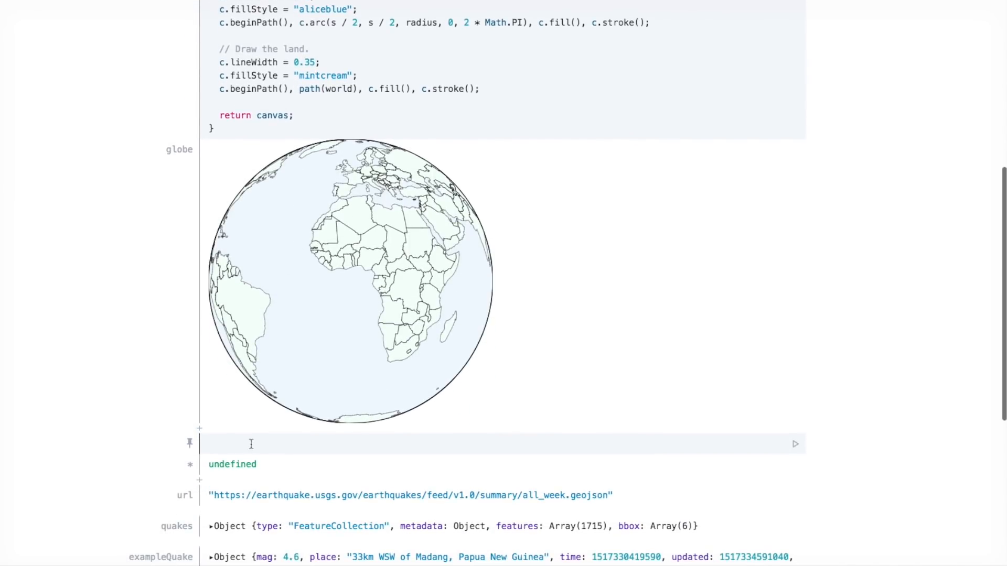
Step: Start the quakeRadius cell with a d3.scaleSqrt scale of domain [0, 100] and a radius range
type("quakeRa")
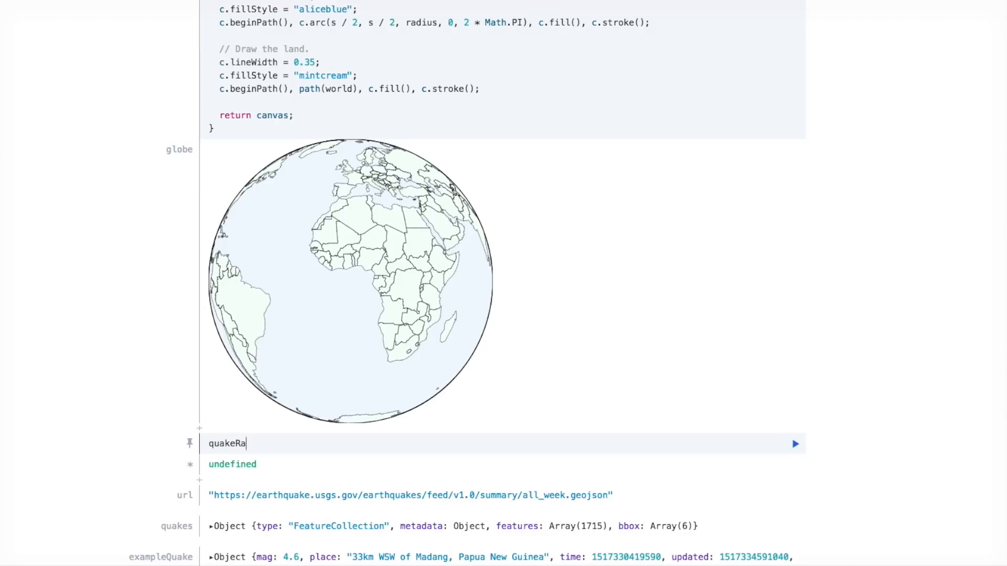
type("dius = {")
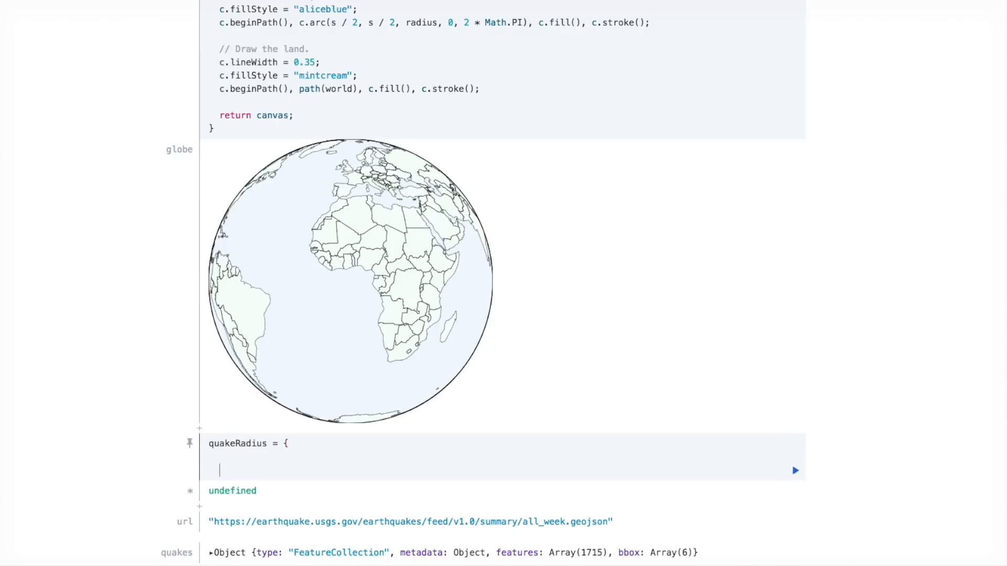
type("c")
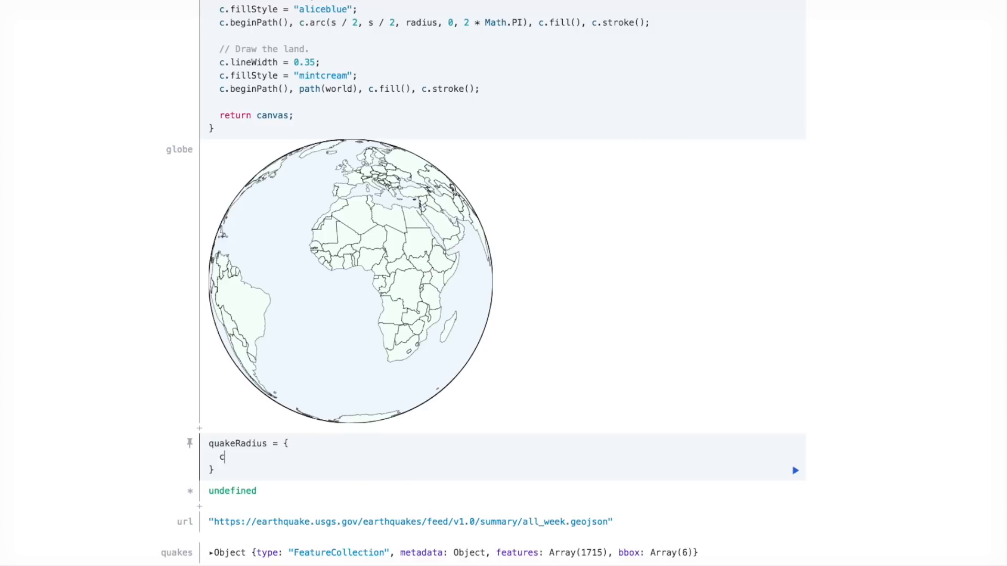
type("onst scale")
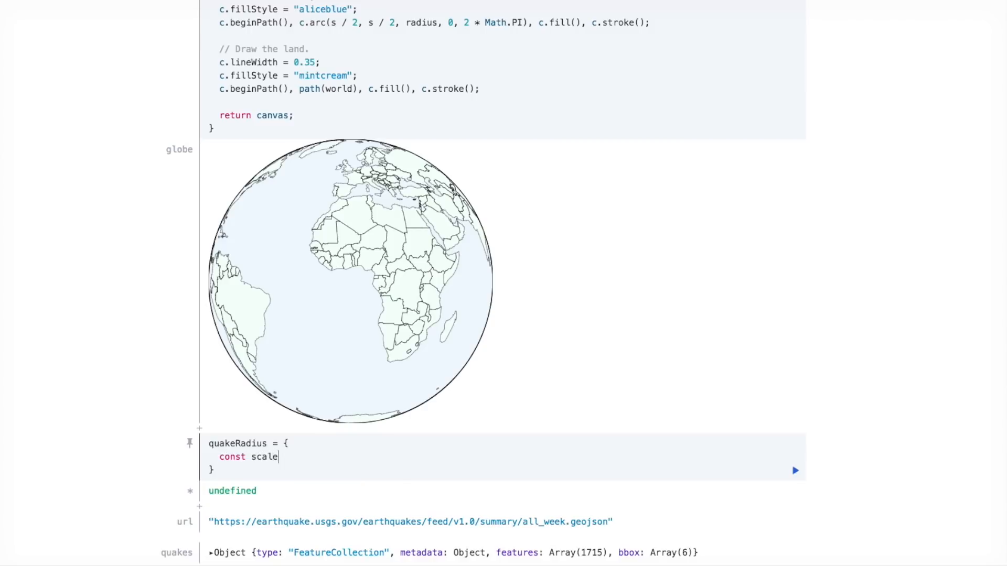
type("= d3.")
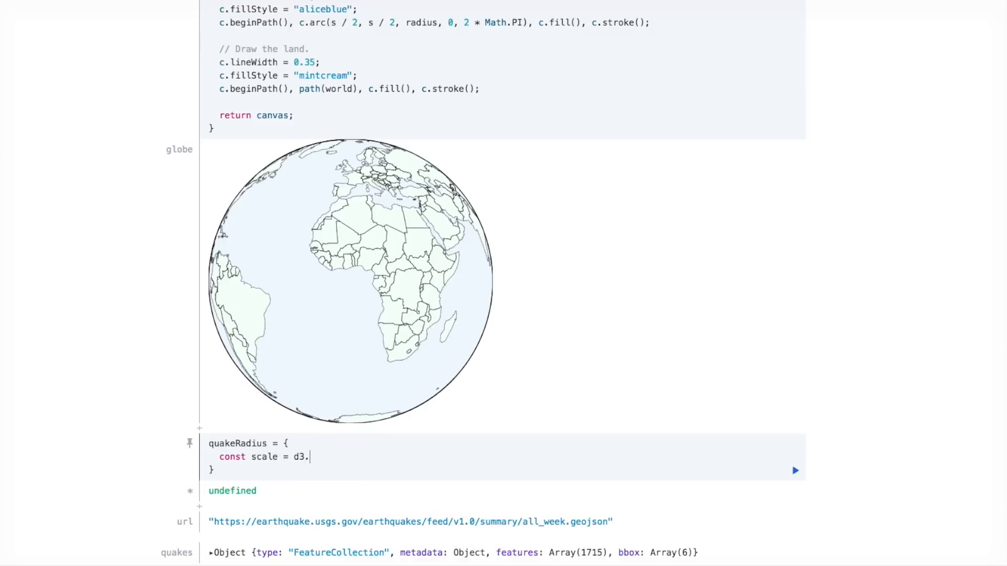
type("scaleSqr")
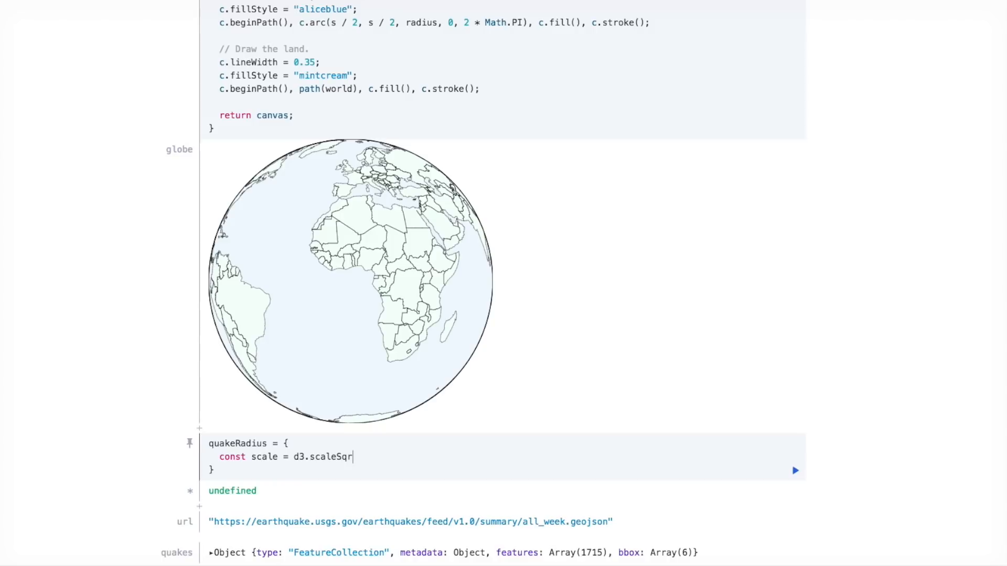
type("t().dom")
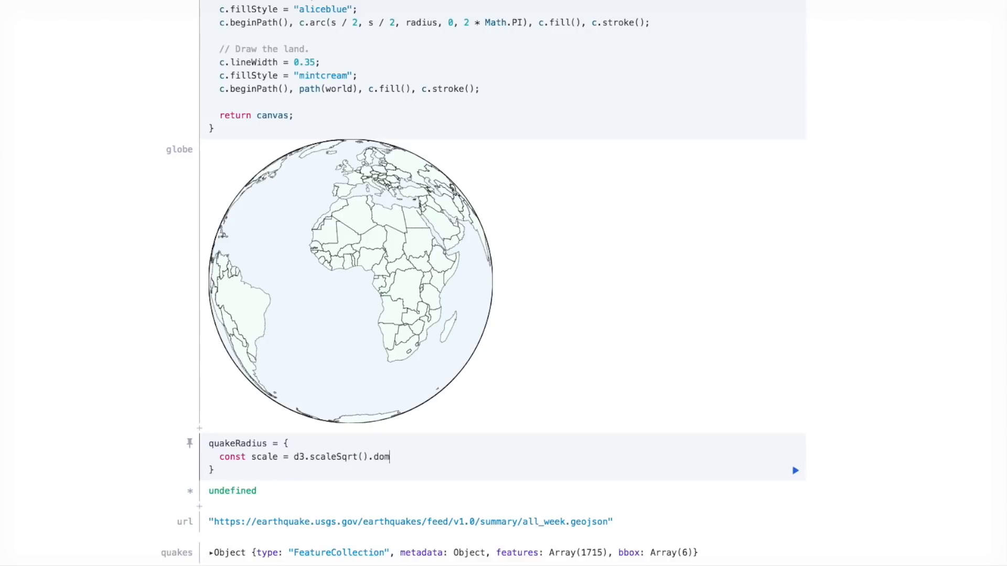
type("ain([])")
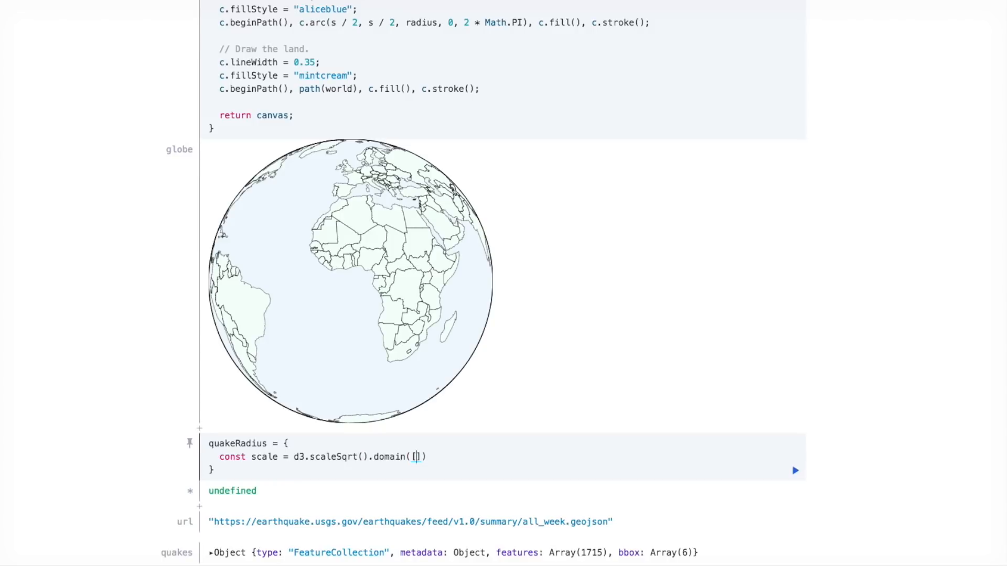
type("0, 100]).ra")
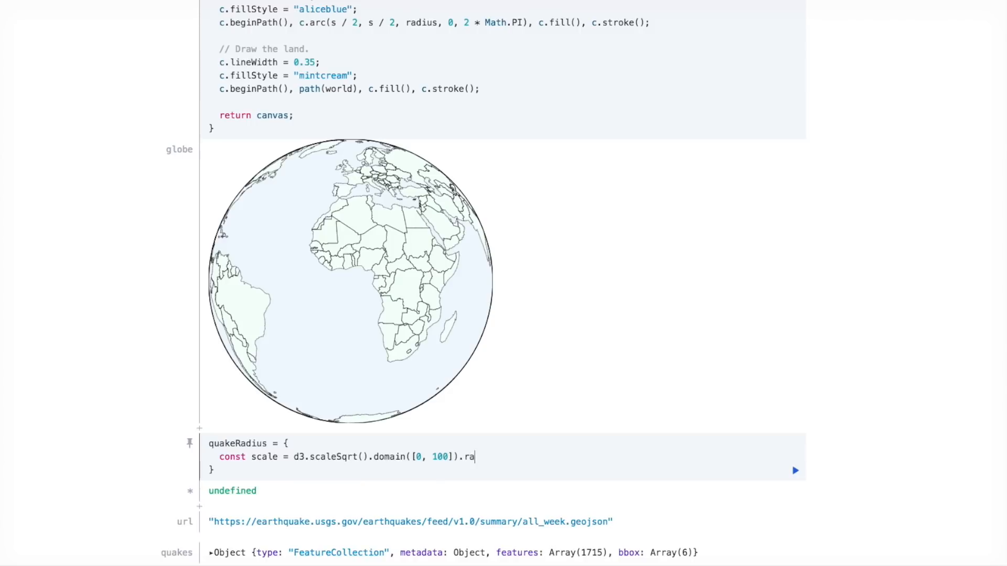
type("nge([0, 6]);")
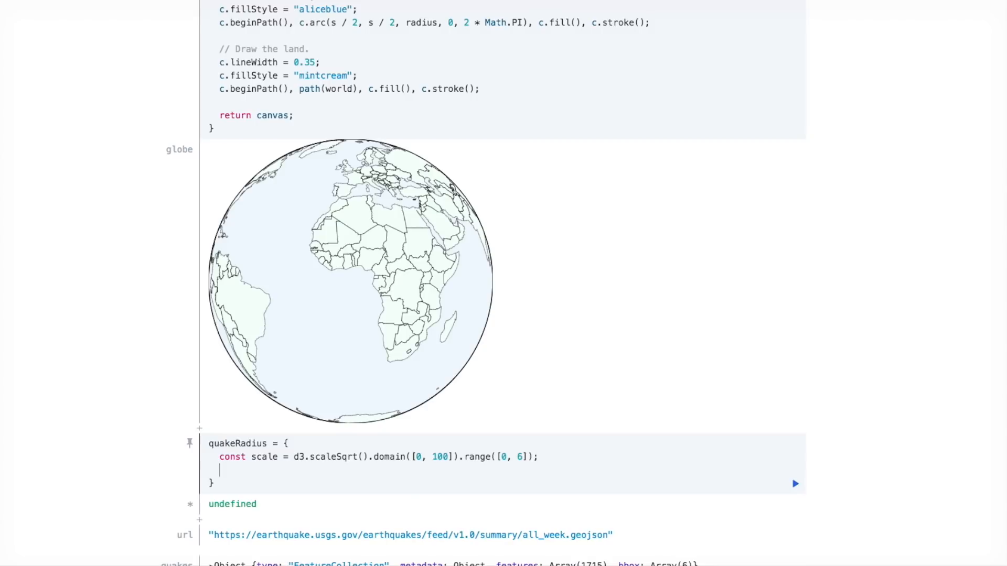
Step: Return function(quake) giving scale(Math.exp(quake.properties.mag)), checking the example quake's fields
type("return runction(quake")
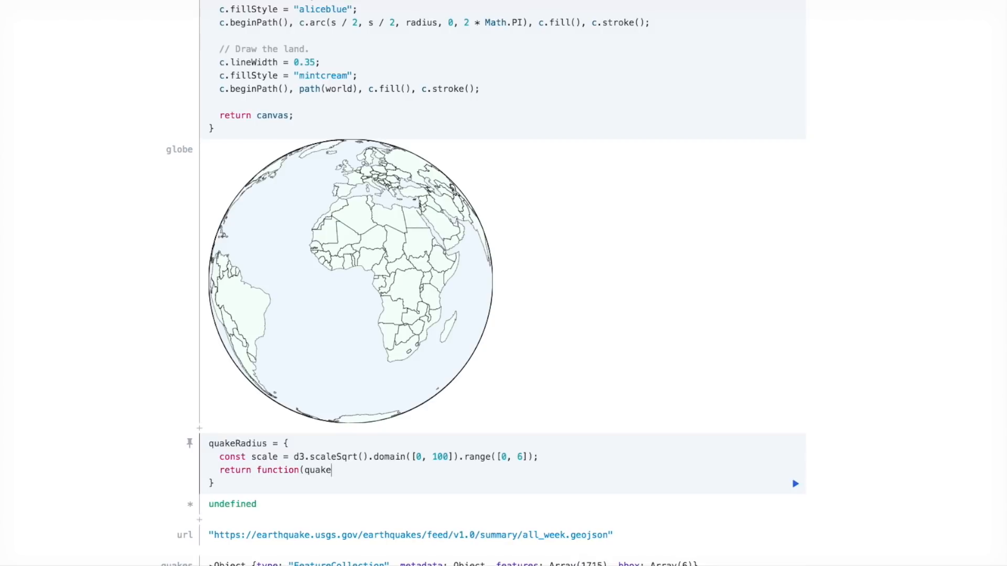
type(") {")
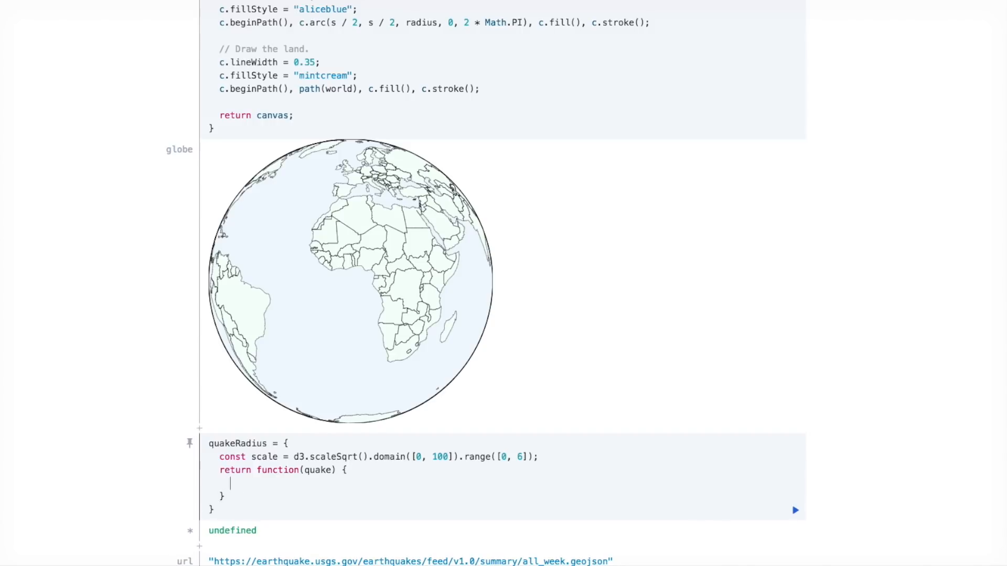
type("return scale()")
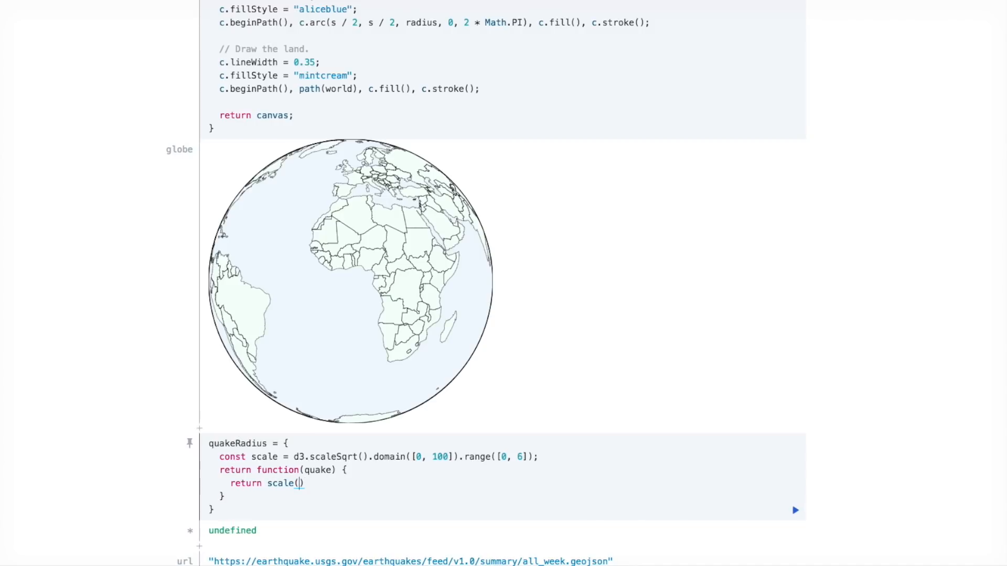
scroll("down", 3)
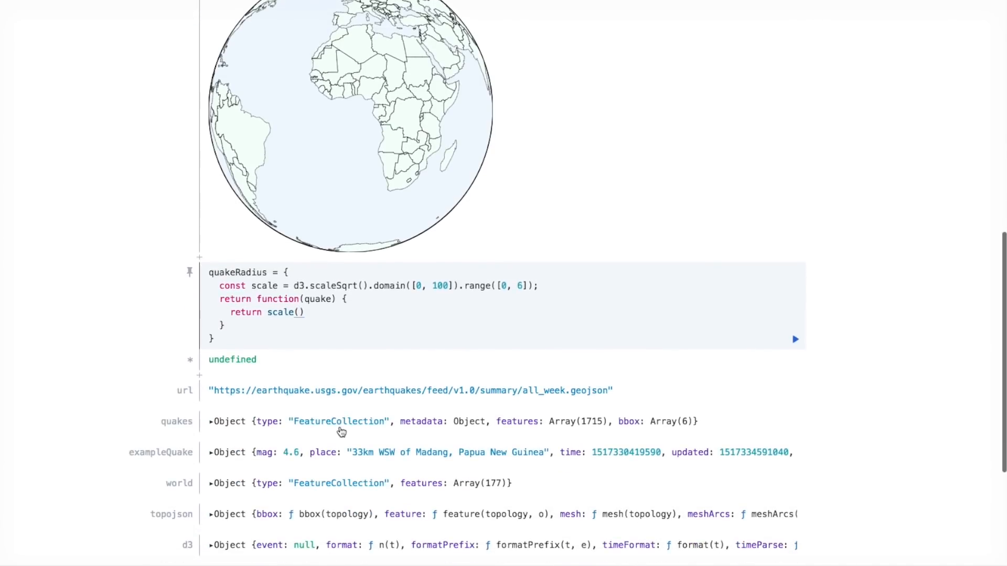
left_click(210, 452)
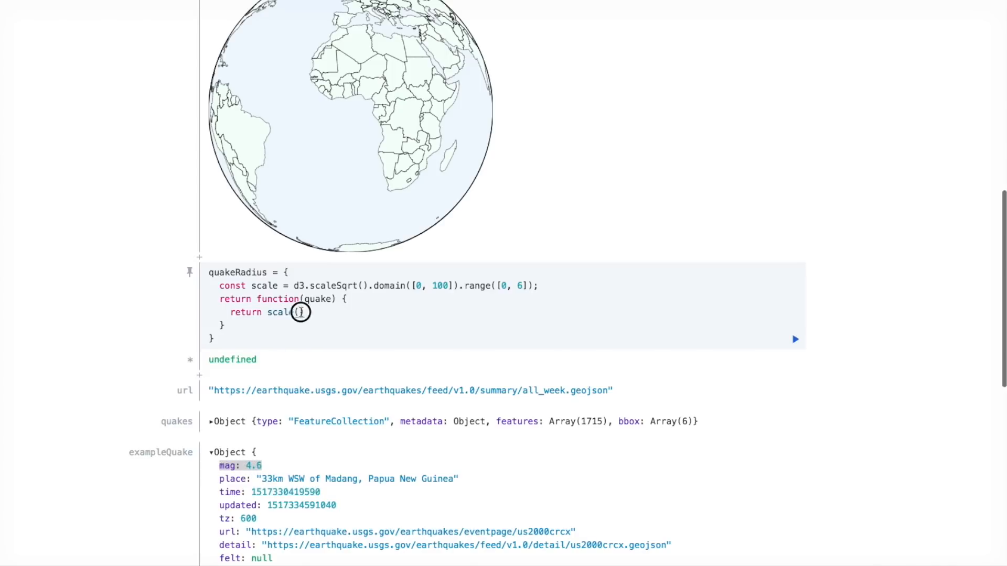
type("Math.")
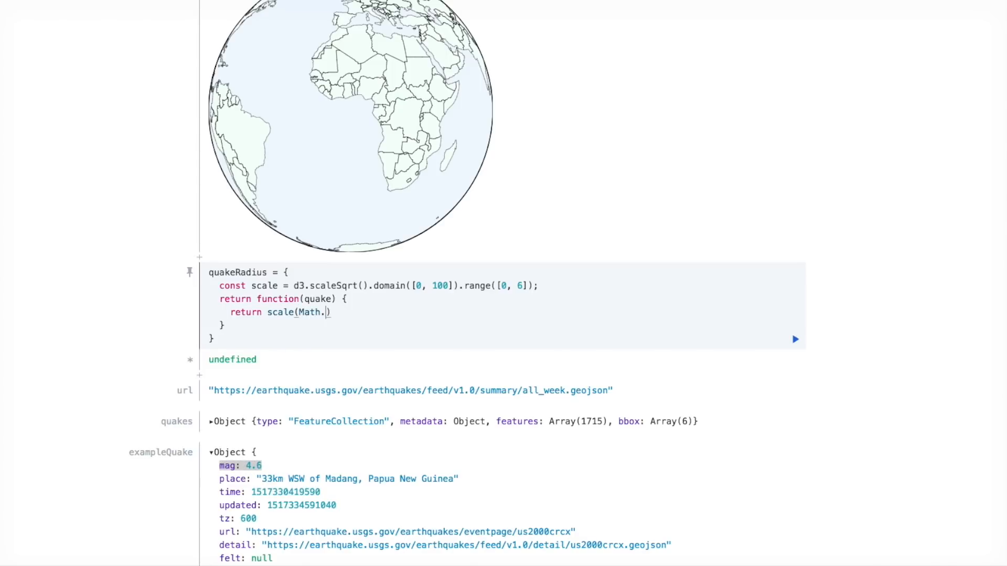
type("exp(quake.proper")
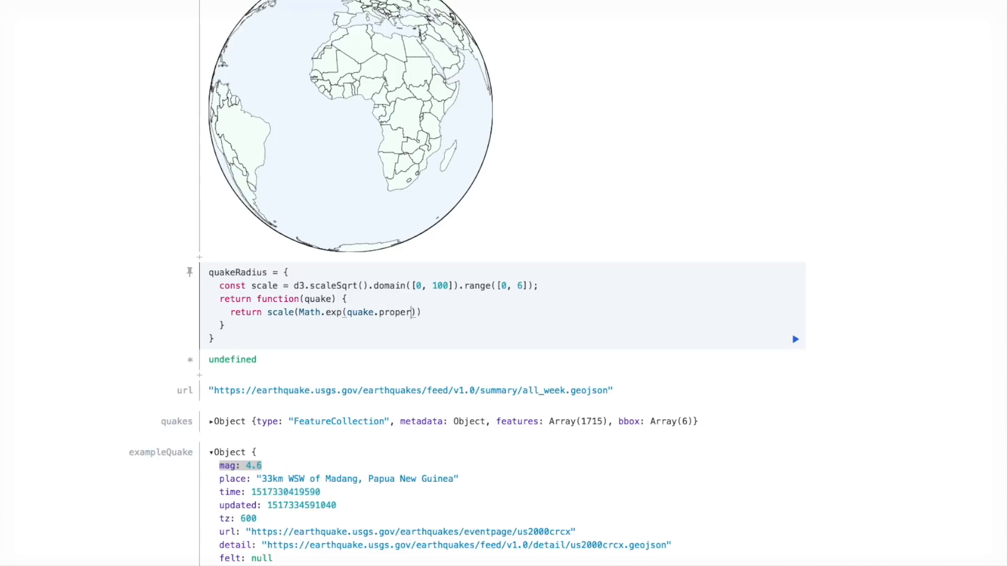
type("ties.mag)")
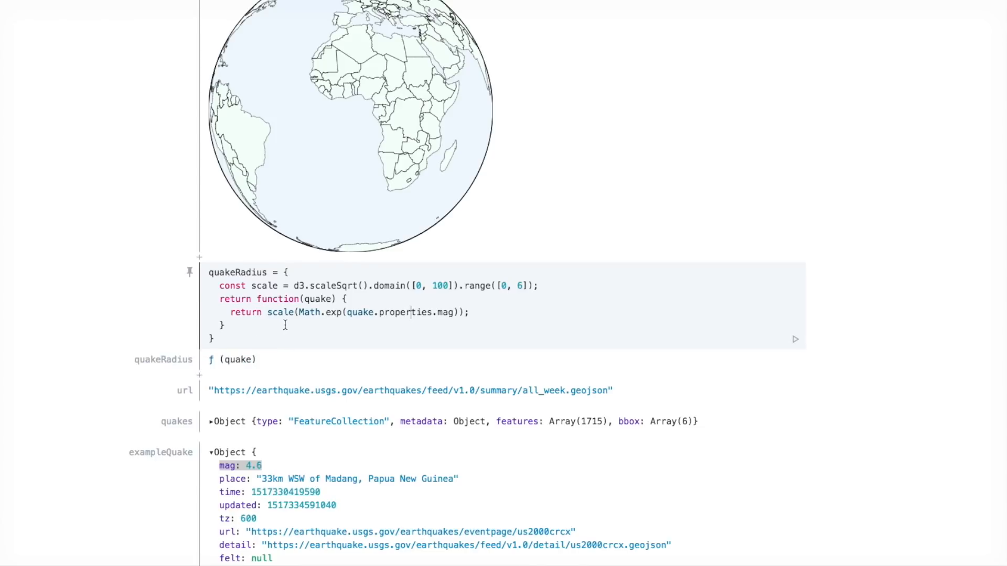
Step: Add a '// Draw the earthquakes' block with fillStyle red and path.pointRadius(quakeRadius)
scroll("up", 3)
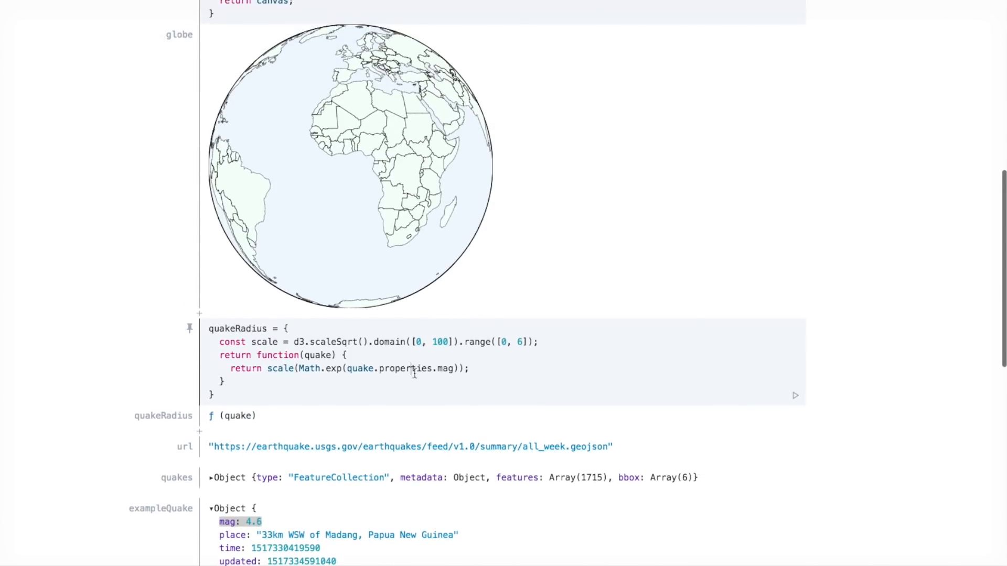
scroll("up", 3)
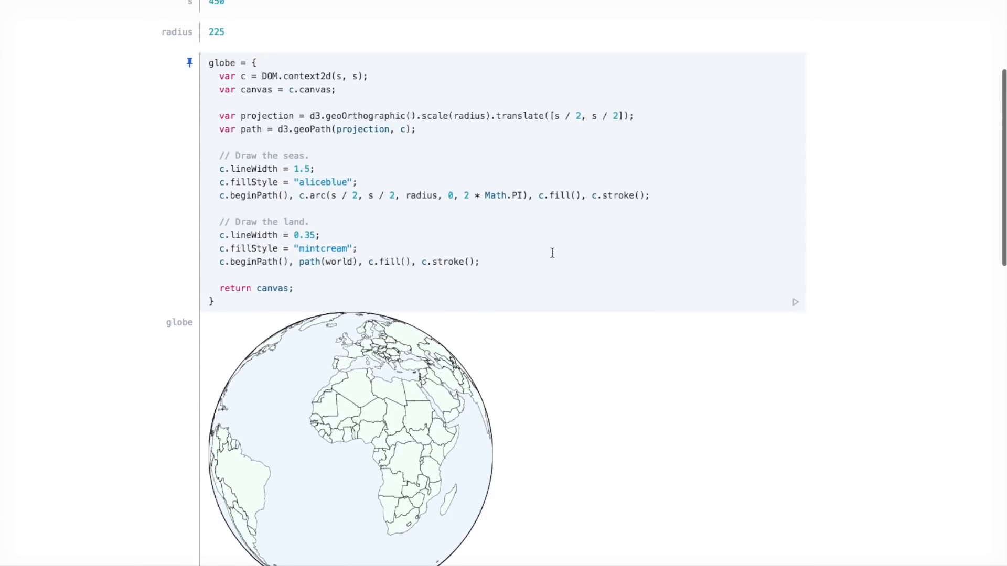
mouse_move(719, 302)
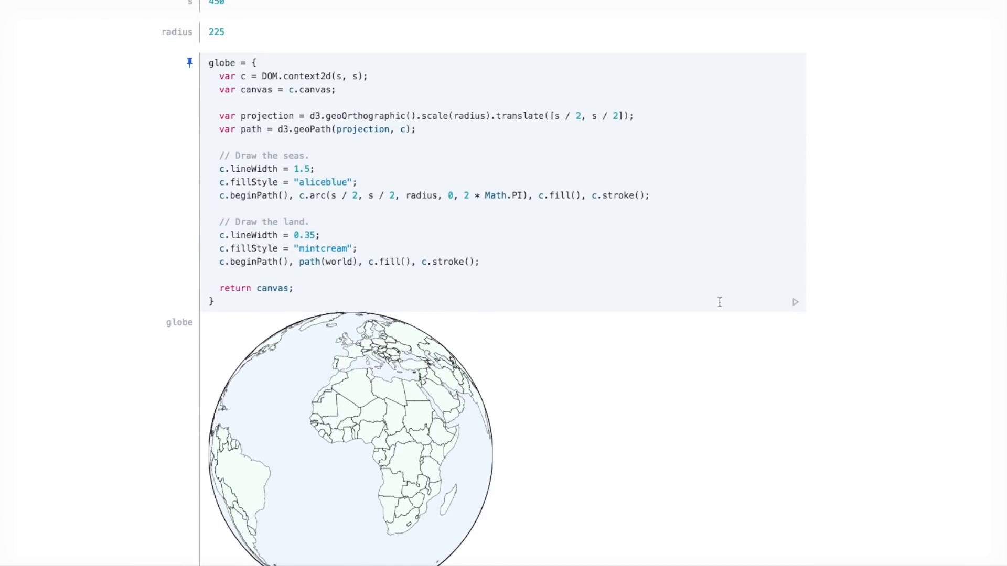
scroll("down", 3)
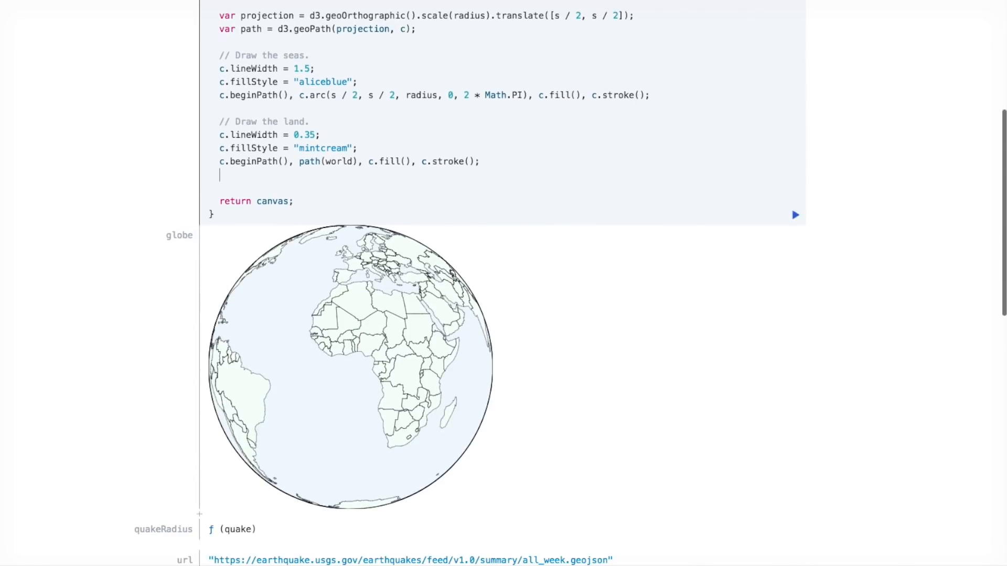
type("// Draw the ear")
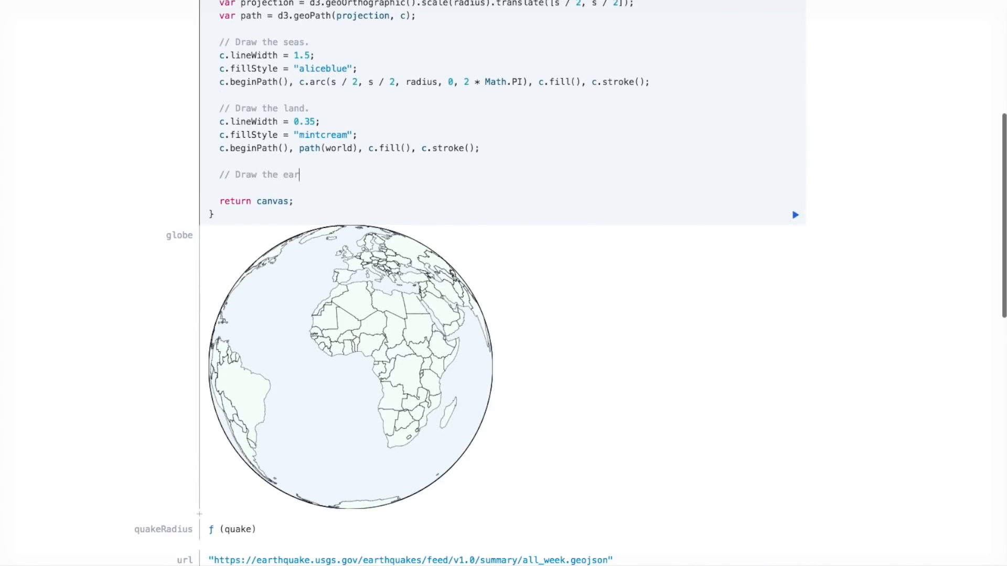
type("thquakes.")
type("c.fill")
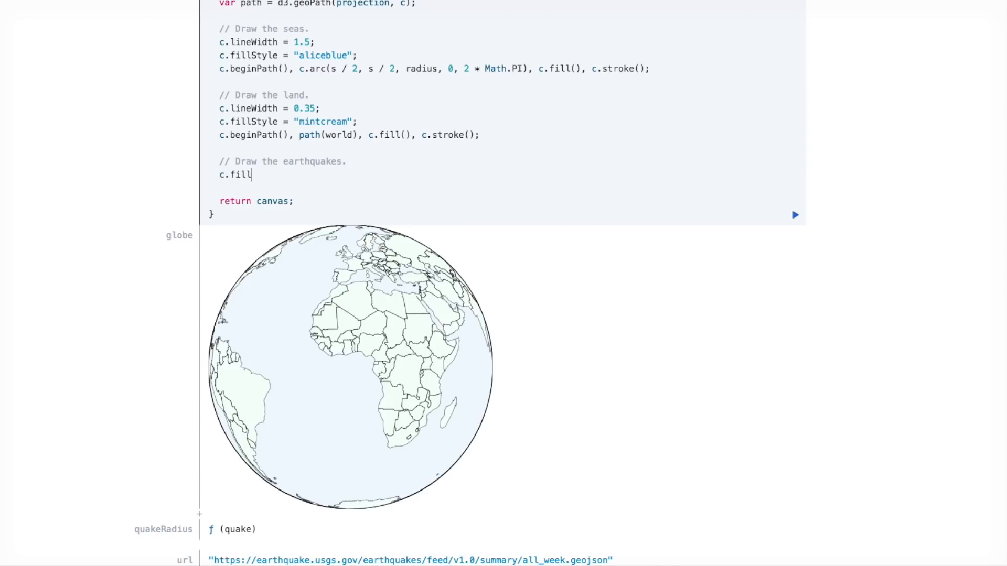
type("Style = \"red\";")
type("path.pointRadius(")
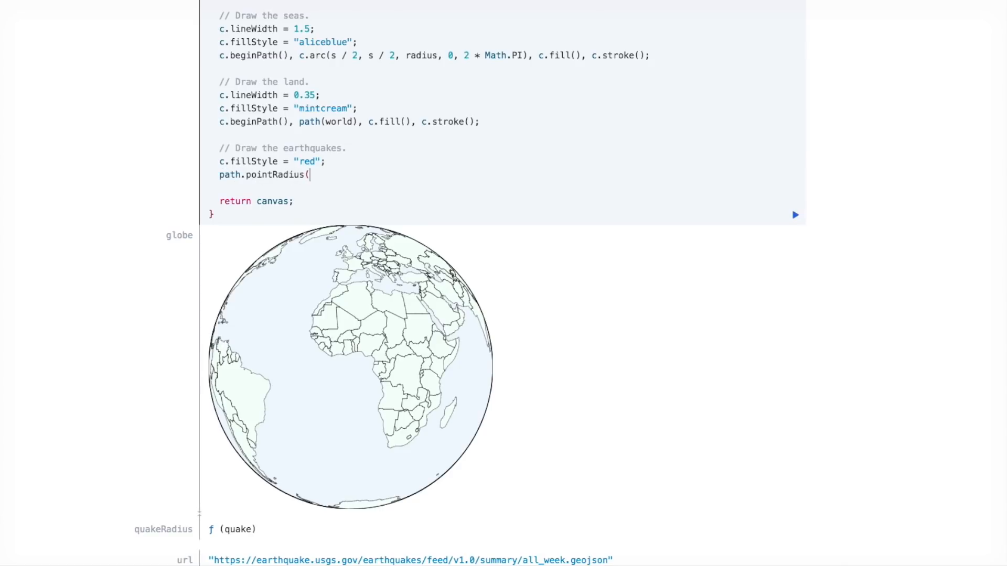
type("q")
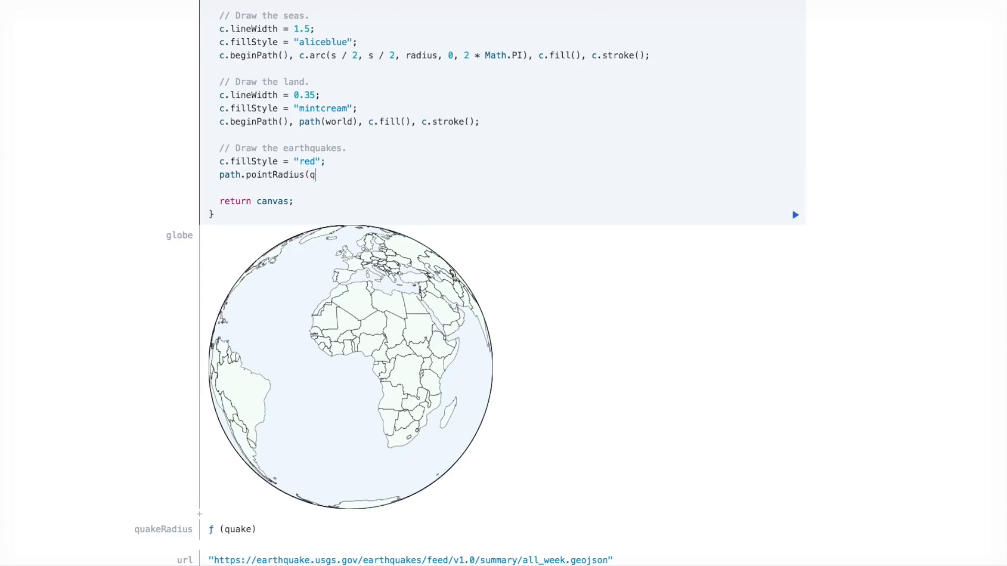
type("uakeRadius);")
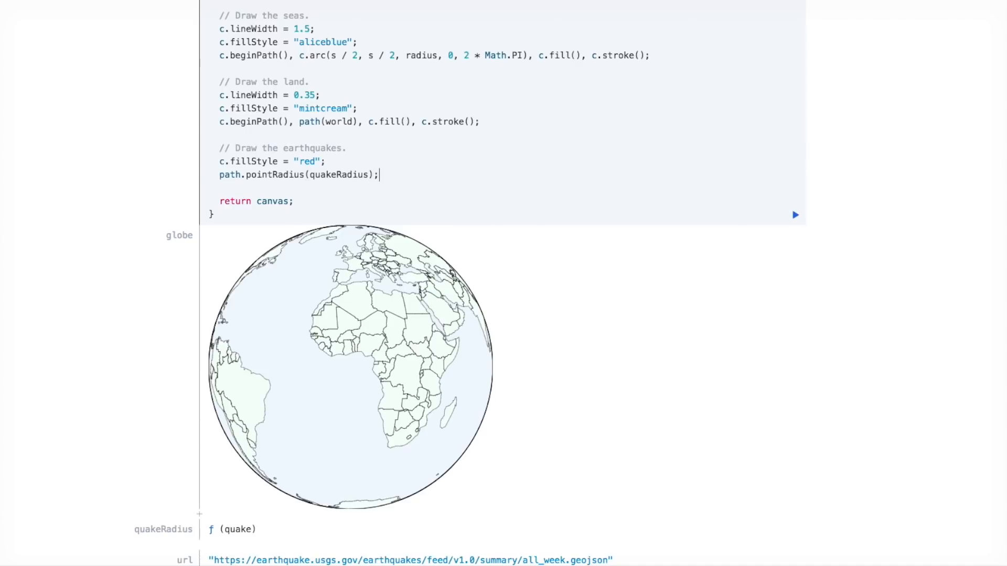
key("Return")
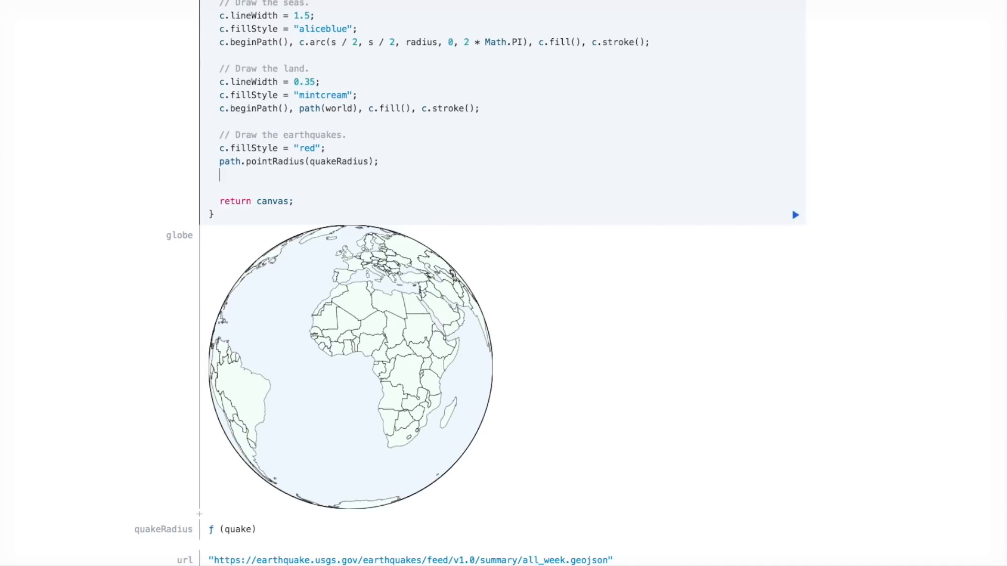
Step: Loop over quakes.features with forEach, filling path(quake) for each earthquake
type("quakes.features.for")
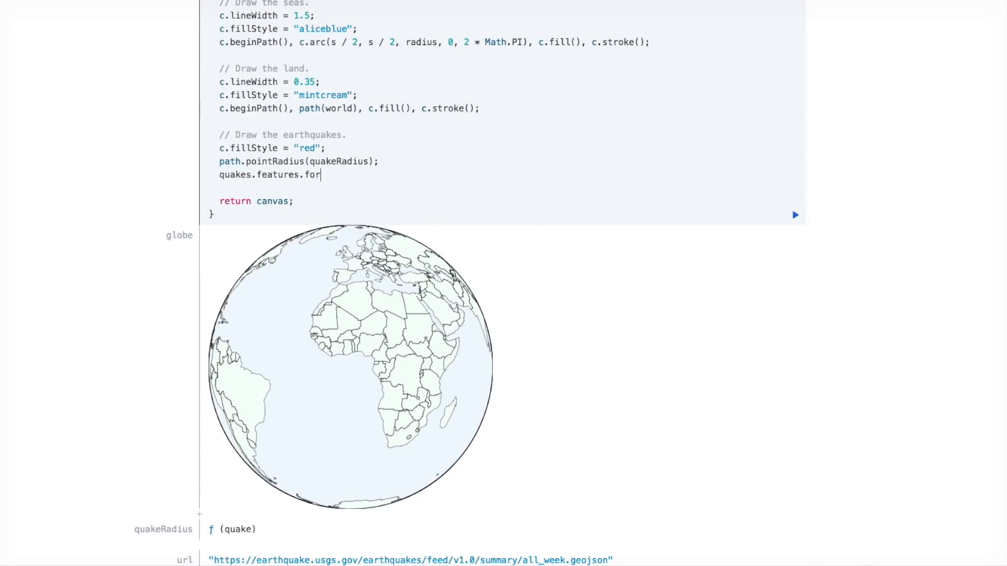
type("Each(qua")
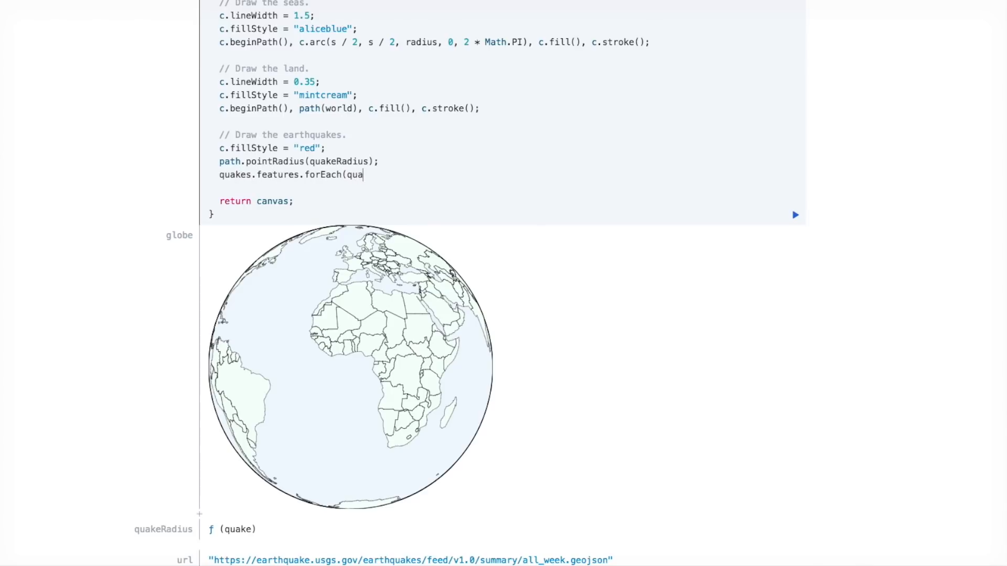
type("ke =>")
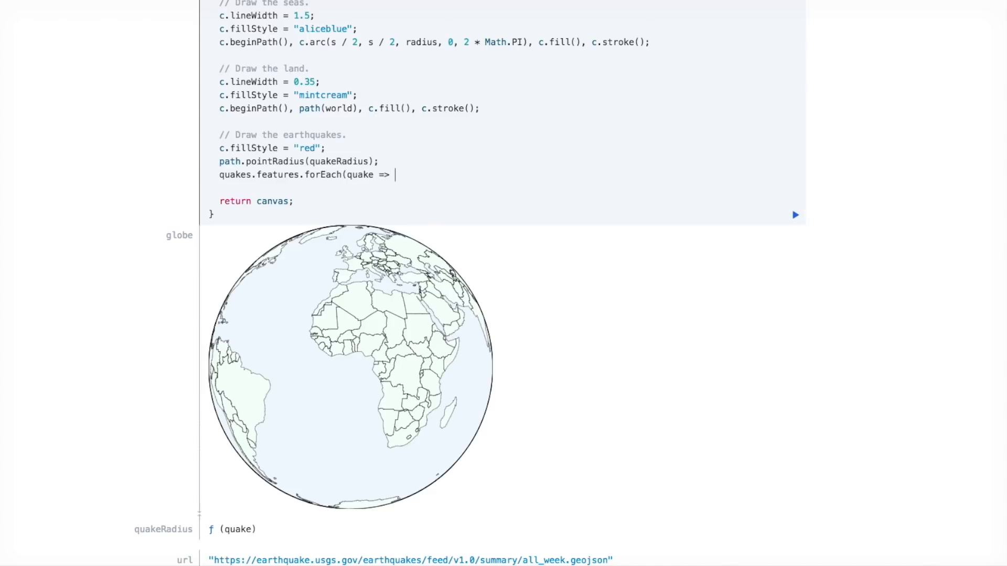
type("{c.begin")
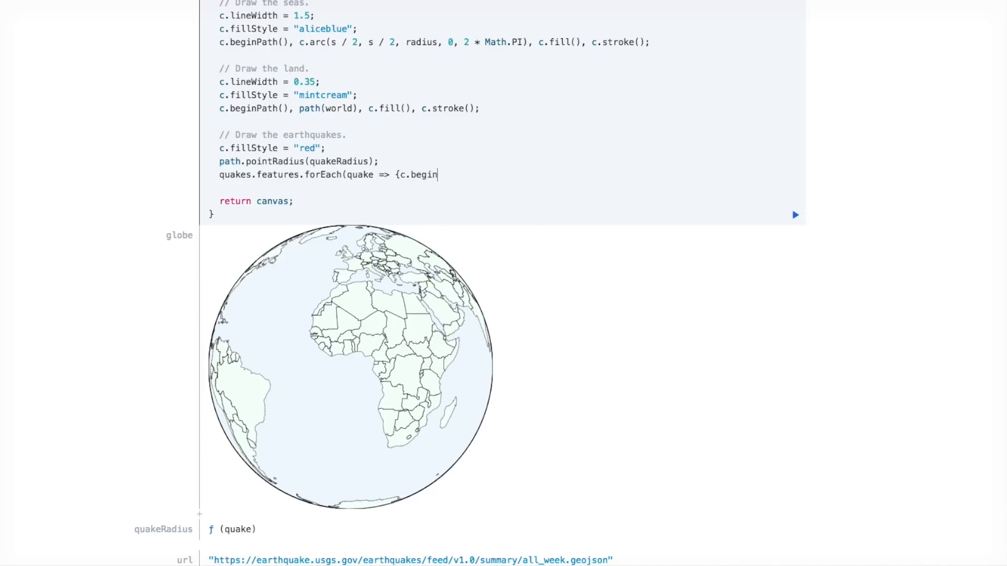
type("Path(),")
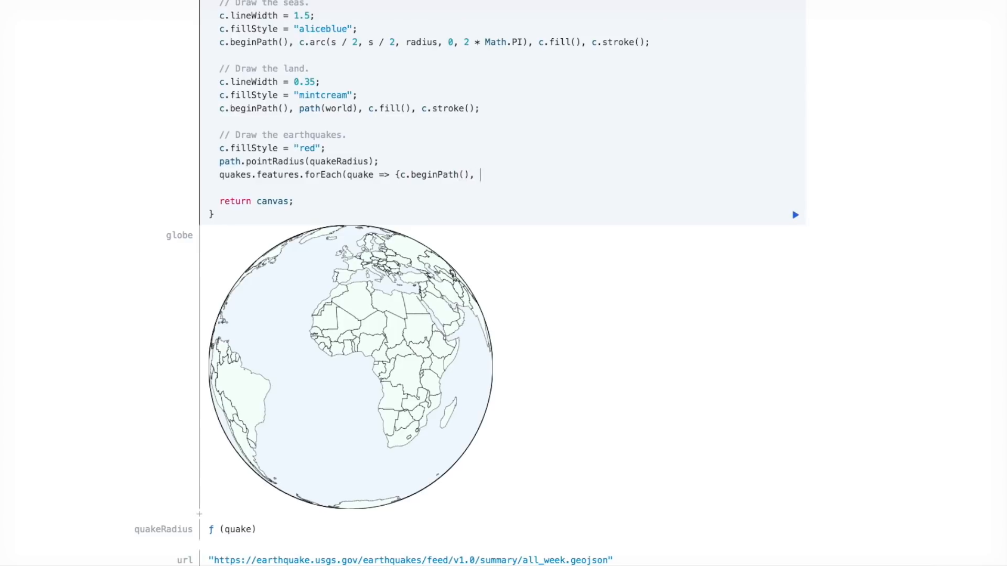
type("path(quake)")
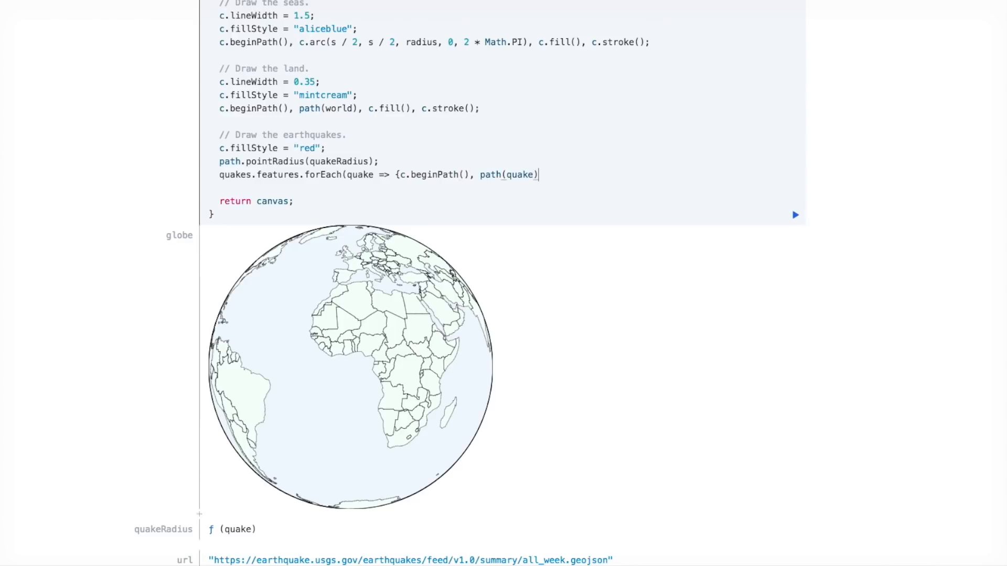
type(", c.fill();});")
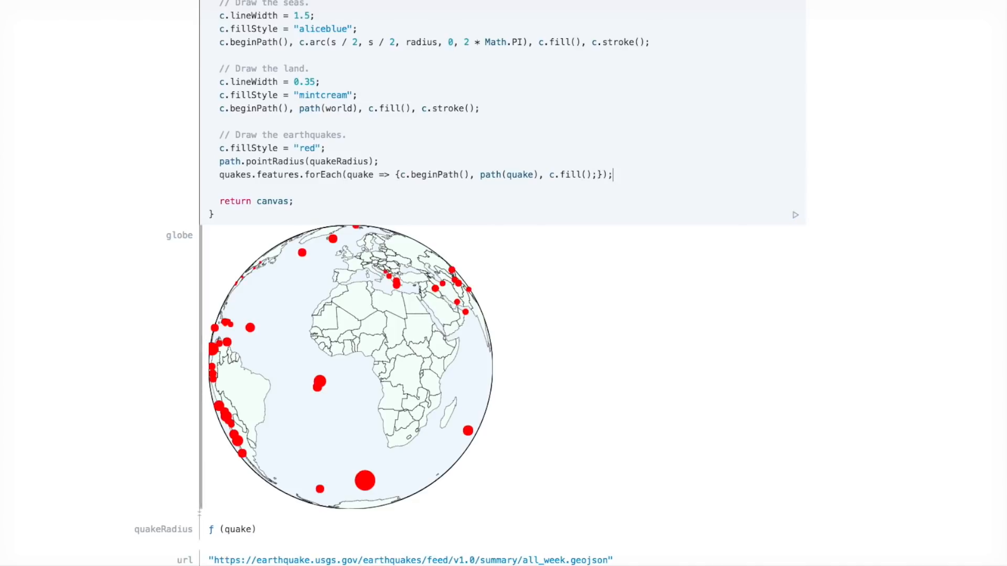
Step: Replace the red fill with let color = d3.color("red") and set color.opacity = 0.25
scroll("down", 3)
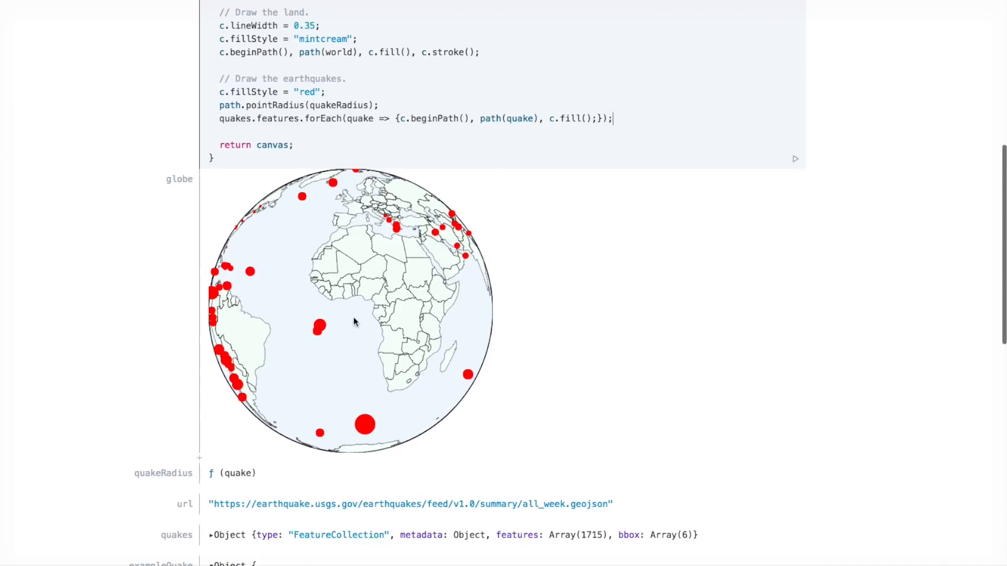
scroll("up", 3)
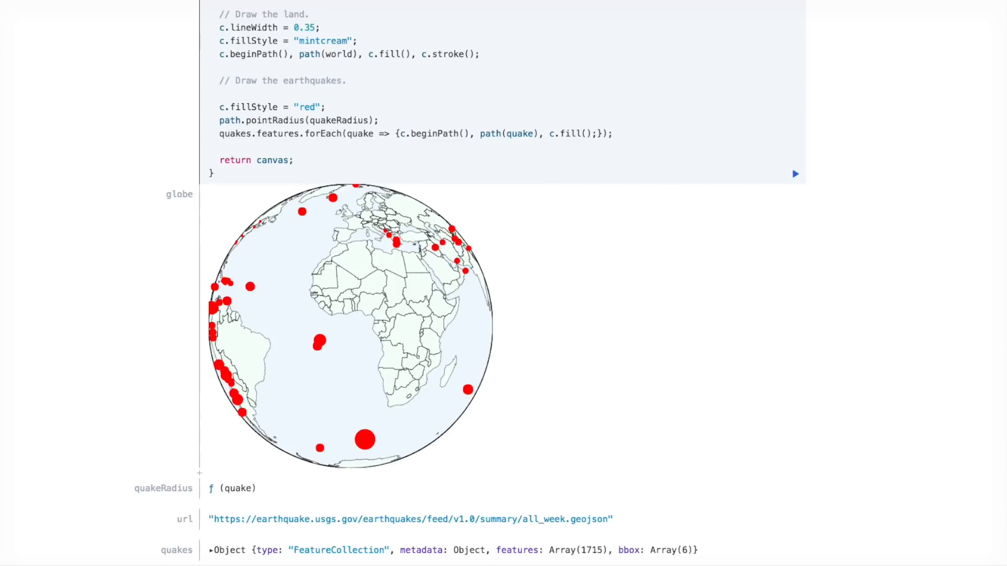
type("let colo")
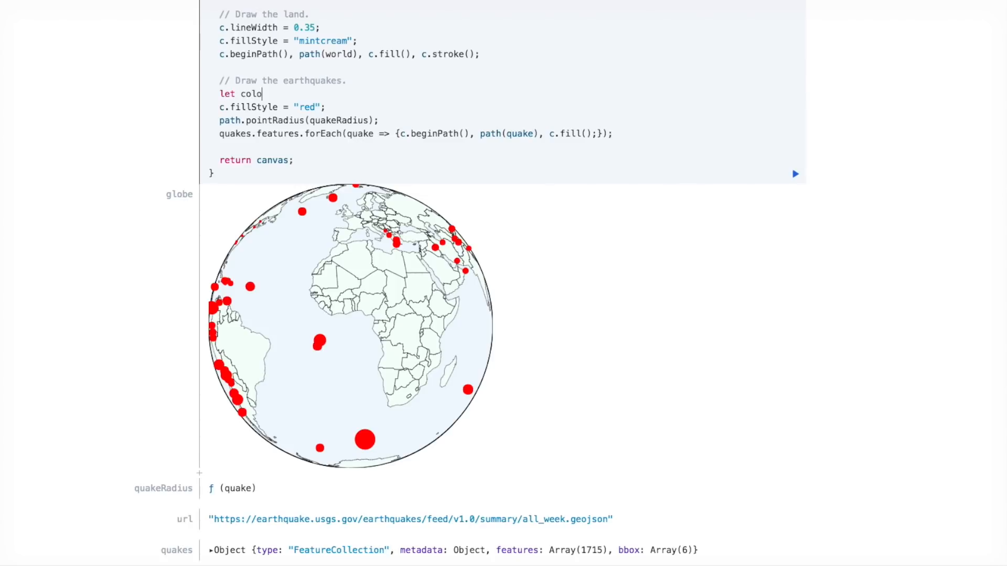
type("r =")
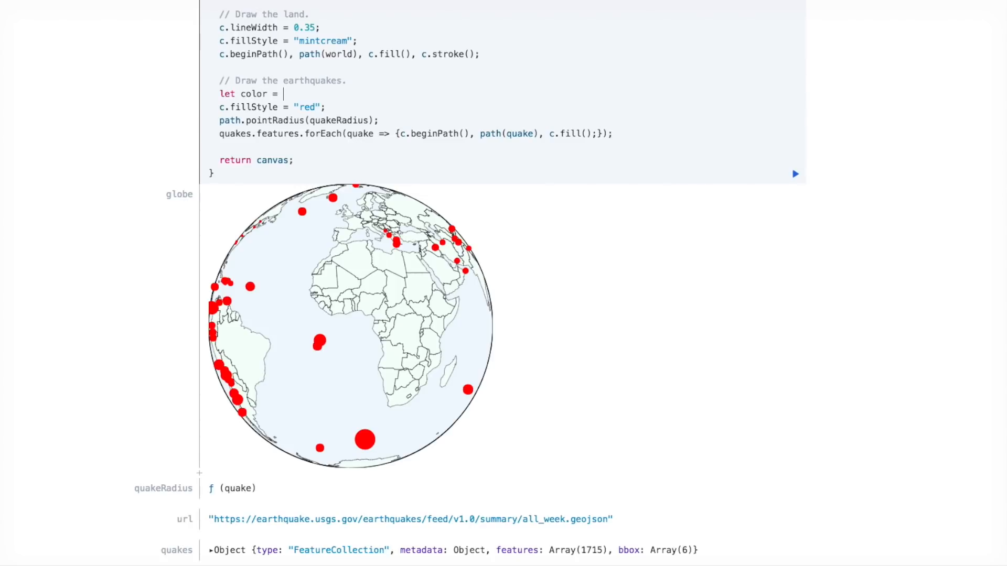
type("d3.color(")
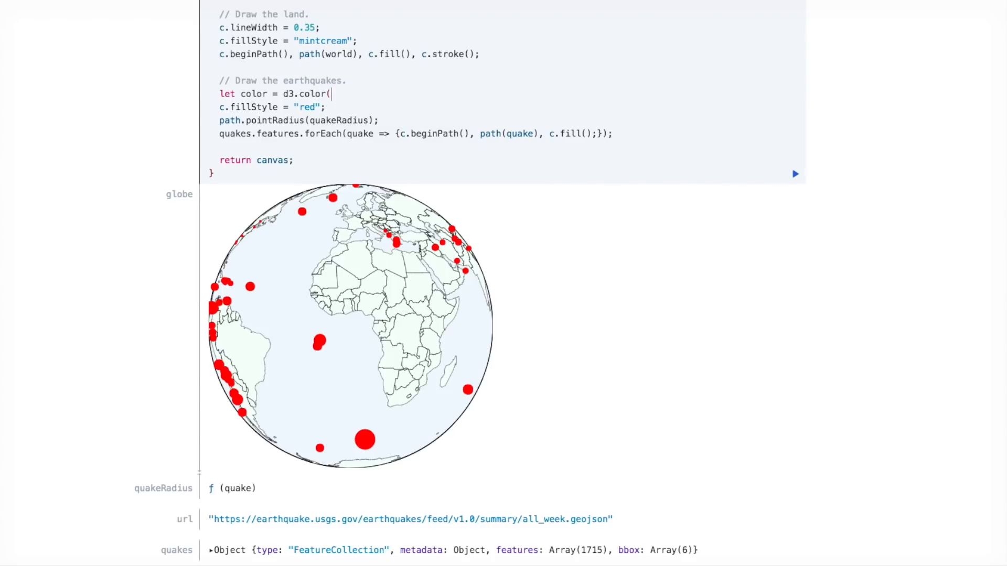
type("\"red\");")
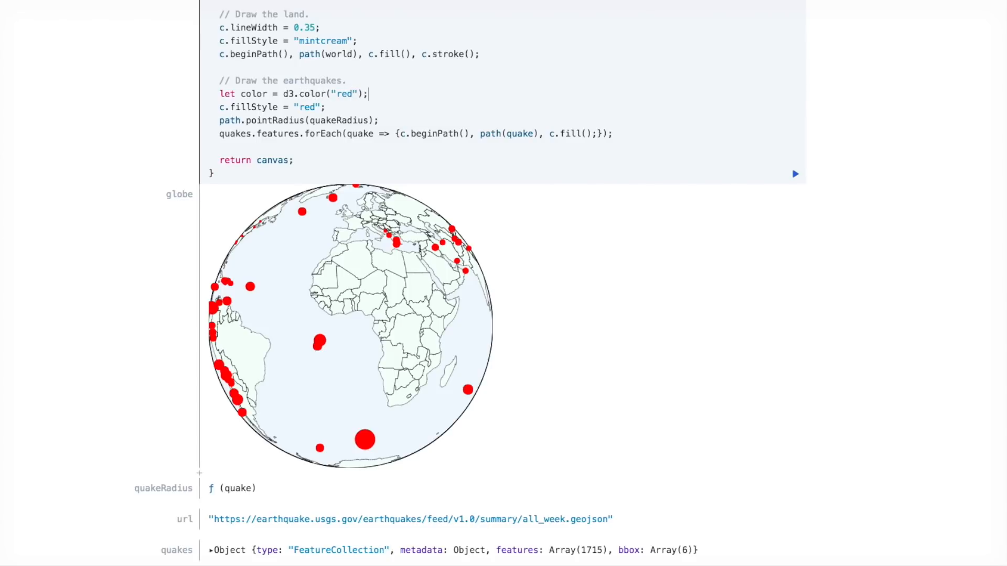
type("color")
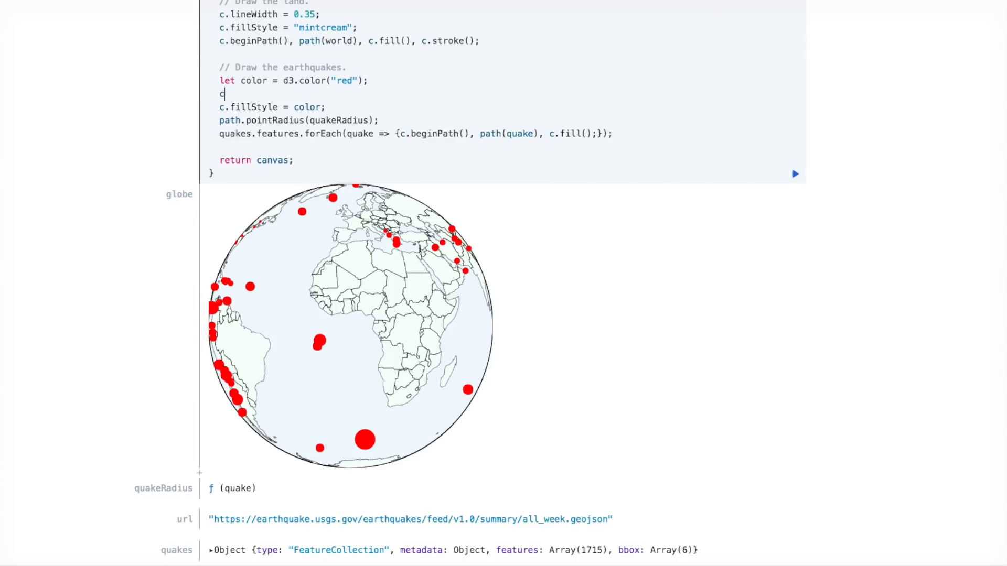
type("olor.opacity = 0.25;")
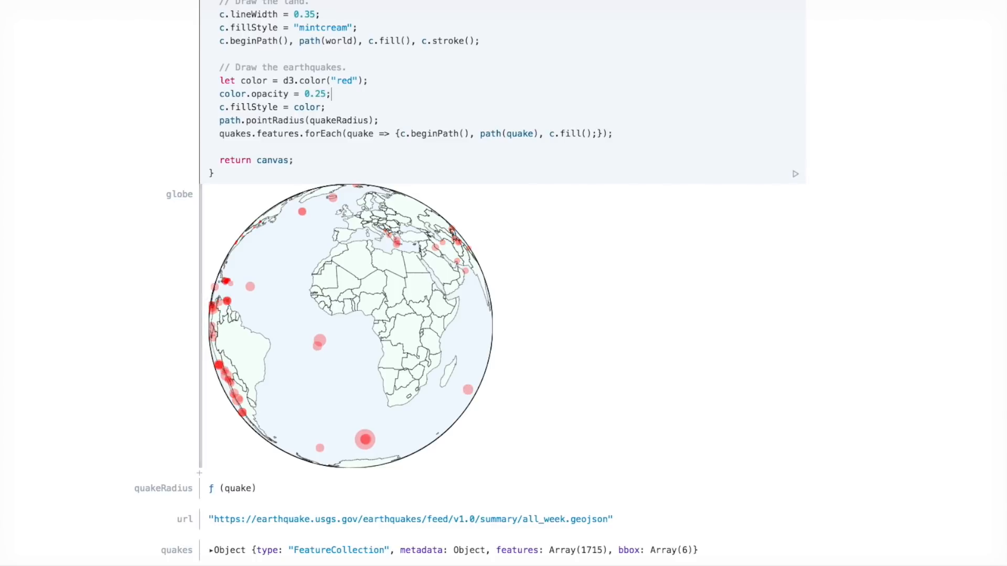
mouse_move(365, 251)
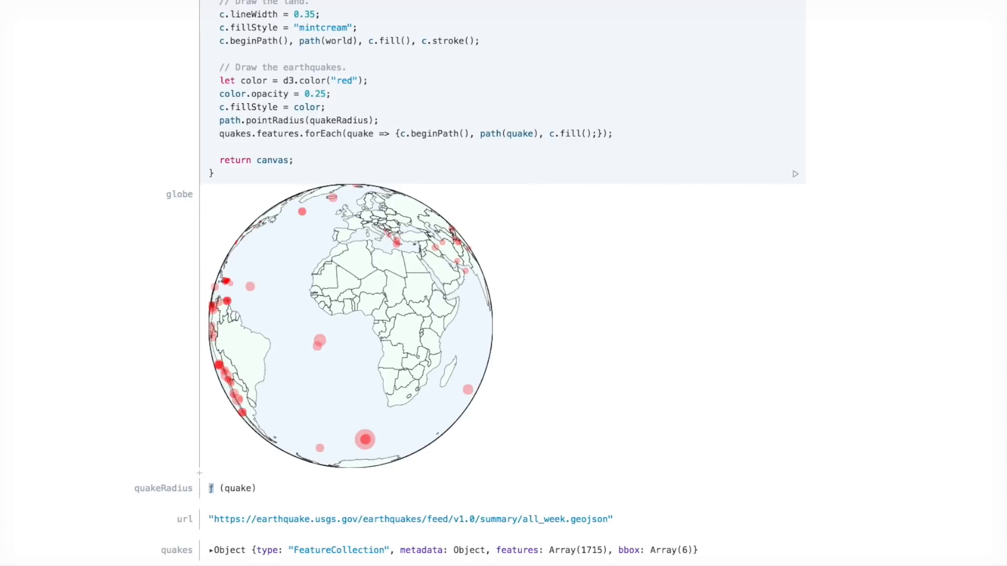
Step: Add projection.rotate([90, 0]) after the projection definition so the Americas face forward
scroll("up", 3)
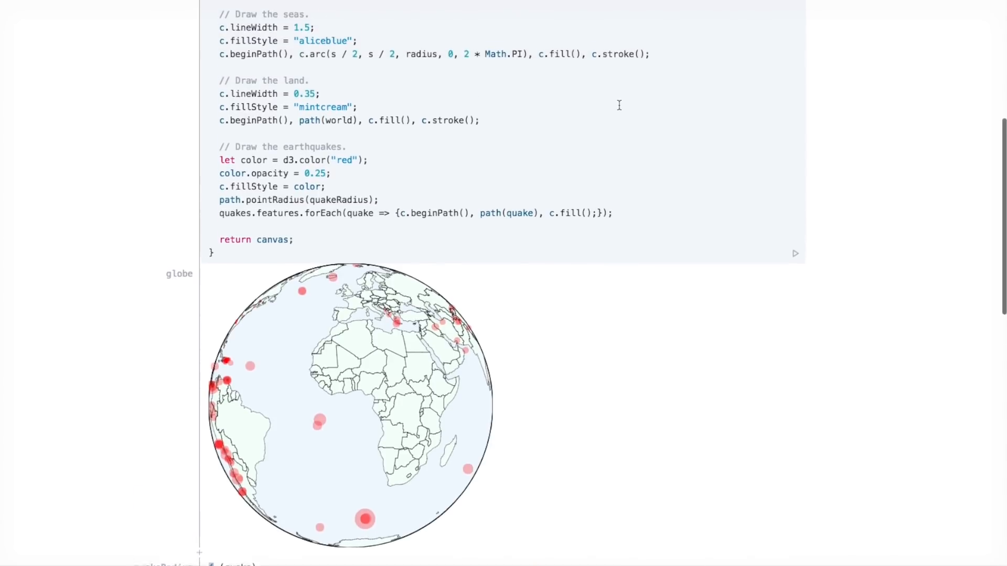
scroll("up", 3)
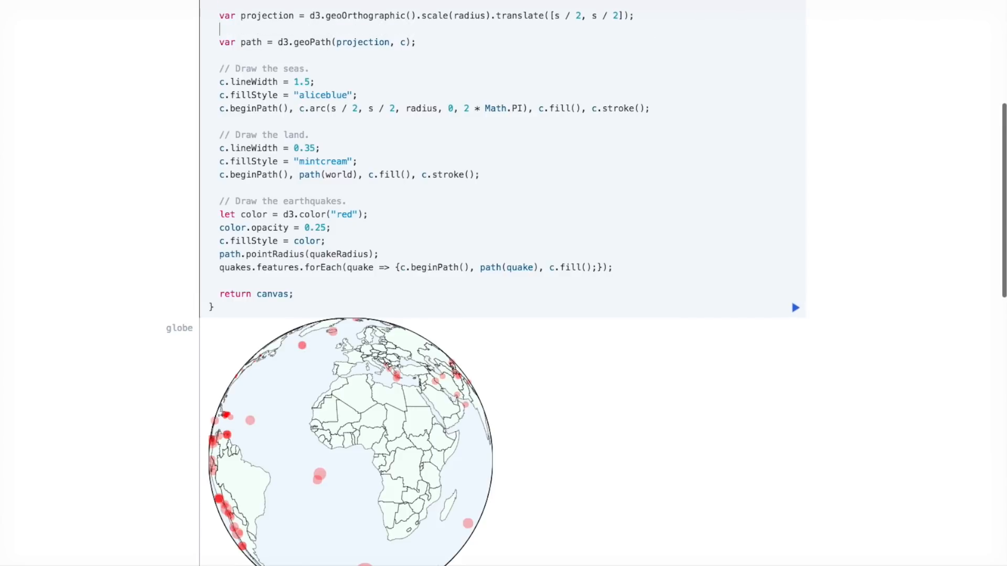
type("projection.rotat")
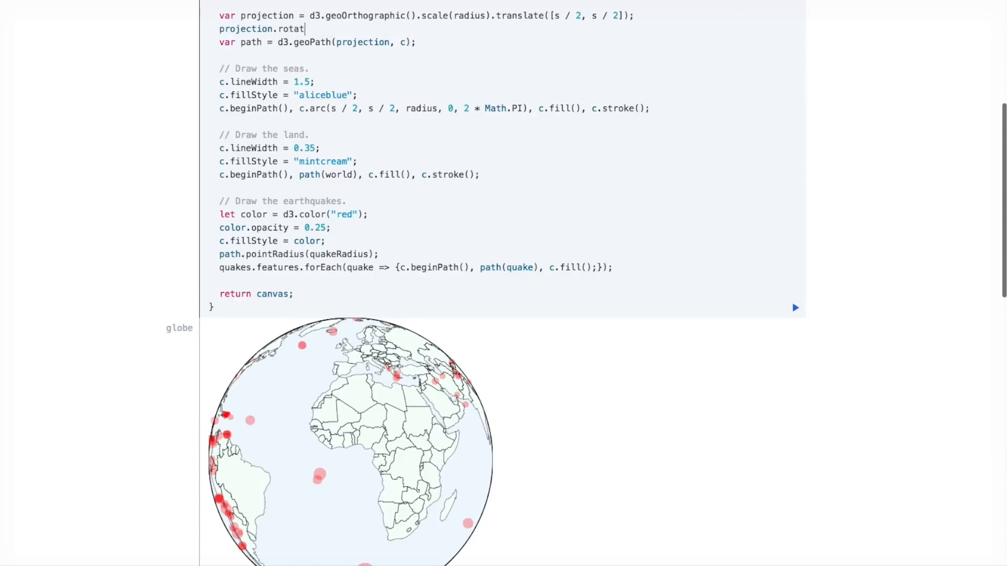
type("e([])")
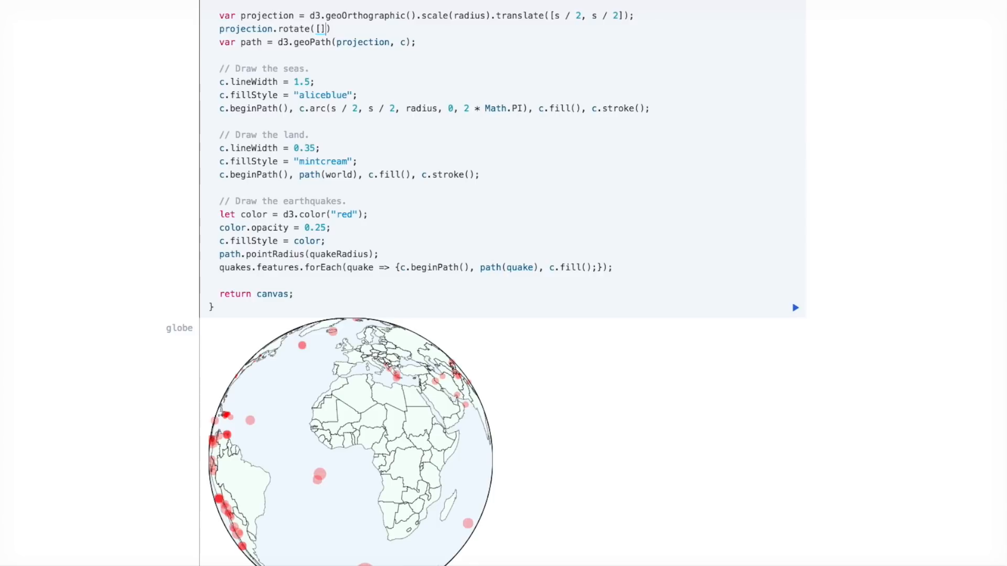
type("90, 0")
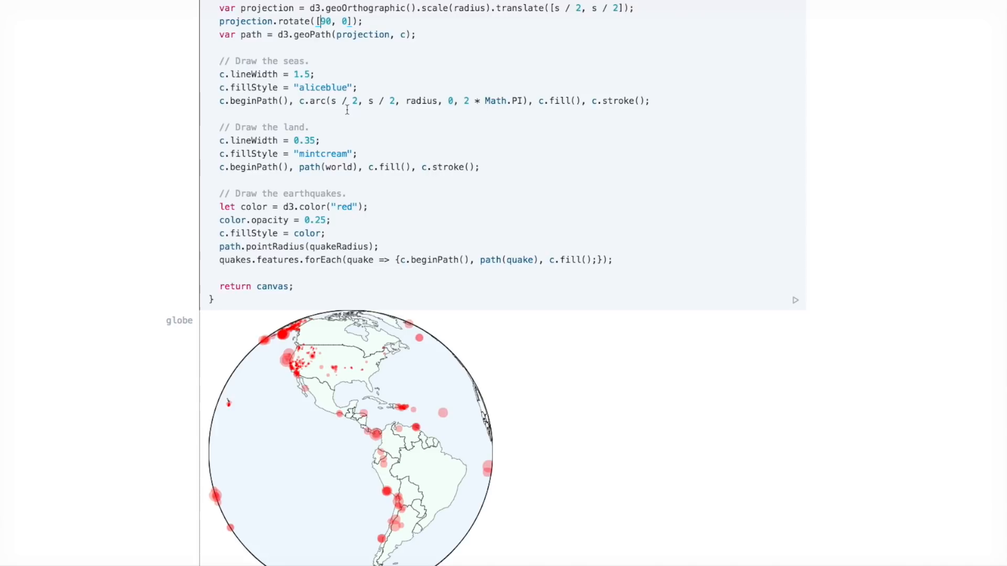
scroll("down", 3)
type("view")
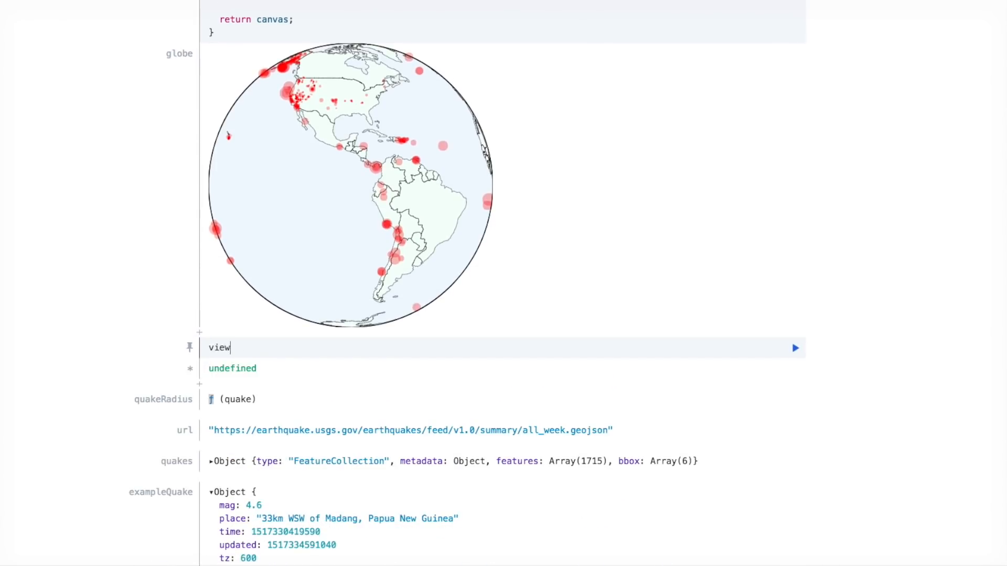
Step: Create viewof rotation = DOM.range(0, 360, 1) as a slider that drives the globe's rotation
type("of rotation")
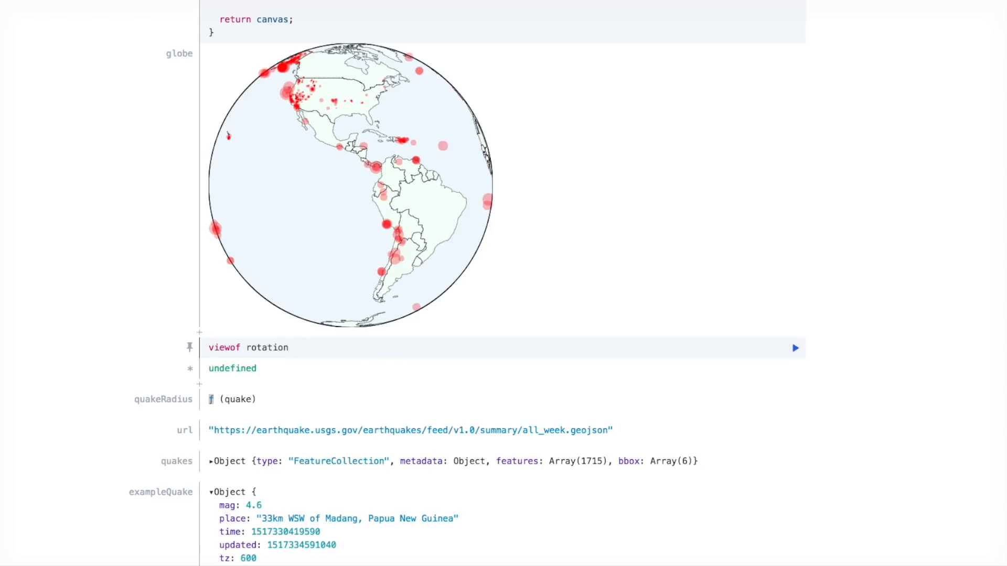
type("= DO")
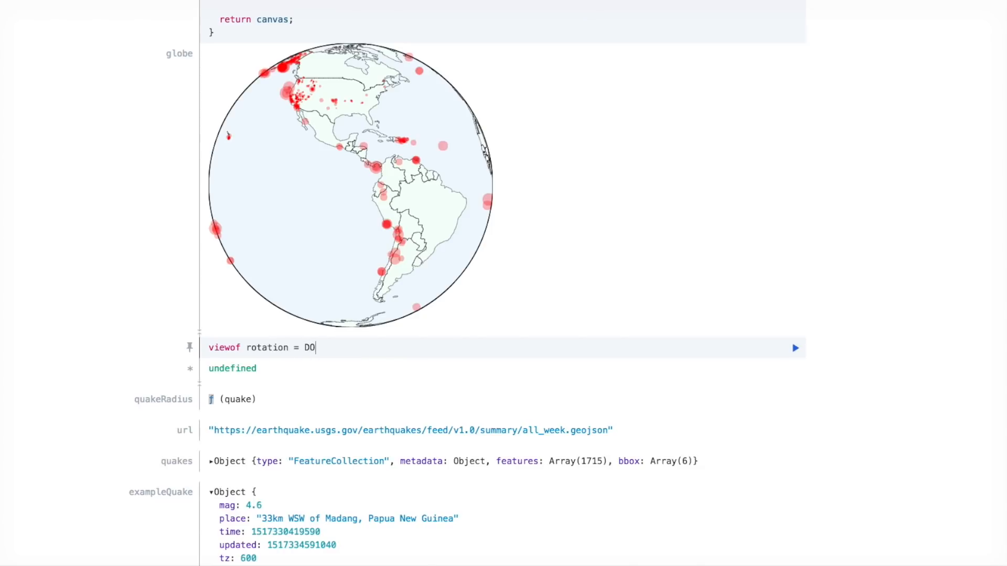
type("M.range()")
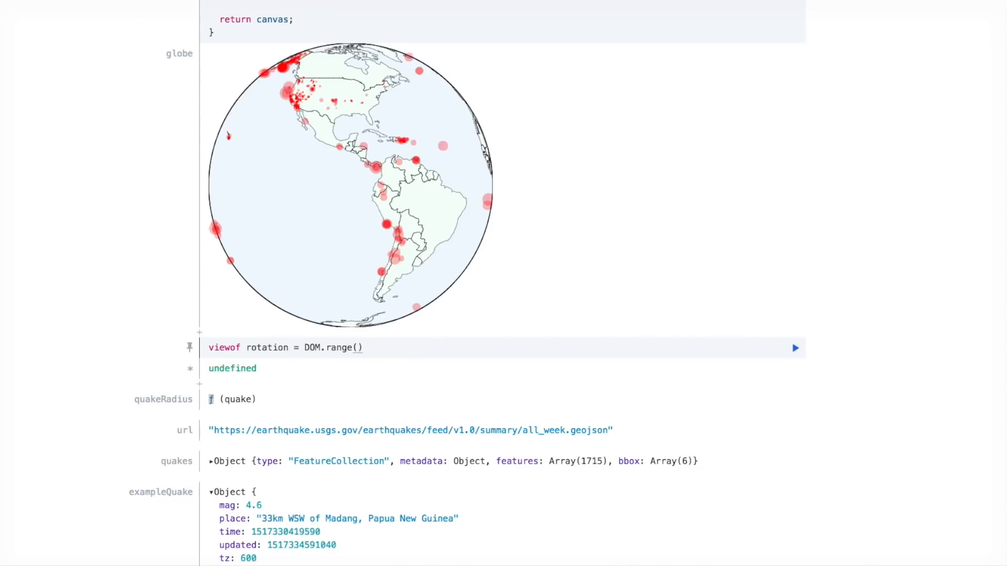
type("0,")
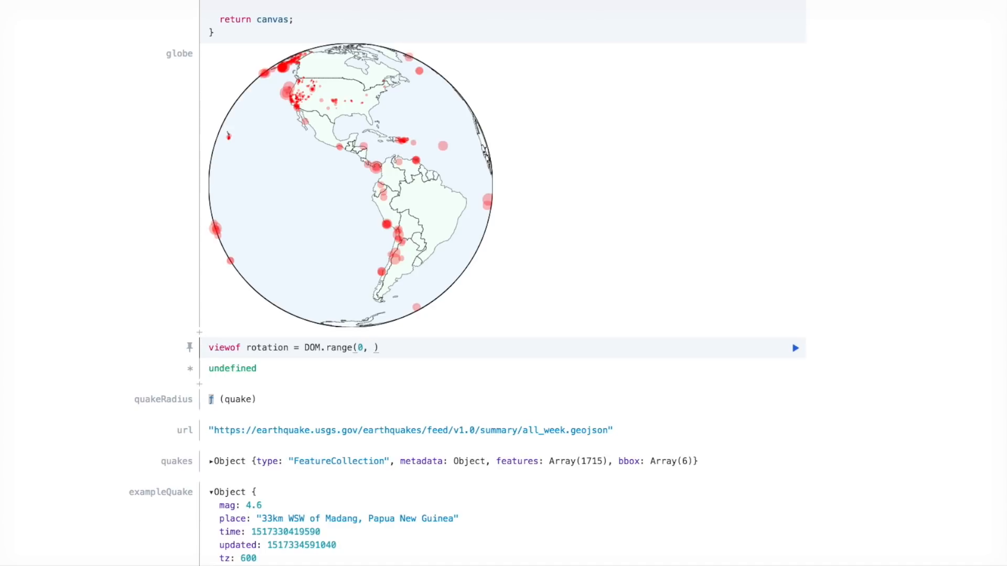
type("360,")
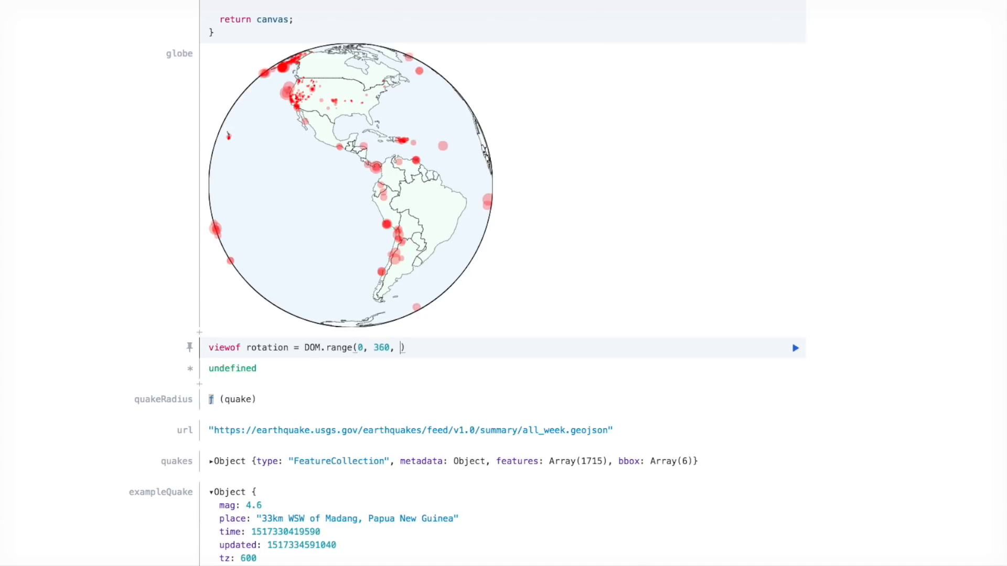
type("1);")
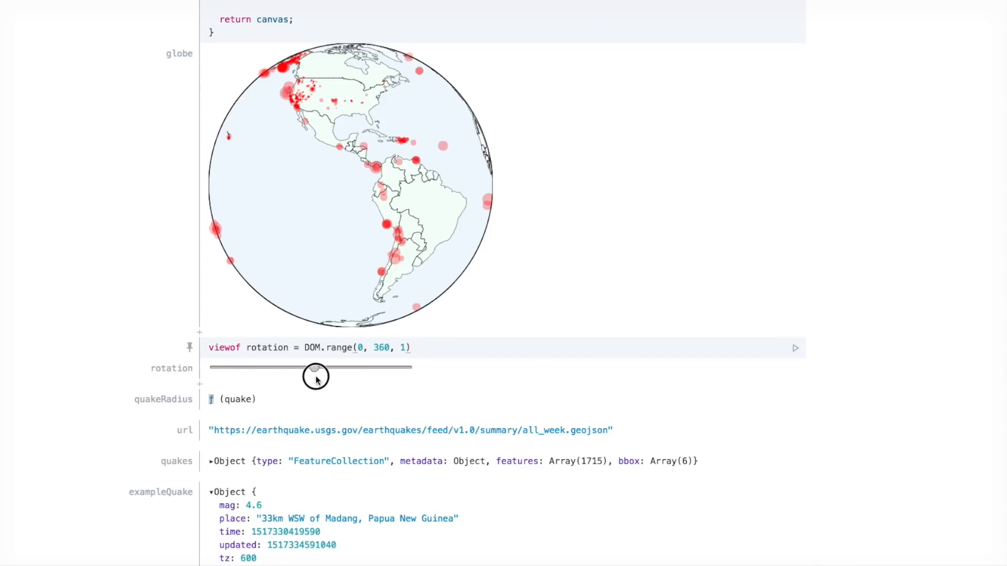
scroll("up", 3)
type("viewof")
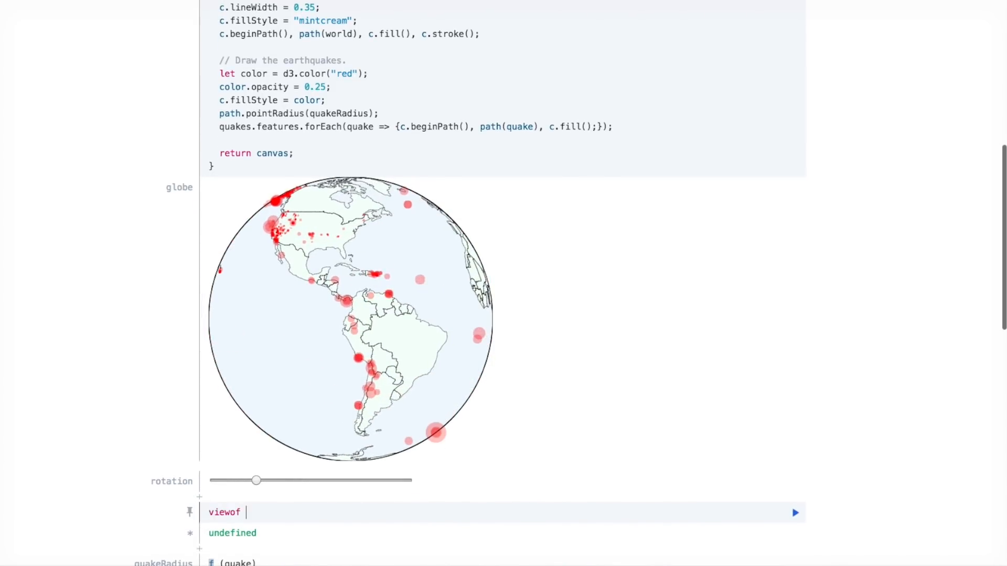
Step: Create viewof quakeSize = DOM.range(0, 12) and use quakeSize as quakeRadius's range upper bound
type("quakeSize")
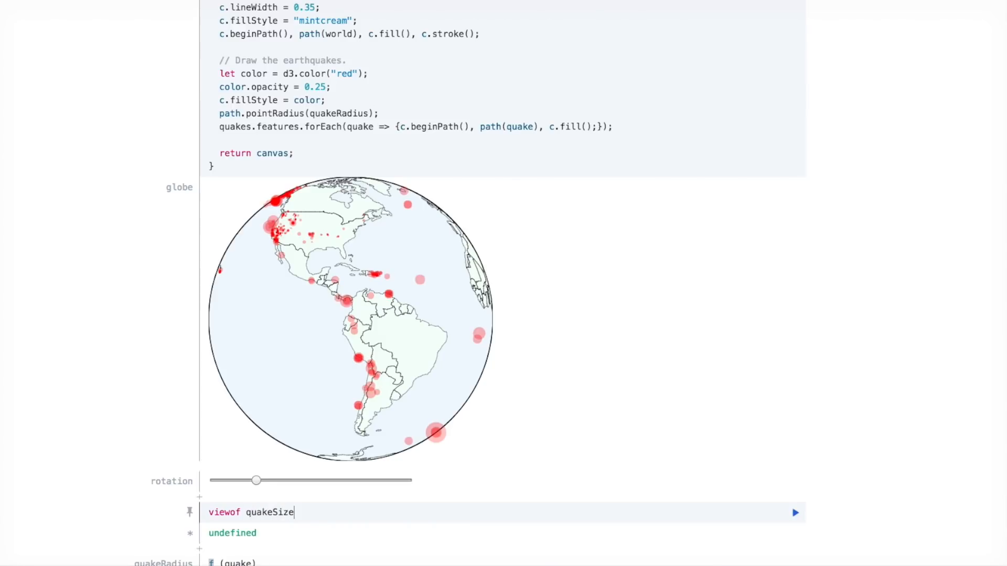
type("= DOM.ra")
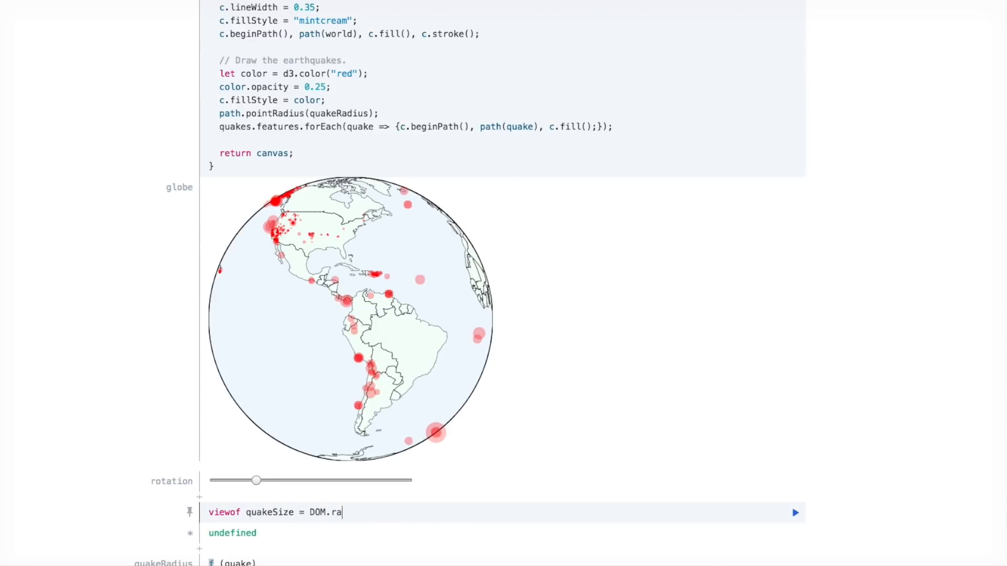
type("nge(0 ,1)")
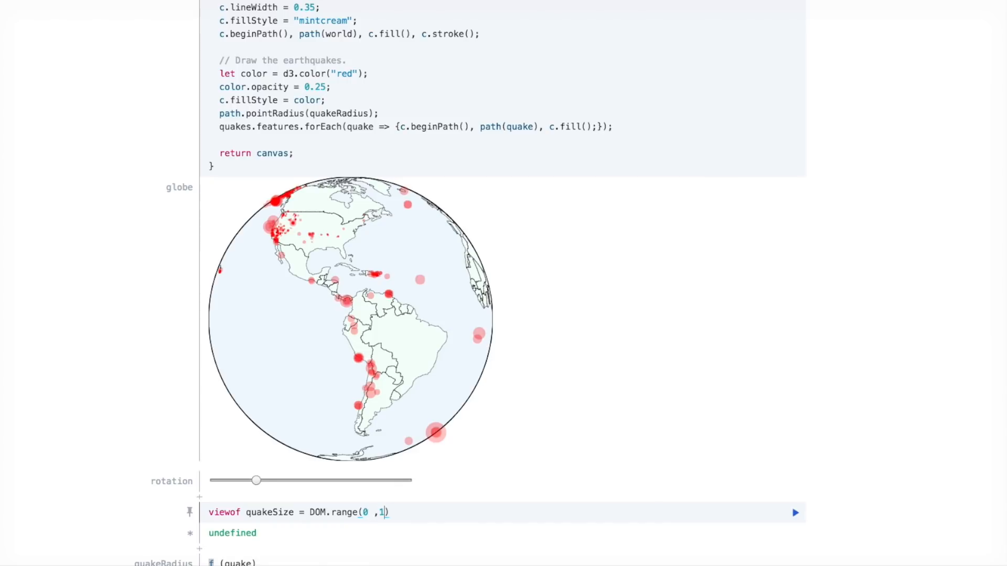
type("2")
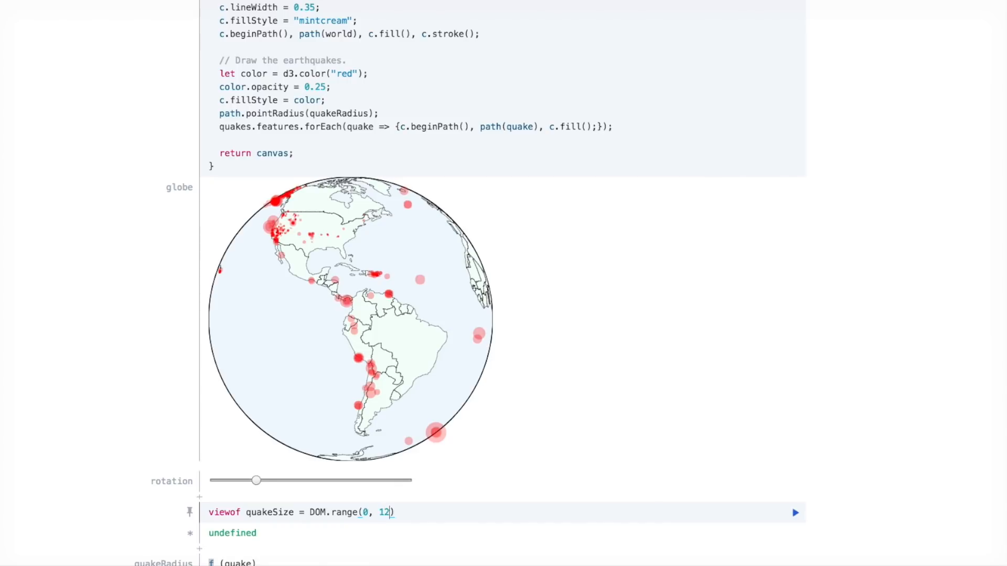
scroll("down", 3)
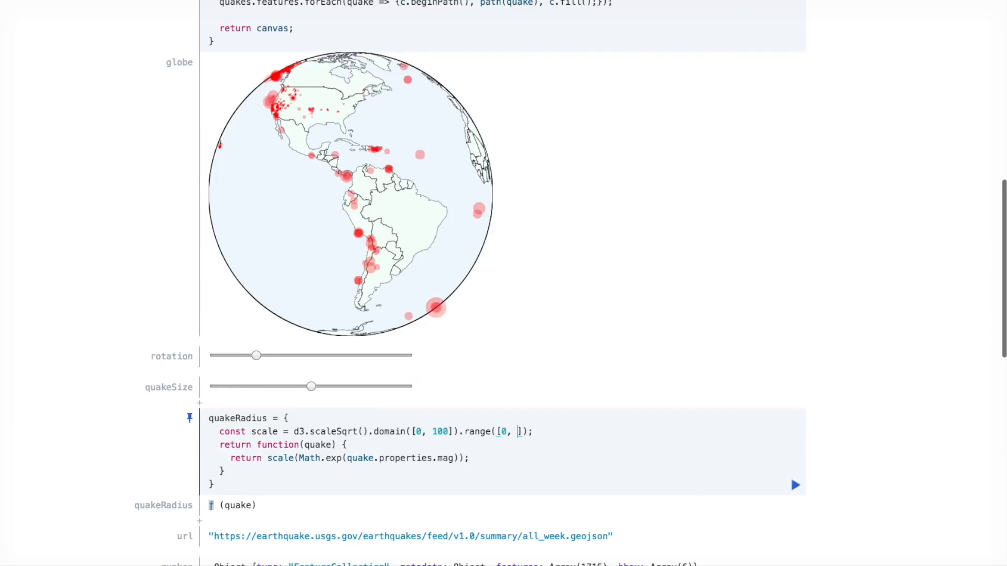
type("quakeSize")
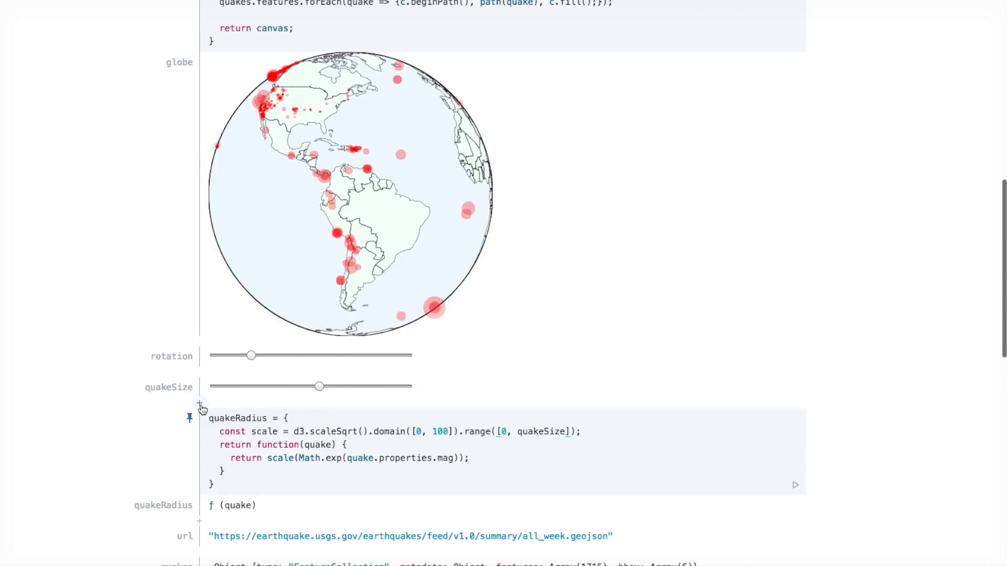
Step: Add a new cell viewof quakeColor = DOM.input('color') above quakeRadius
left_click(199, 402)
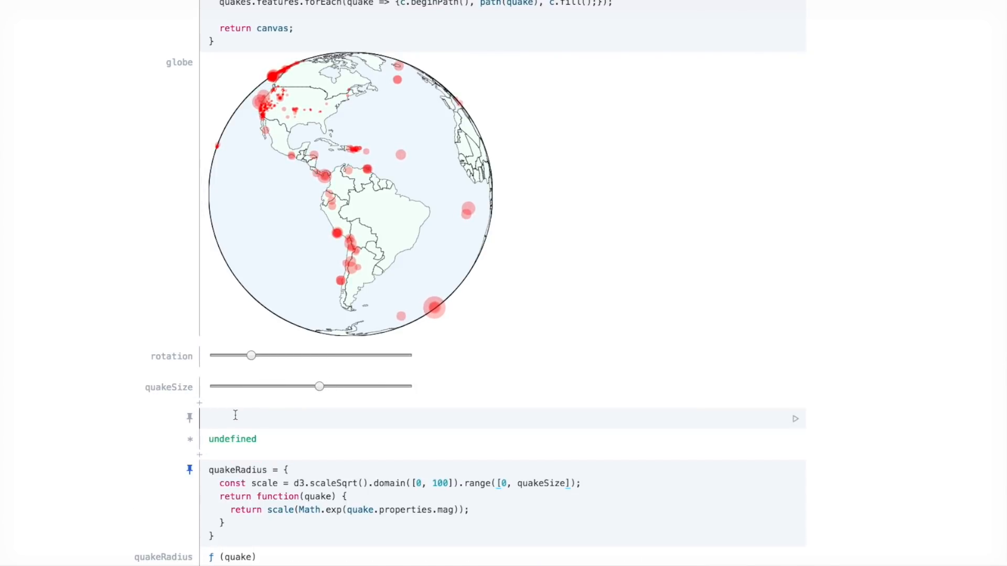
type("quakeColor =")
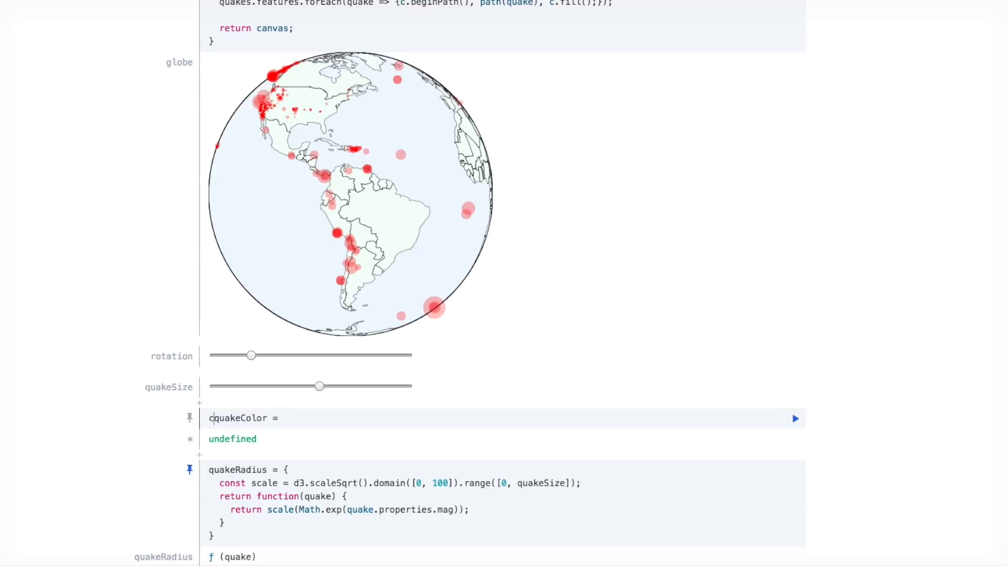
type("viewof")
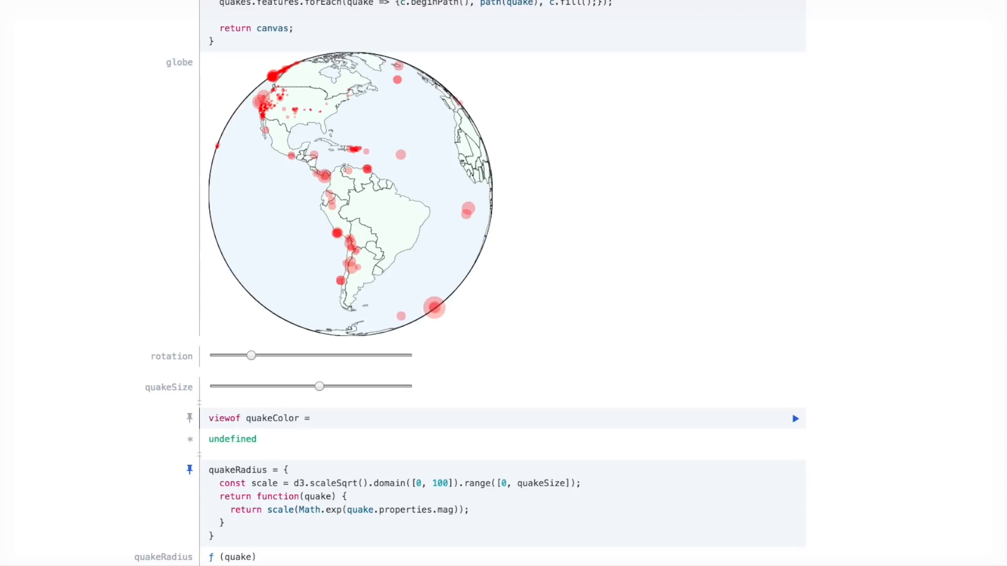
type("DOM.input('")
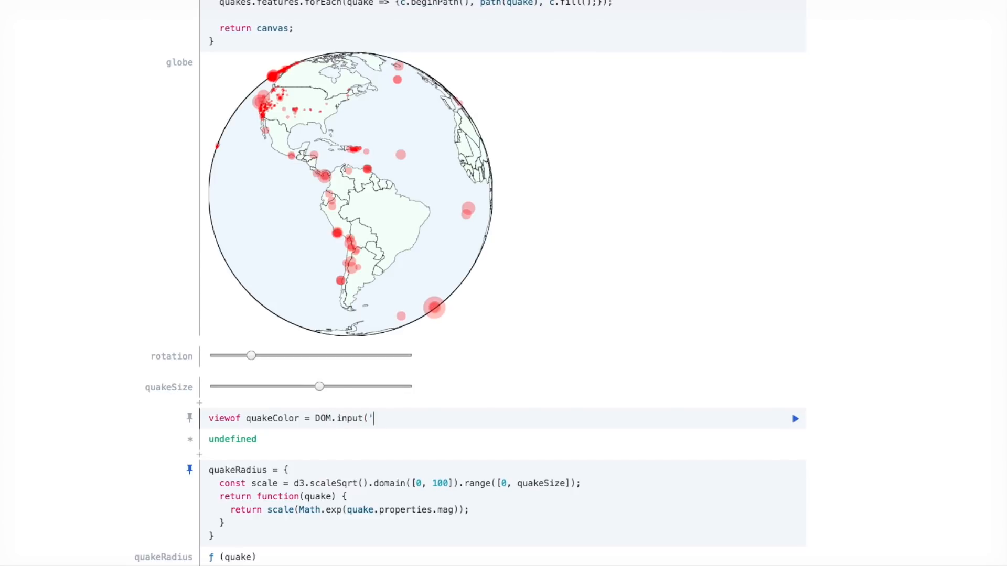
type("color')")
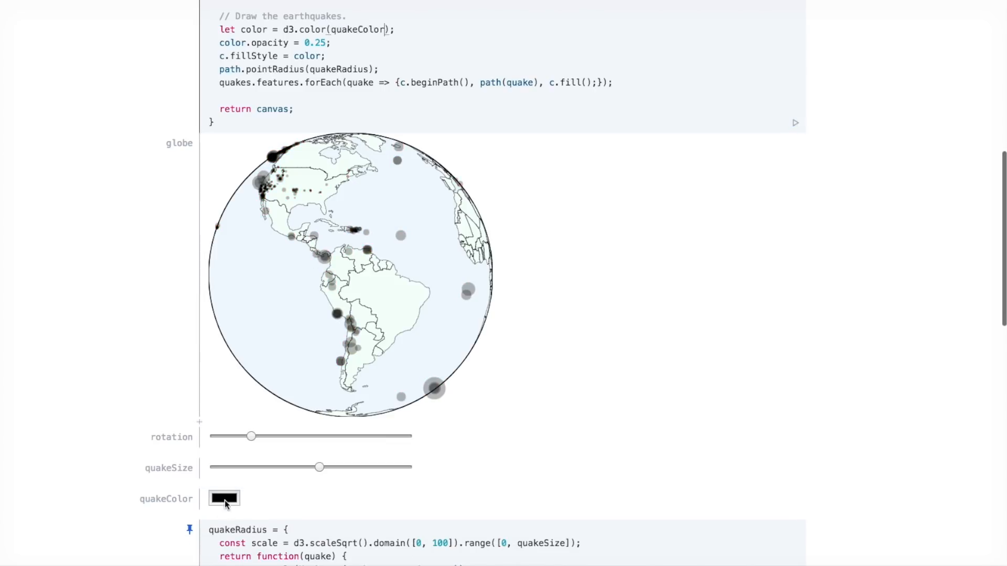
Step: Pick orange in the quakeColor picker so the earthquake dots turn orange
left_click(224, 498)
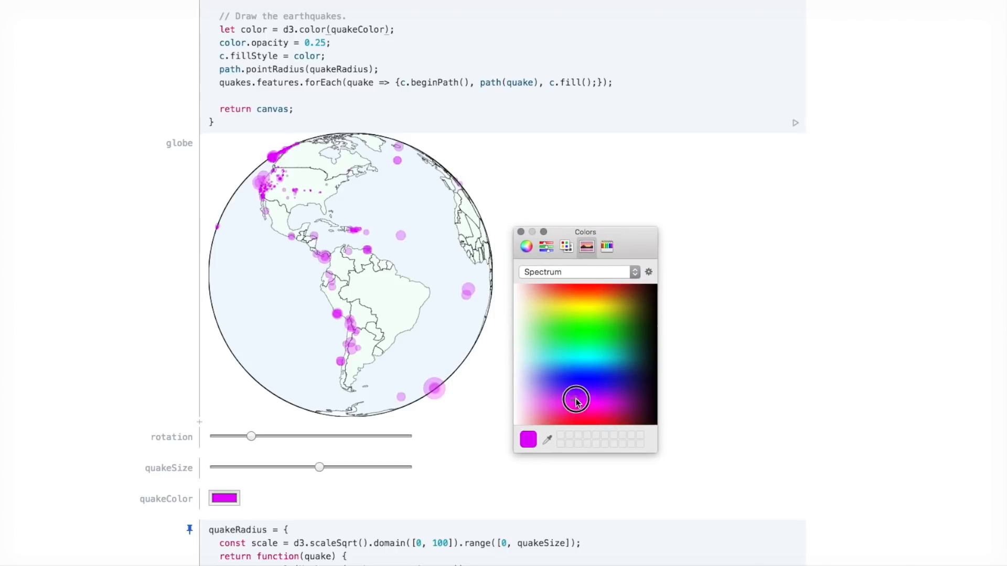
left_click(562, 295)
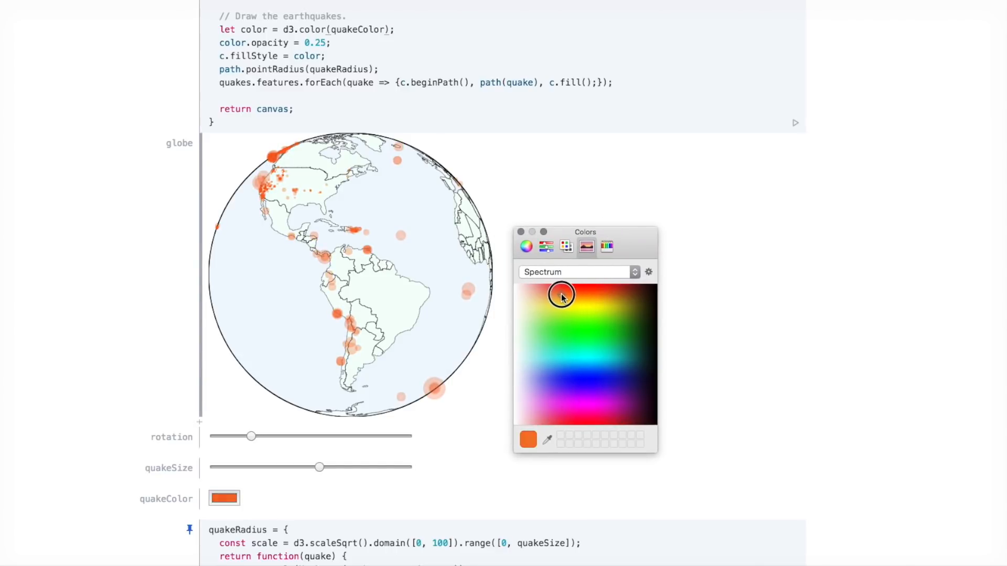